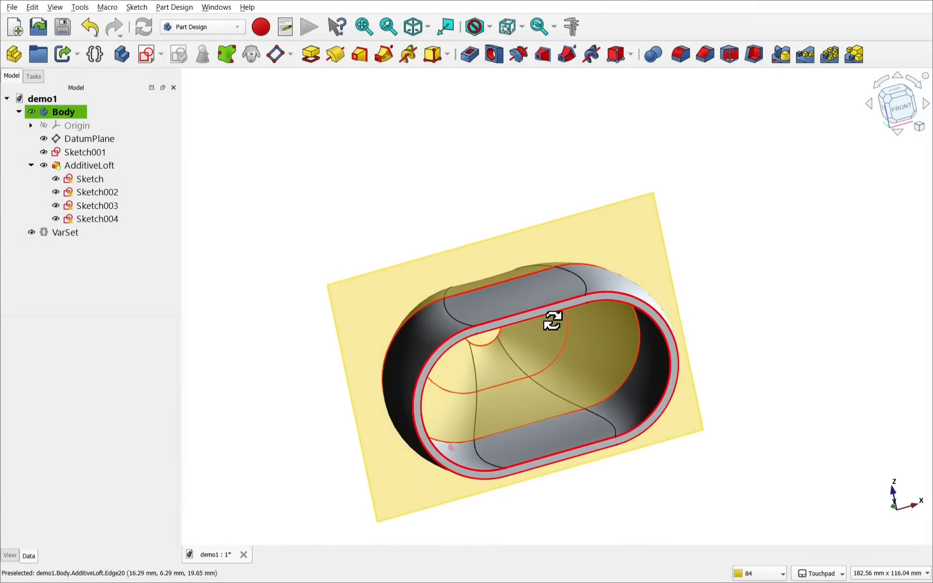
Step: Bind the datum plane's rotation to VarSet.y, confirm the expression, and select VarSet to edit its values
click(89, 179)
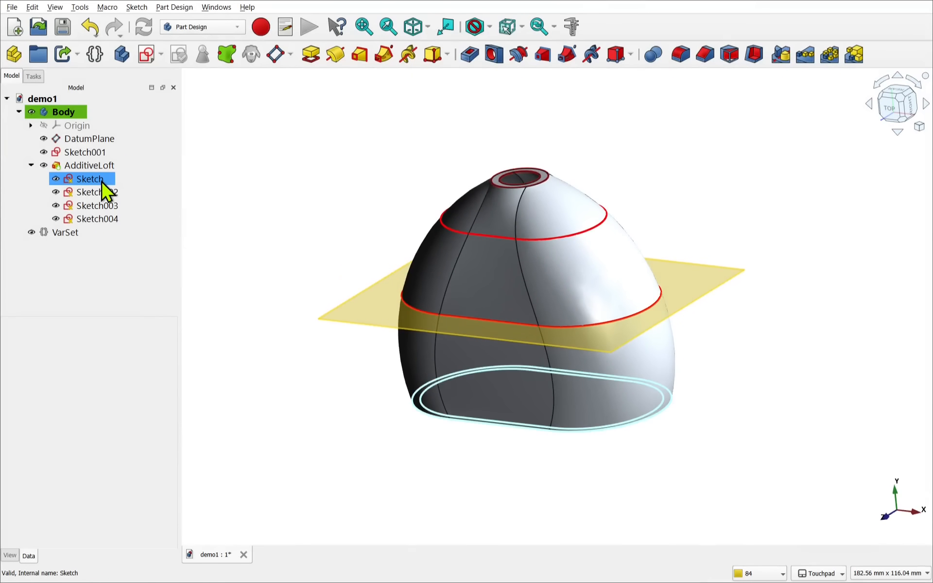
click(90, 139)
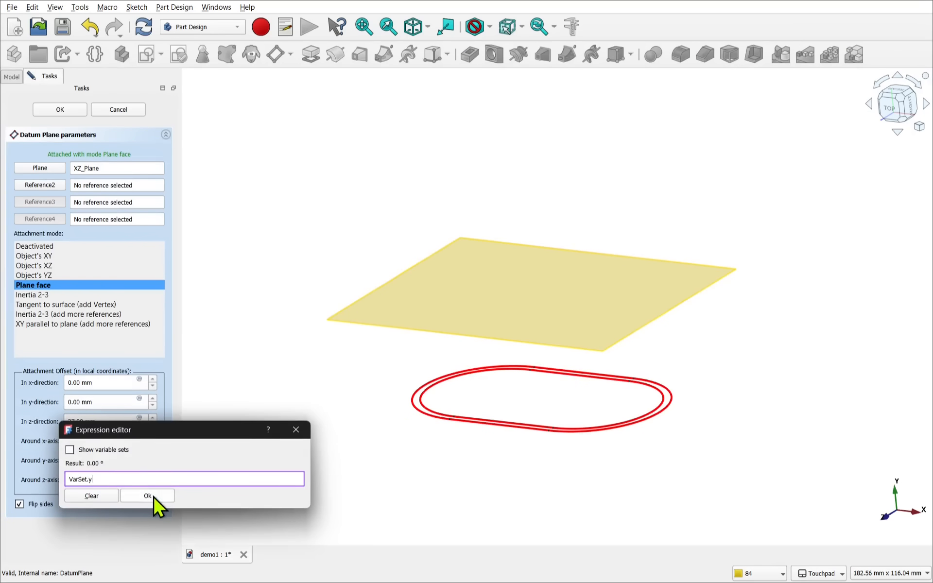
click(147, 495)
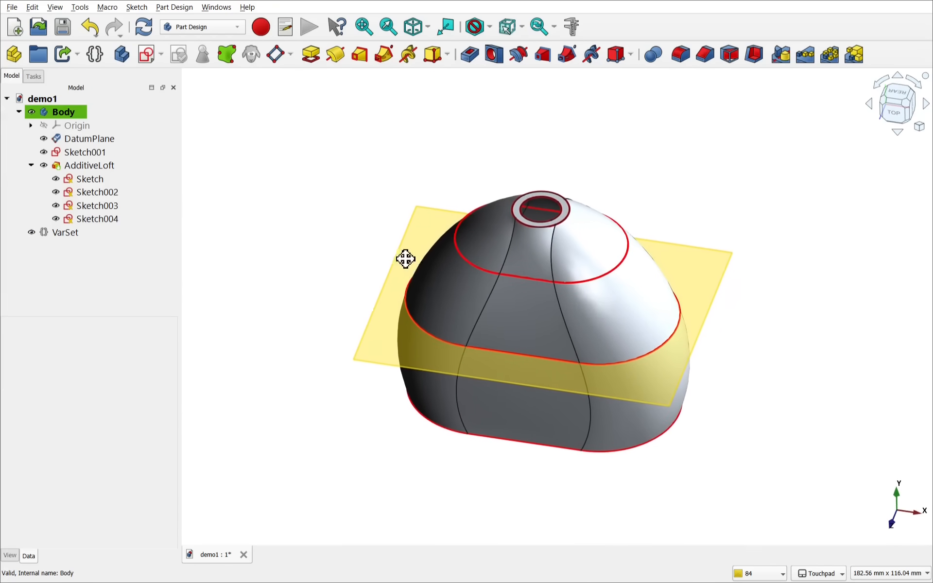
click(65, 232)
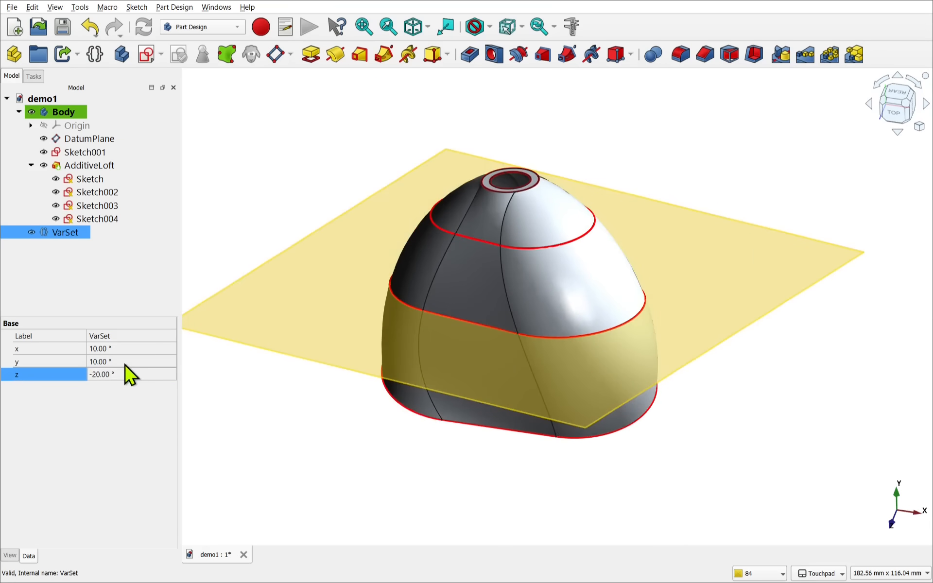
Step: Create a new document with a body and a closed slot sketch on the XY plane
click(14, 39)
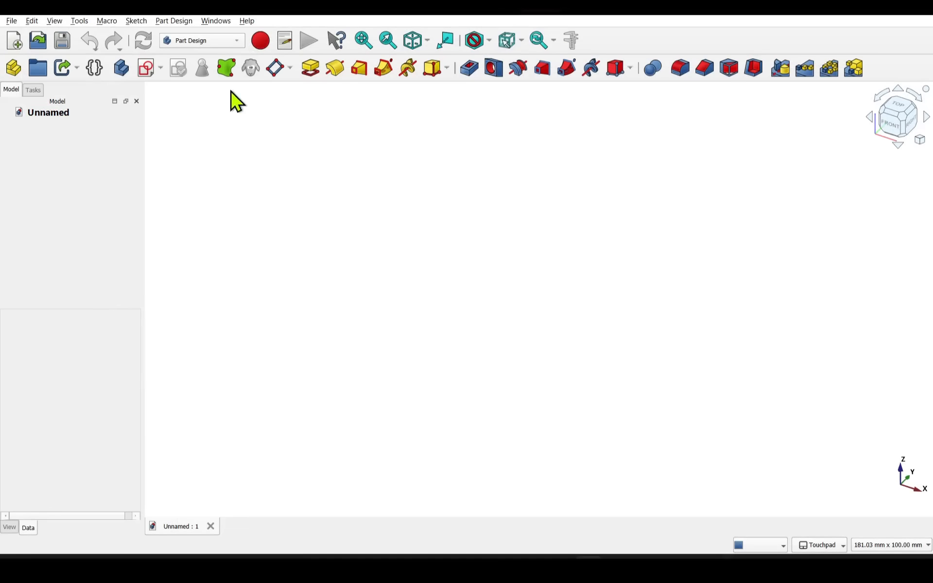
mouse_move(121, 67)
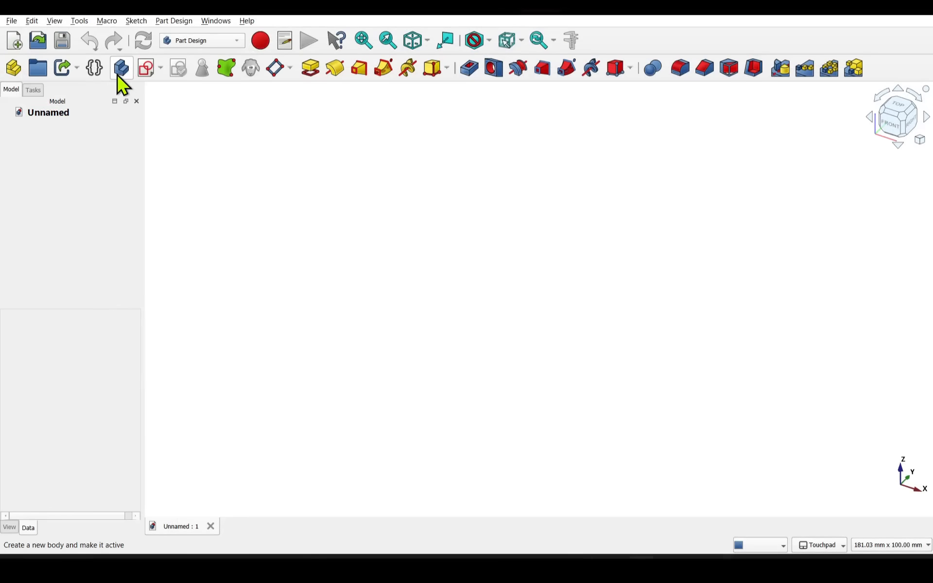
click(144, 67)
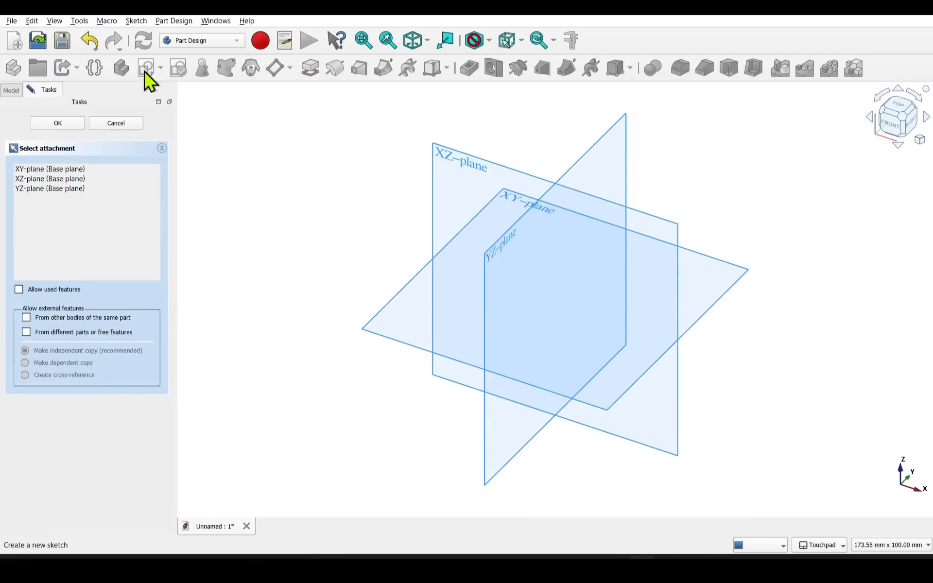
mouse_move(498, 202)
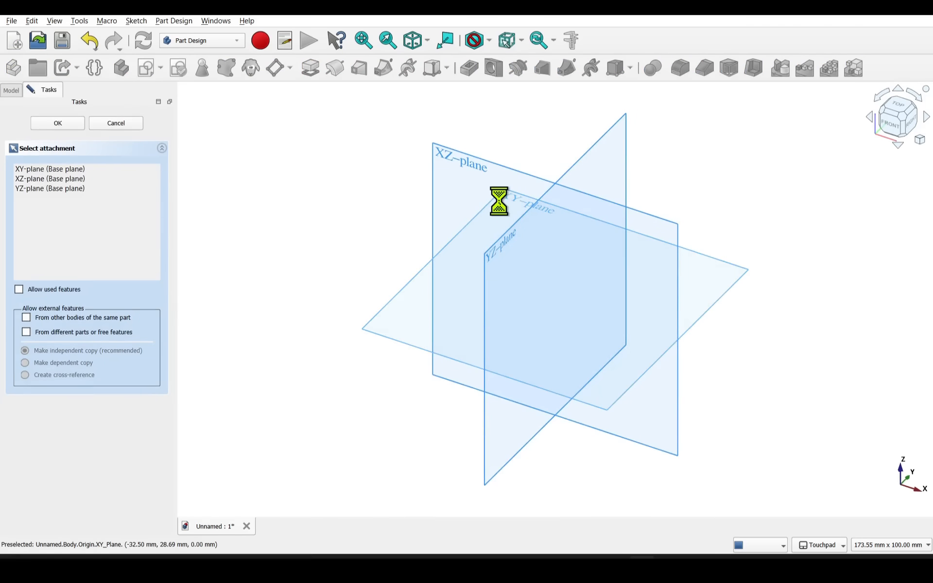
click(57, 123)
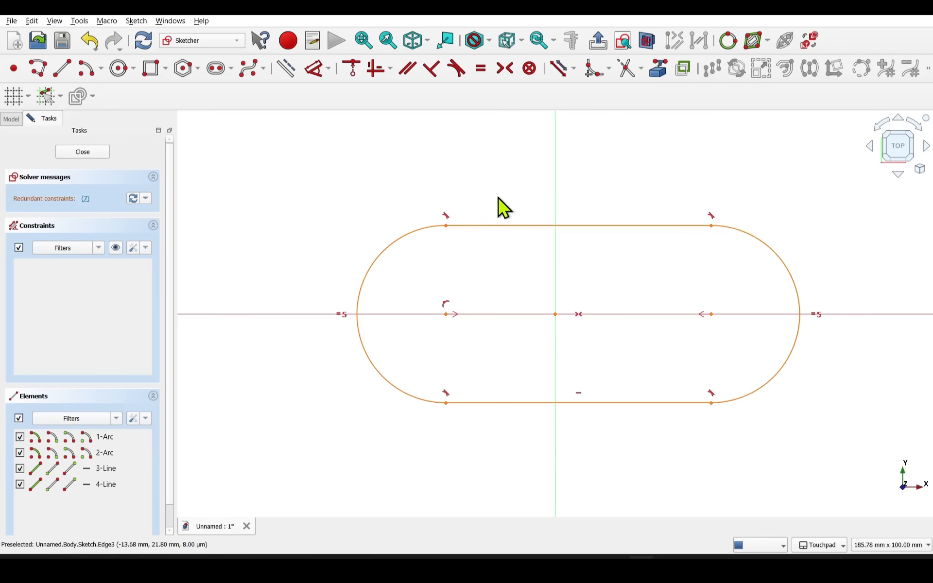
mouse_move(87, 205)
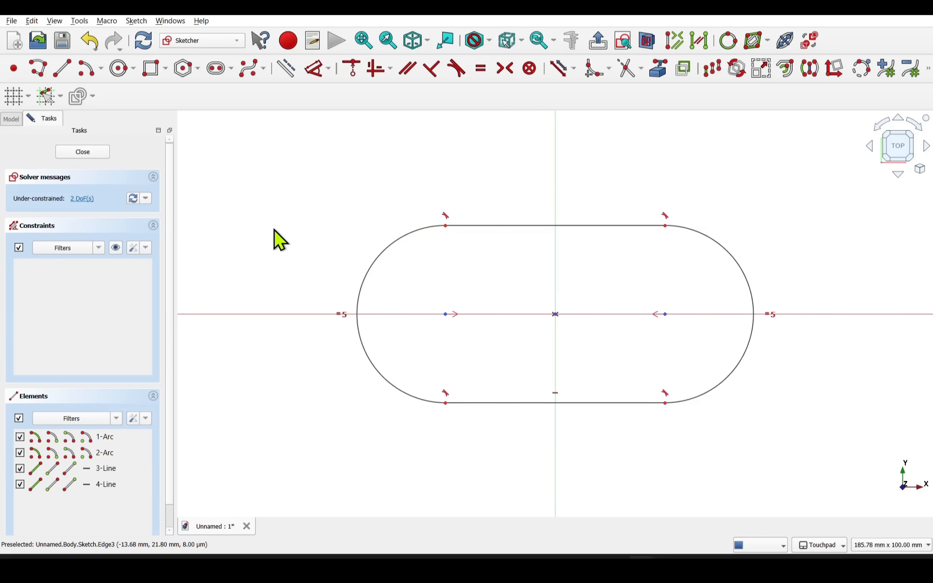
mouse_move(161, 179)
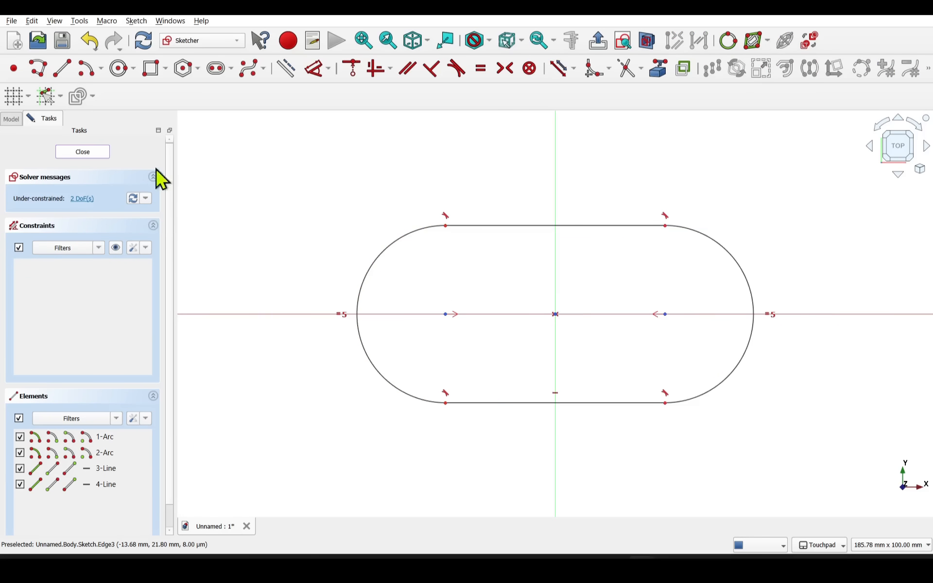
click(82, 152)
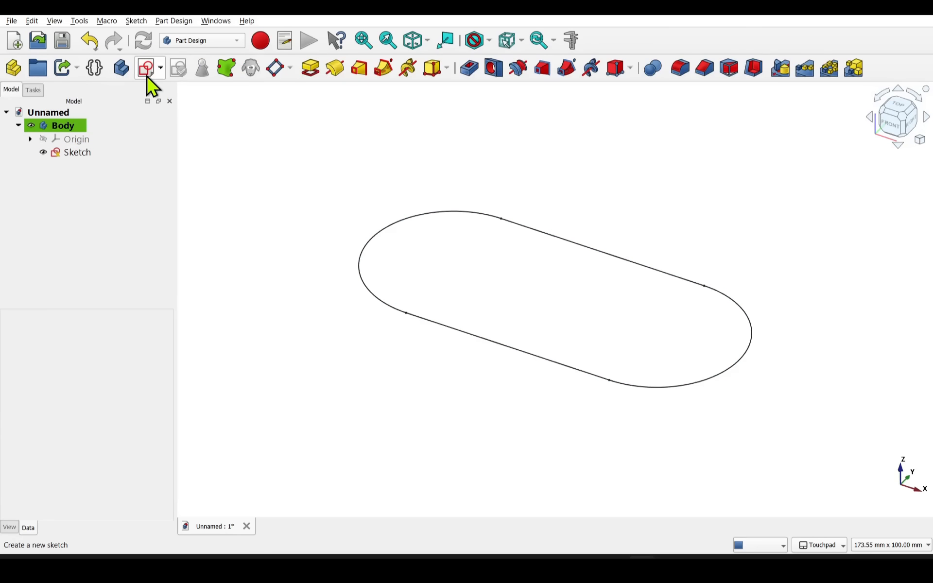
Step: Add Sketch001 on the XY plane with a larger slot outline surrounding the first
click(146, 67)
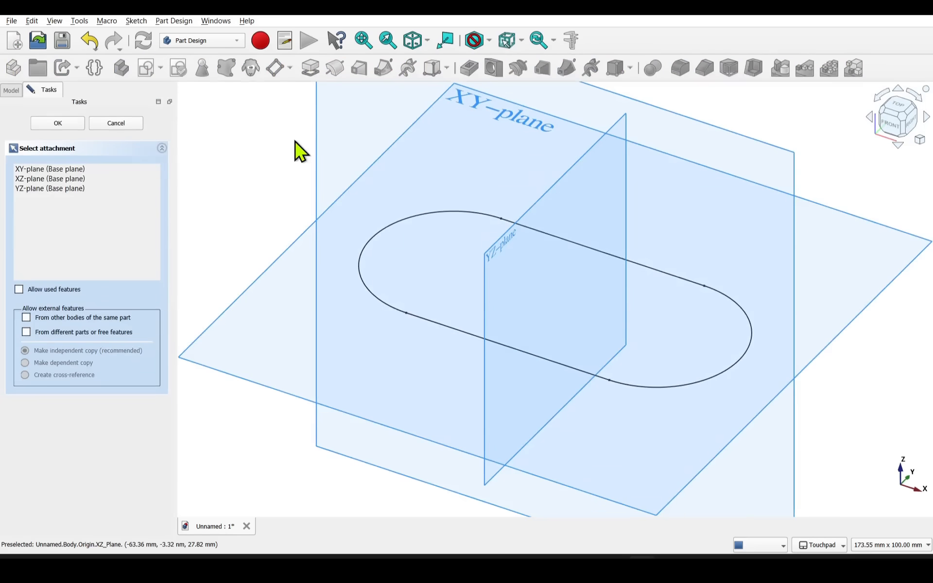
click(57, 124)
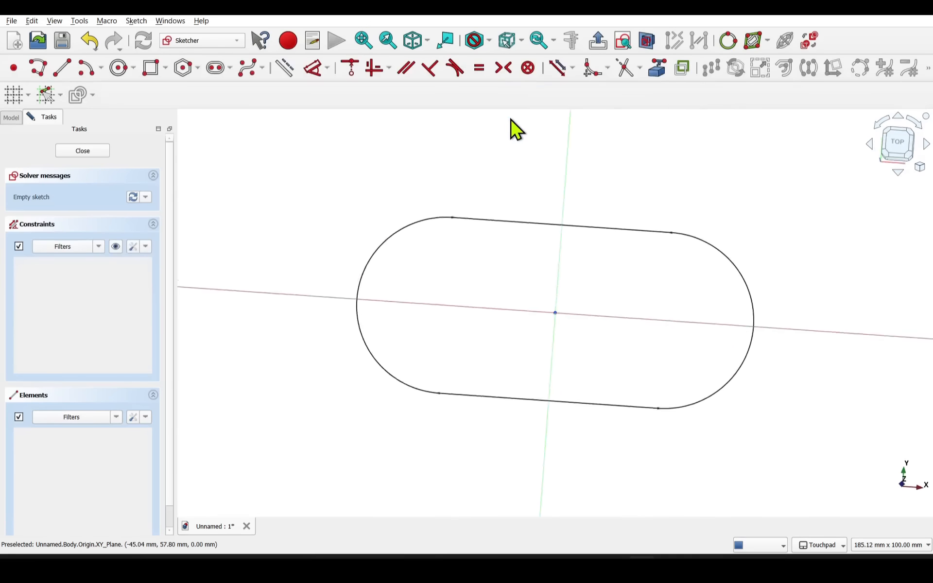
click(213, 67)
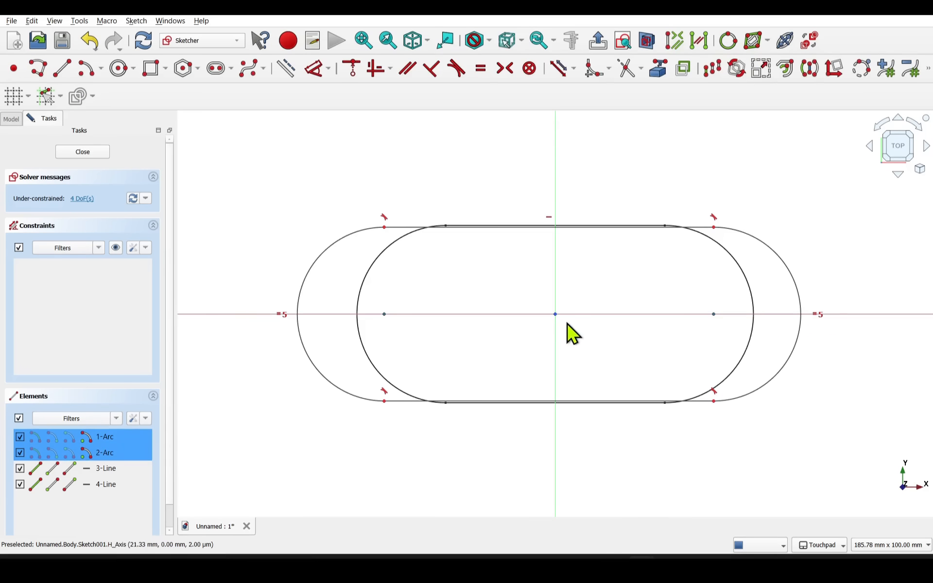
mouse_move(503, 68)
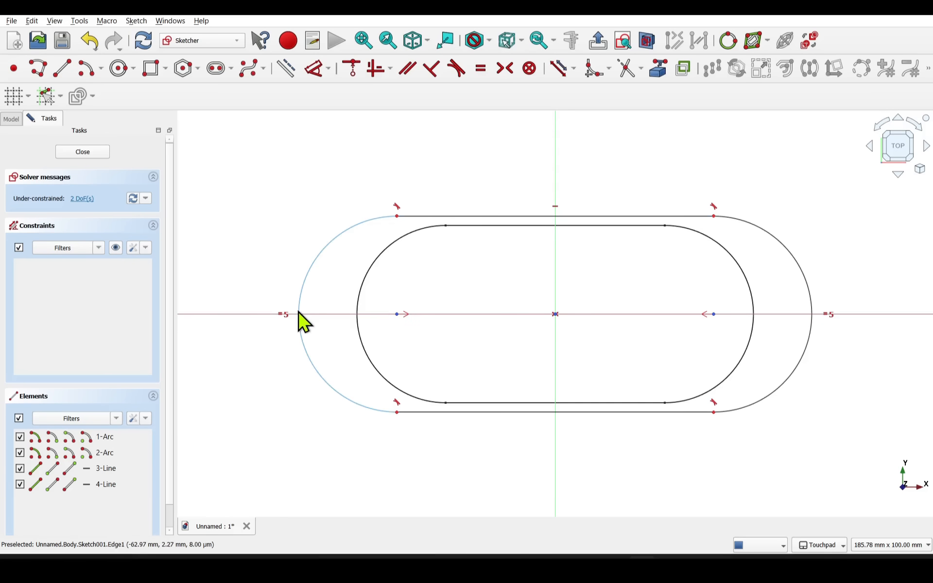
click(81, 152)
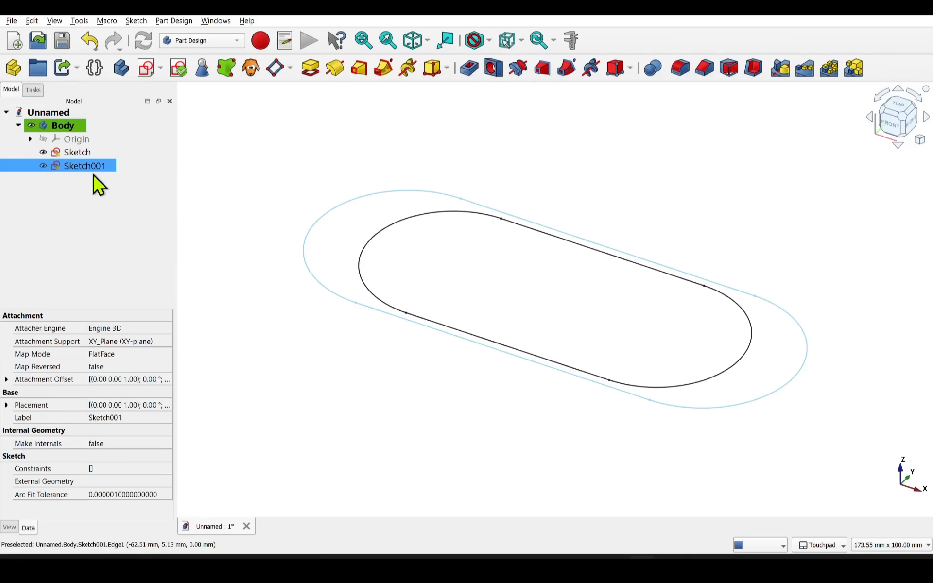
mouse_move(14, 393)
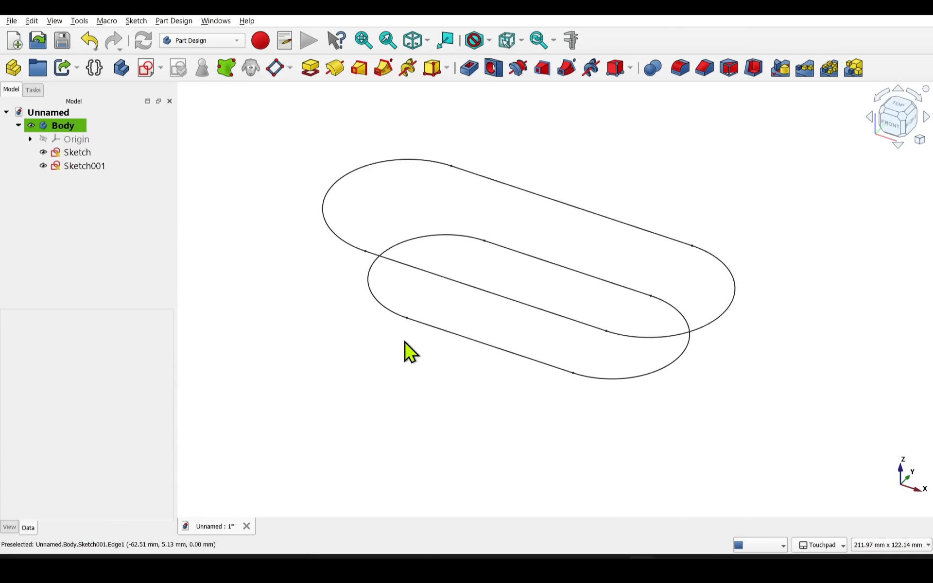
mouse_move(467, 338)
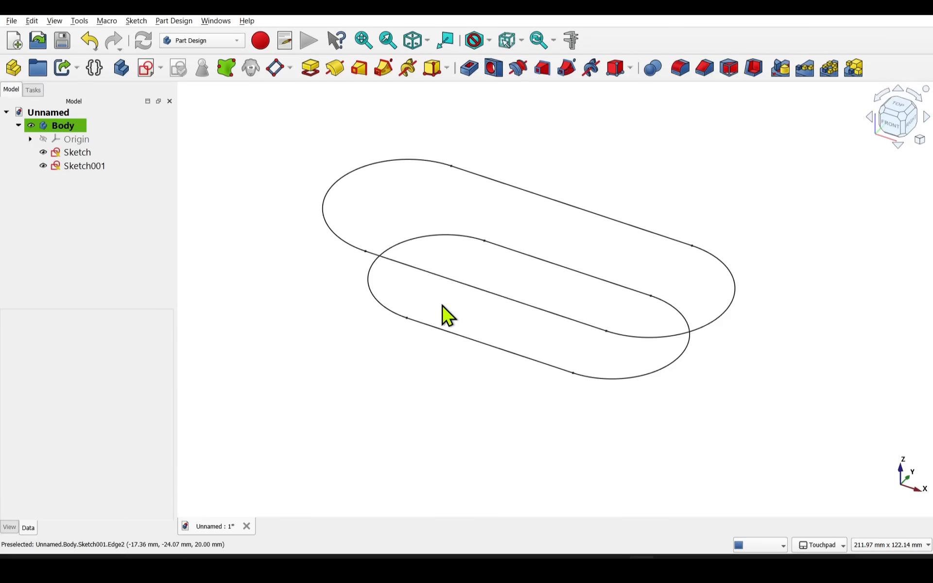
Step: Set Sketch001's attachment z offset to 20 mm and leave the Map Mode editor unchanged
click(78, 152)
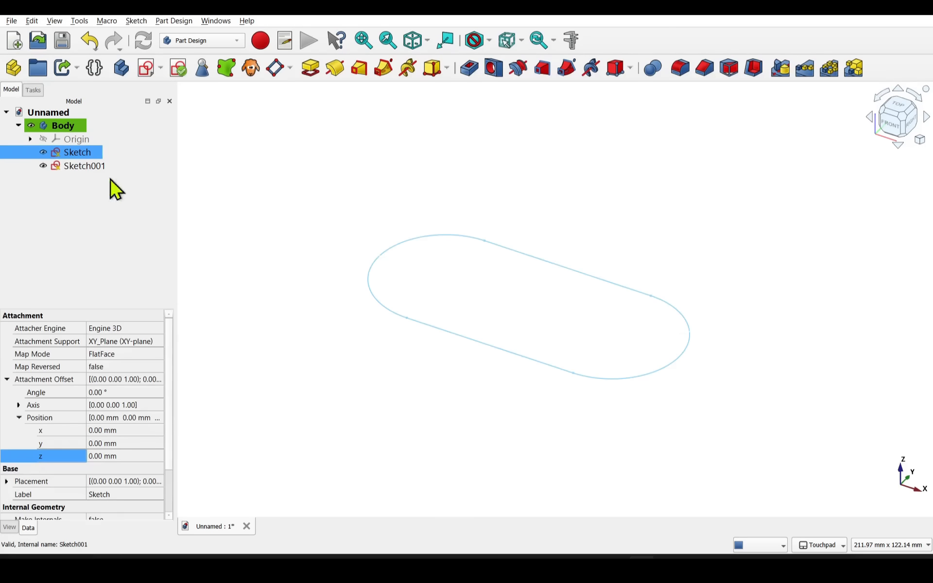
click(100, 354)
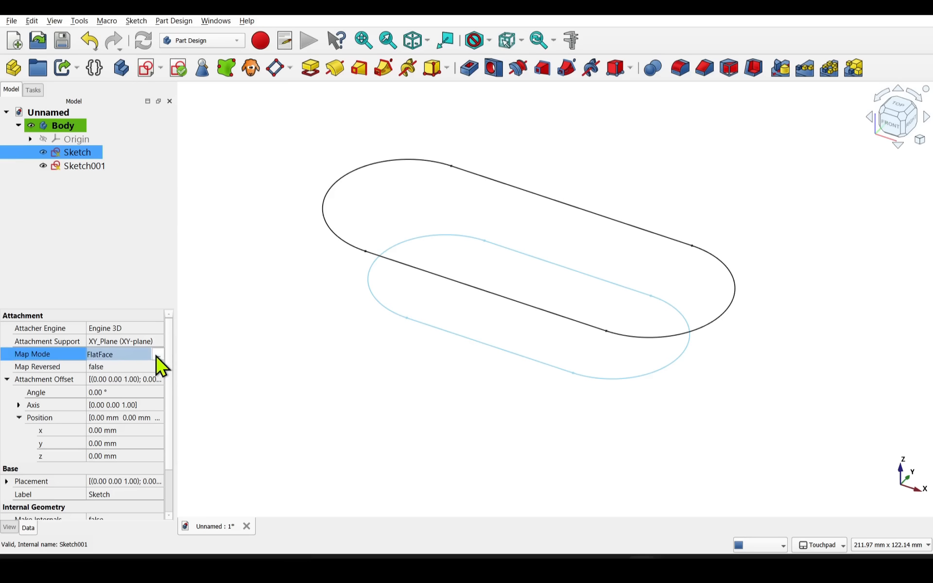
click(158, 354)
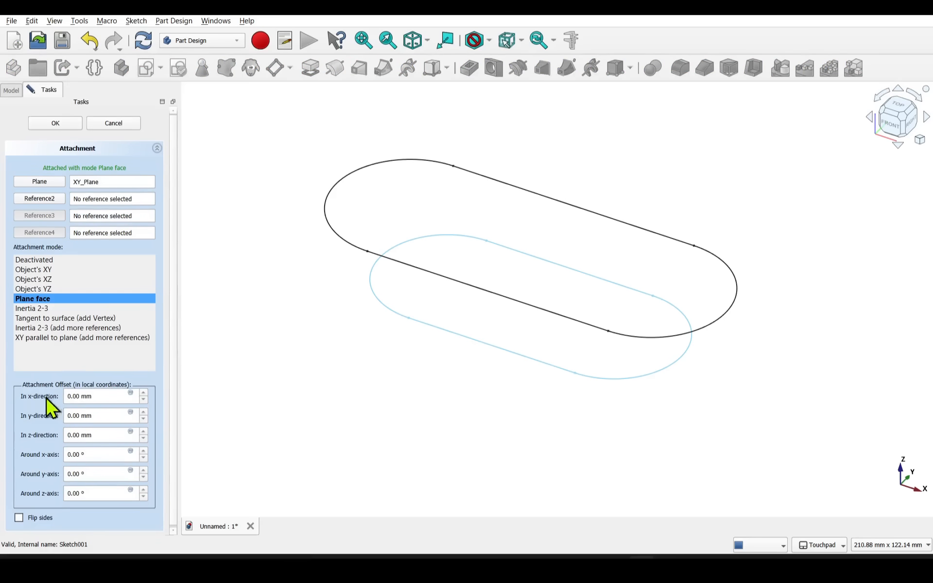
mouse_move(119, 131)
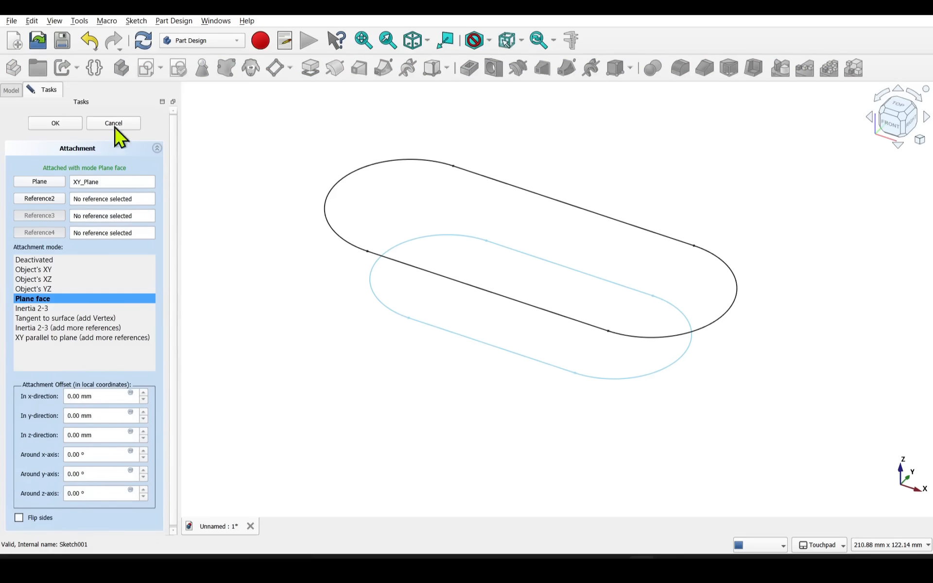
click(55, 123)
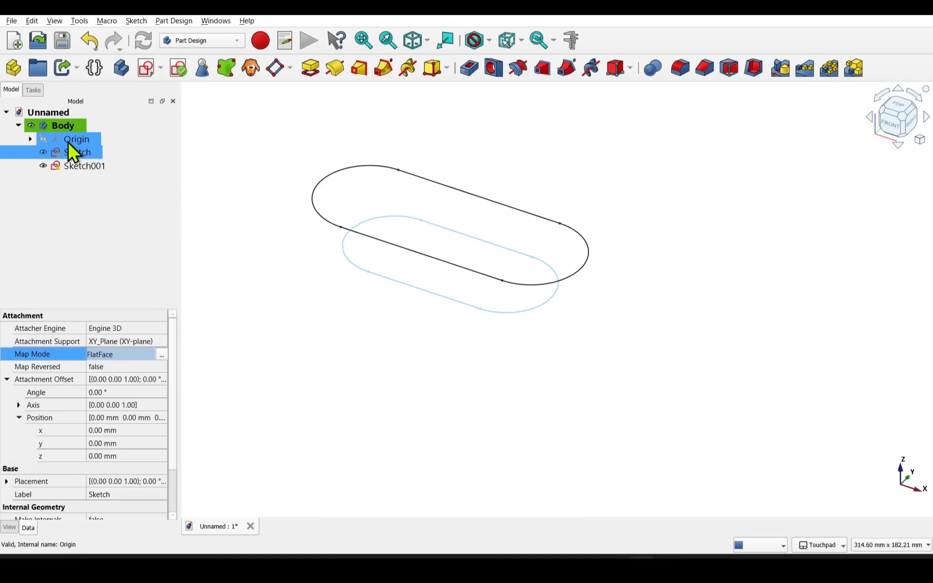
Step: Create a datum plane in the body offset 40 mm in the z direction from XY
click(85, 165)
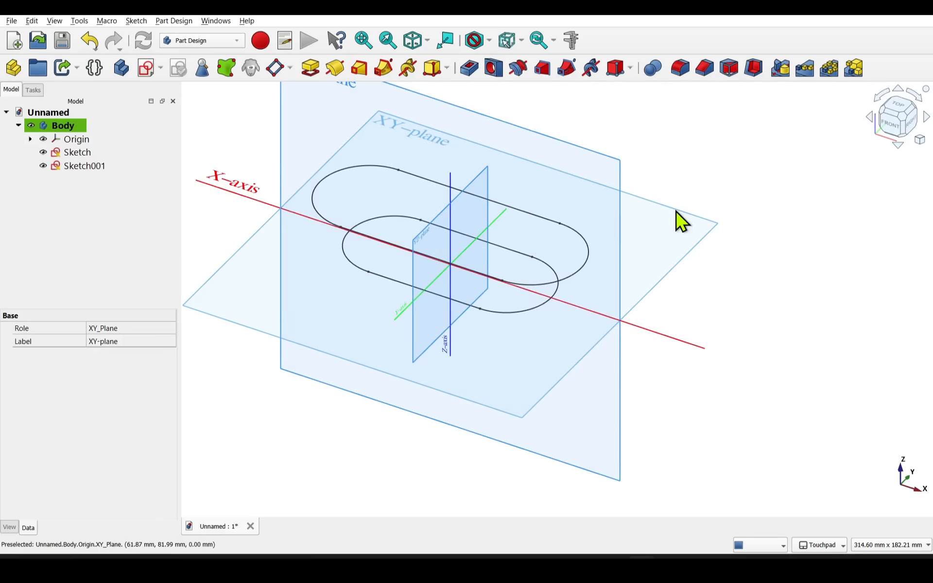
mouse_move(274, 67)
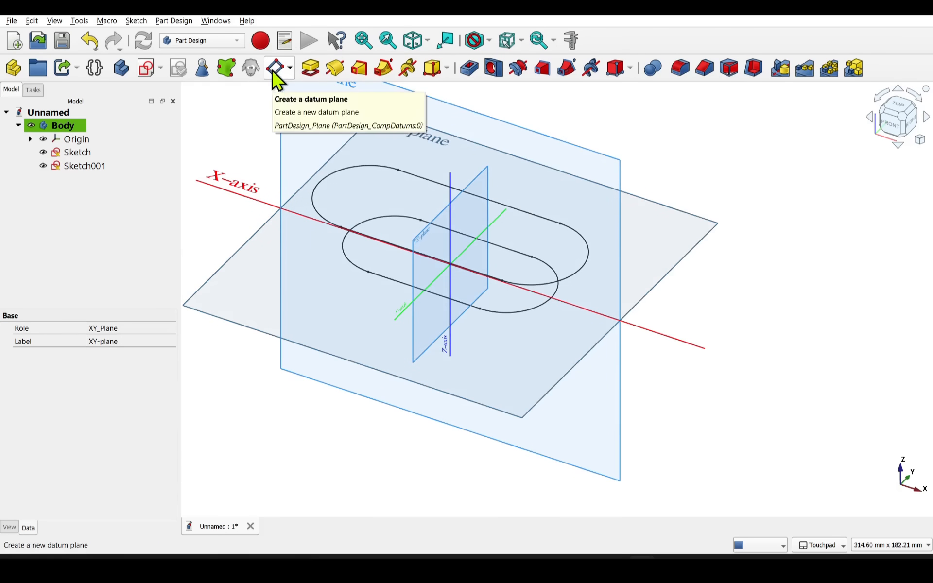
click(275, 68)
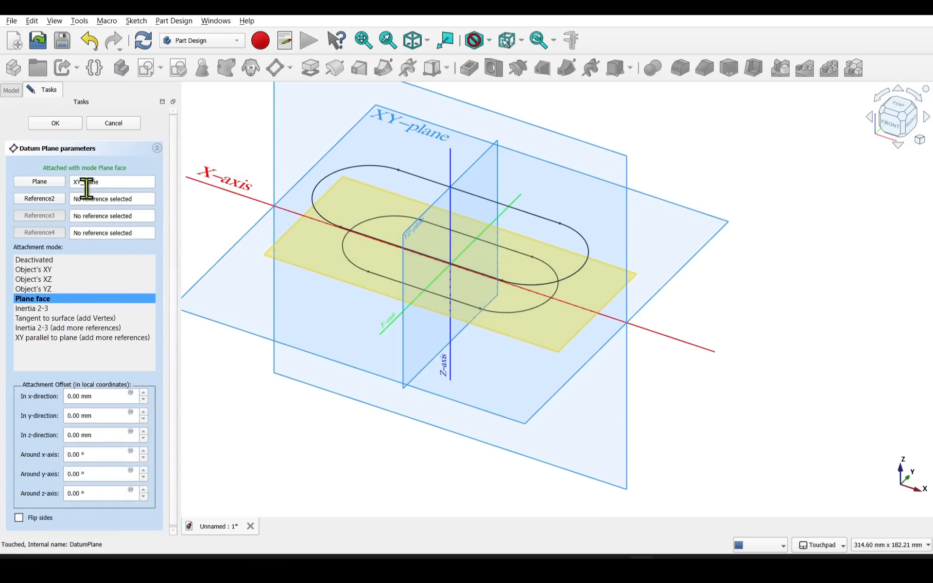
mouse_move(56, 269)
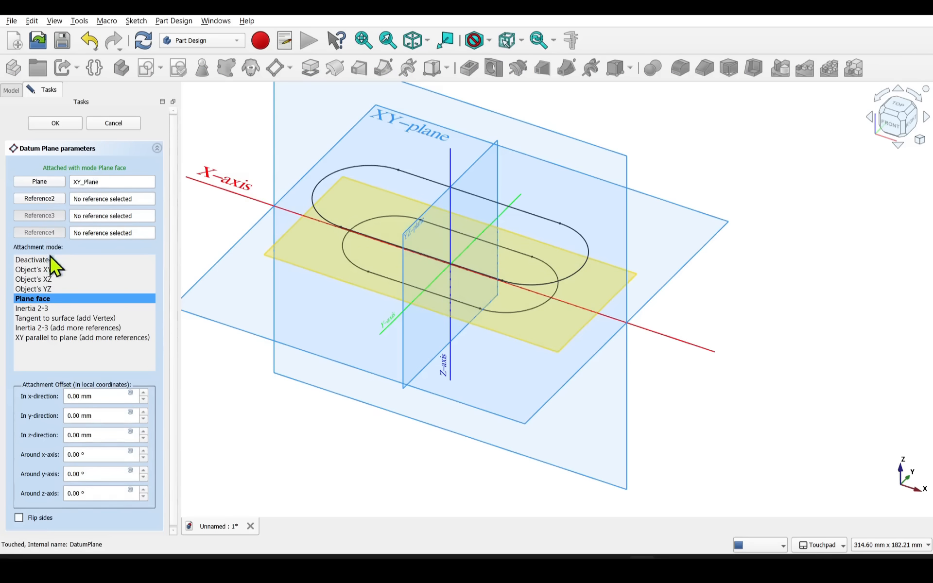
mouse_move(67, 473)
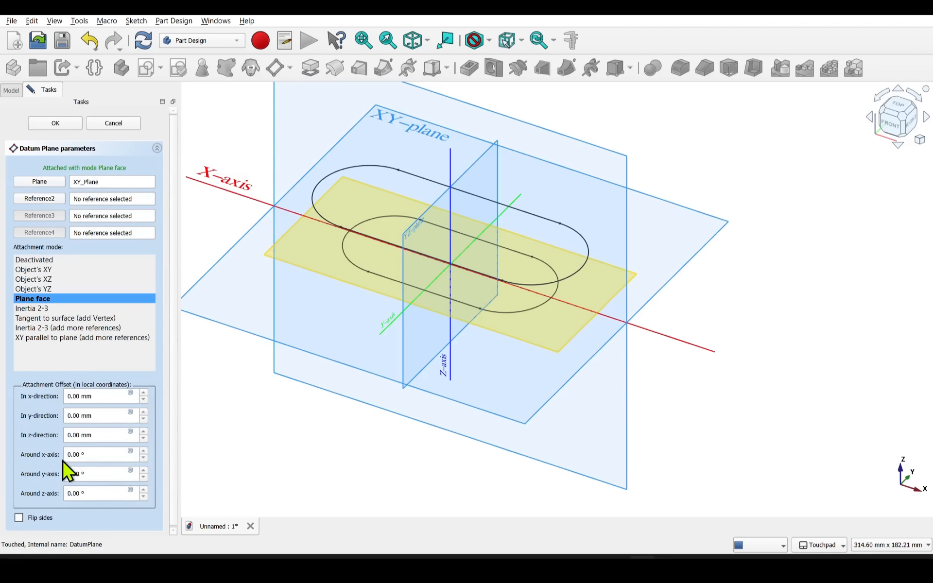
click(99, 436)
text(40)
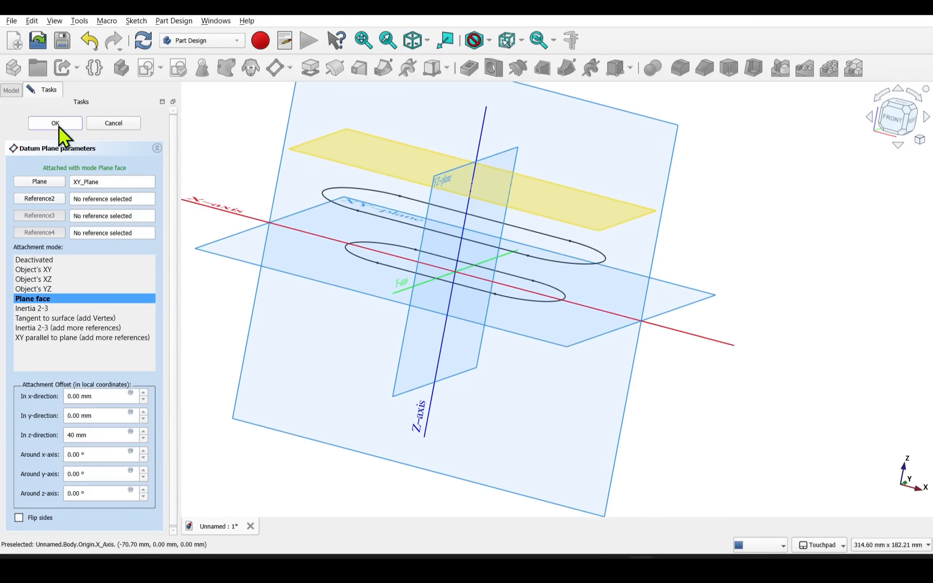
click(54, 124)
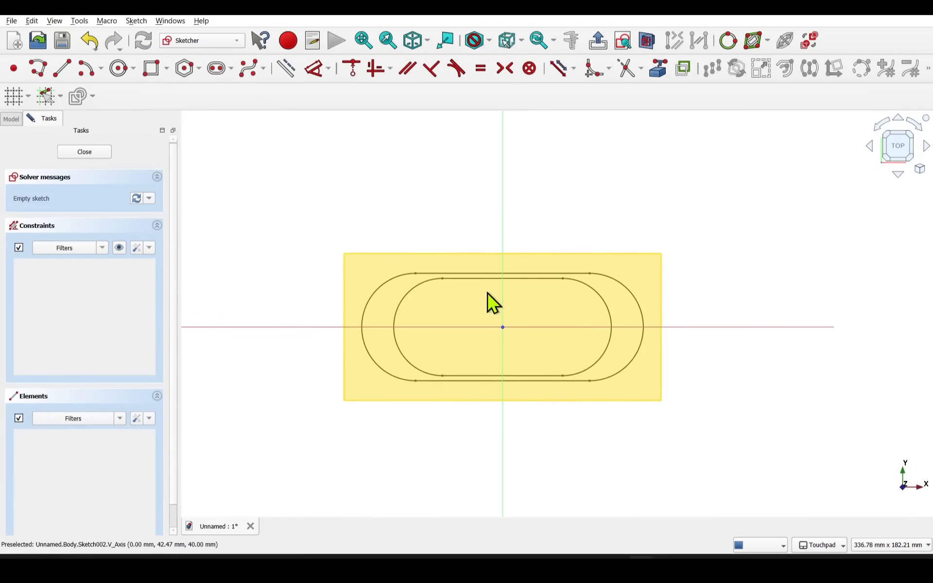
mouse_move(216, 69)
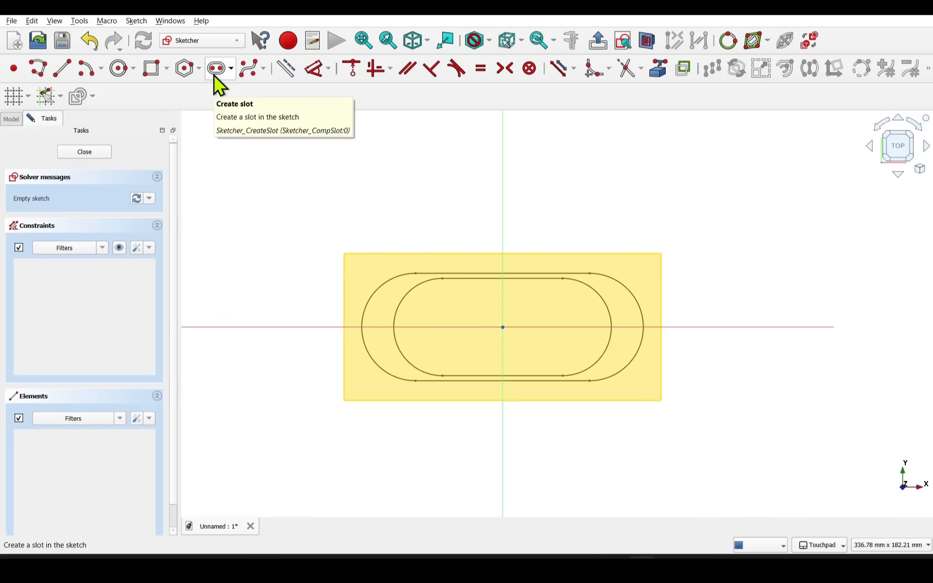
Step: Draw a slot on the datum plane, constrain its two end arcs equal, and close Sketch002
click(216, 68)
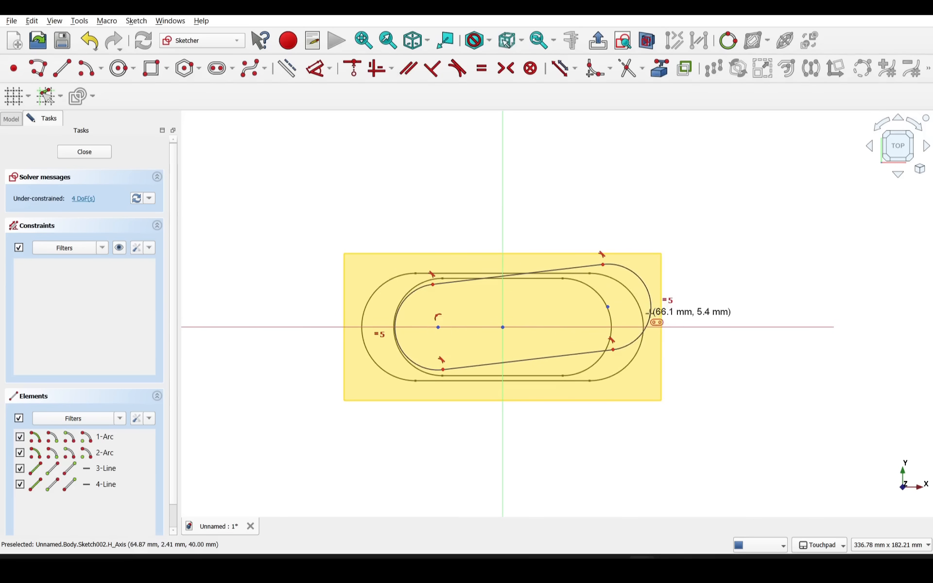
click(609, 308)
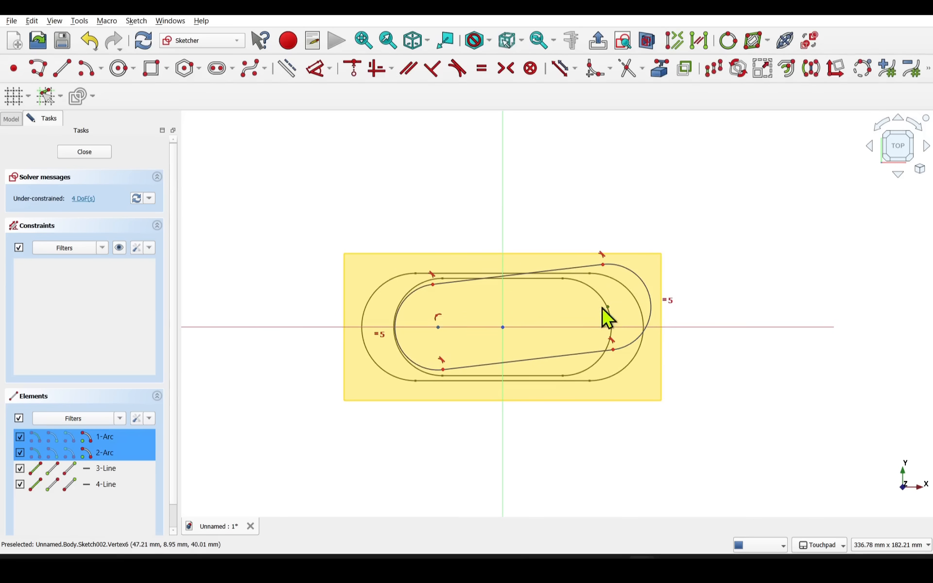
mouse_move(482, 68)
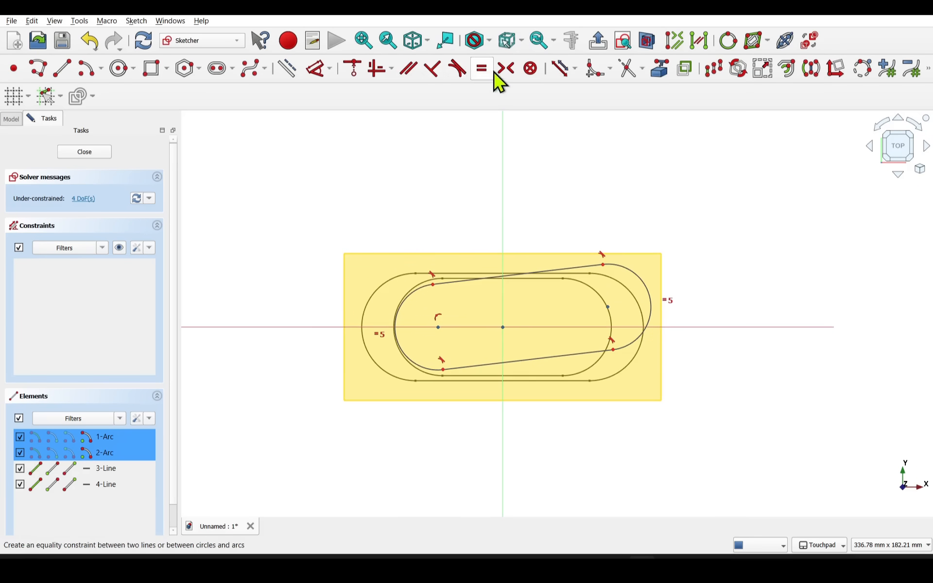
click(481, 68)
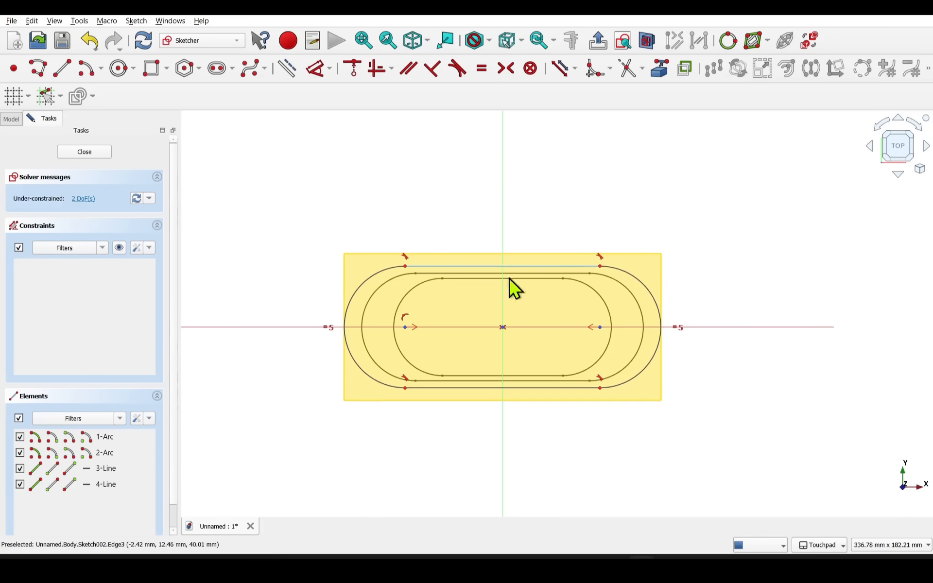
click(84, 152)
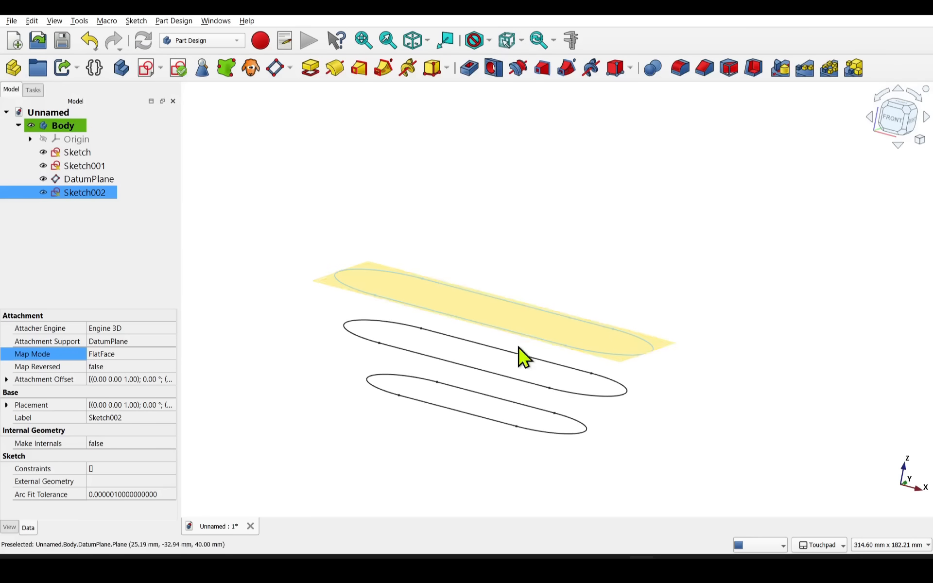
Step: Change the datum plane's z-direction attachment offset to 45 mm via Map Mode
click(90, 179)
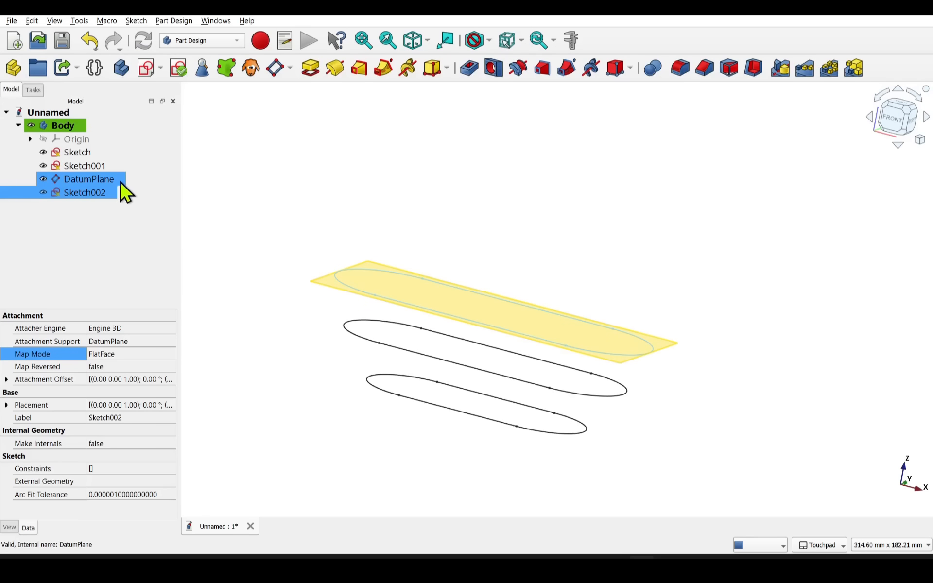
click(89, 179)
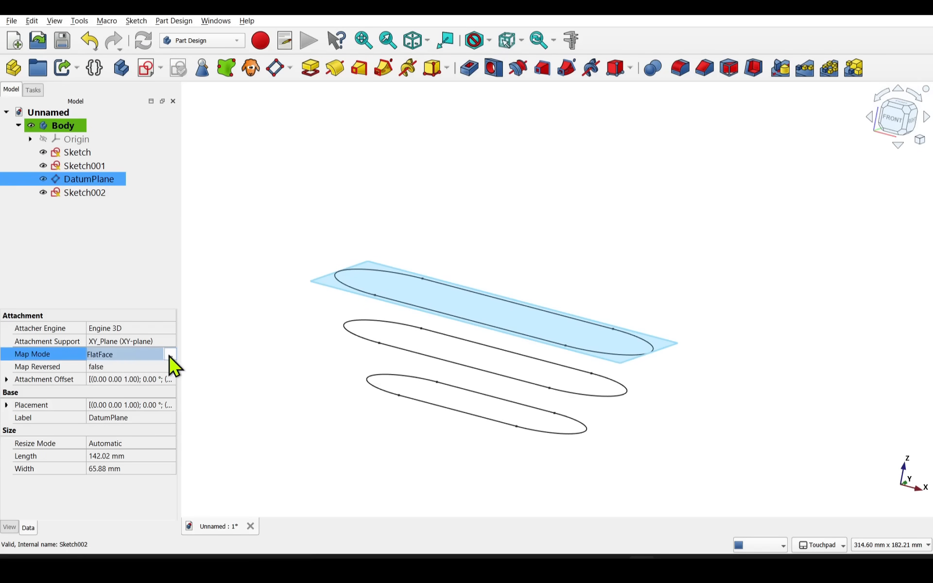
click(171, 354)
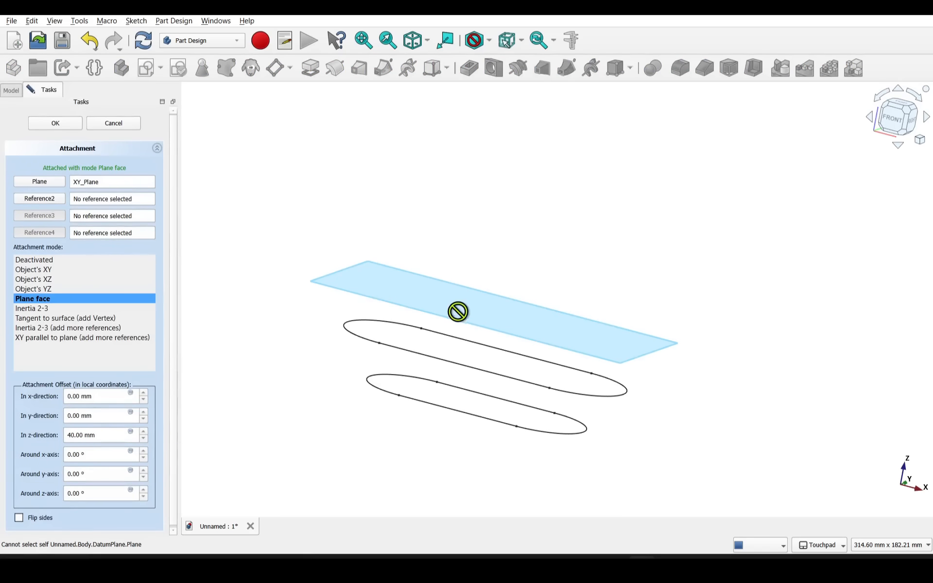
mouse_move(78, 459)
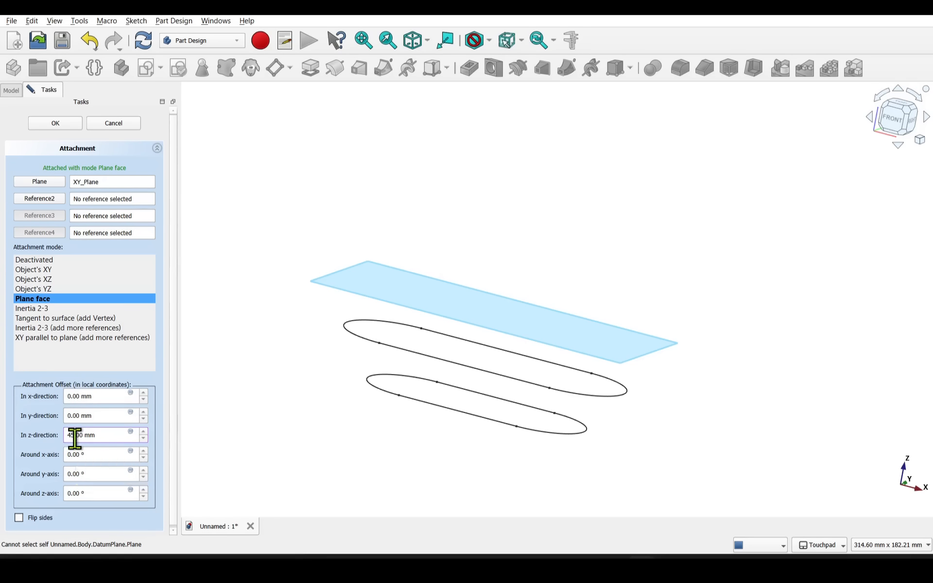
click(54, 124)
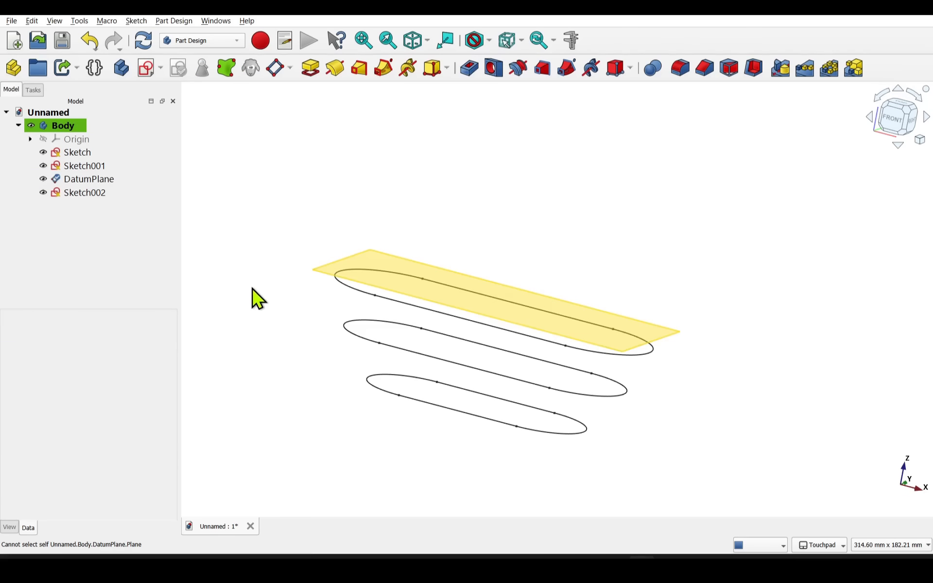
mouse_move(329, 357)
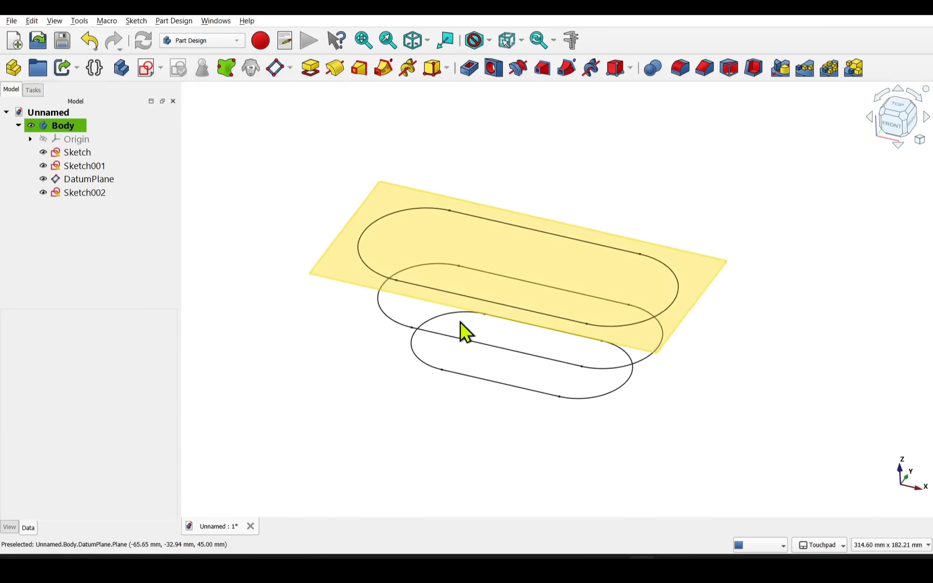
mouse_move(241, 306)
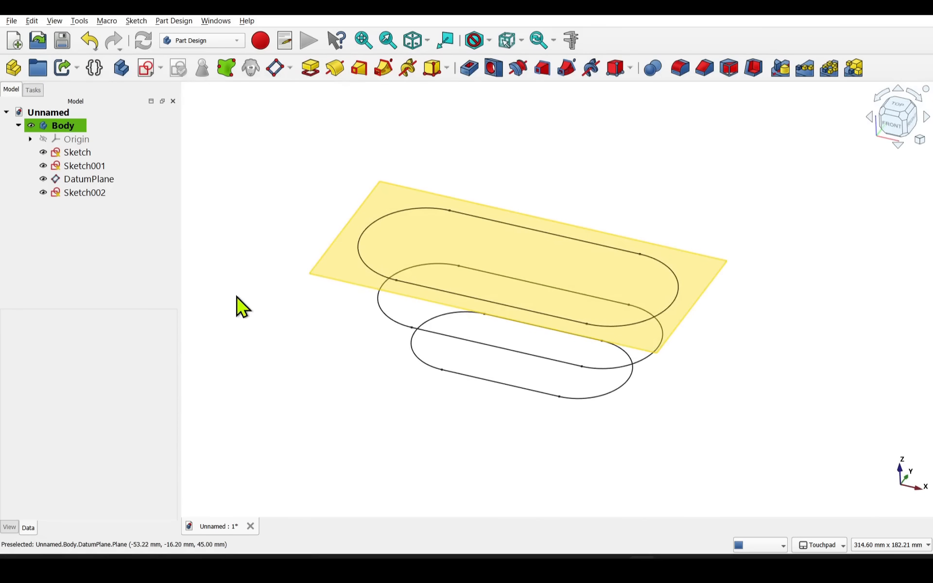
mouse_move(392, 331)
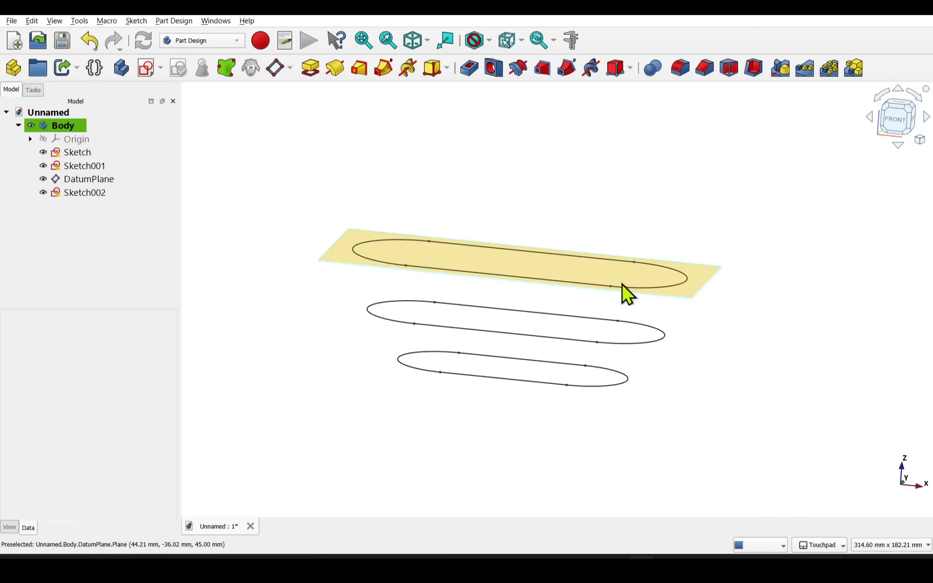
mouse_move(528, 289)
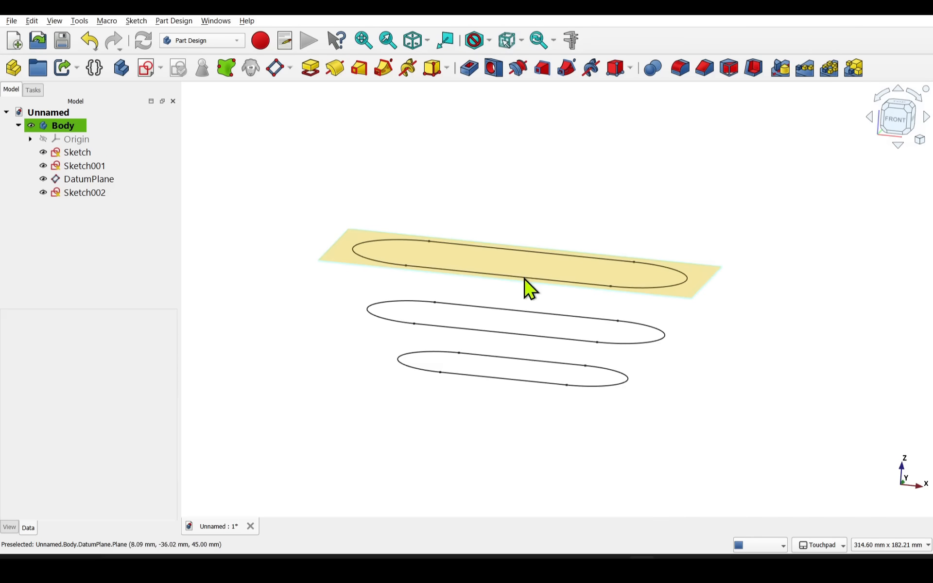
mouse_move(515, 238)
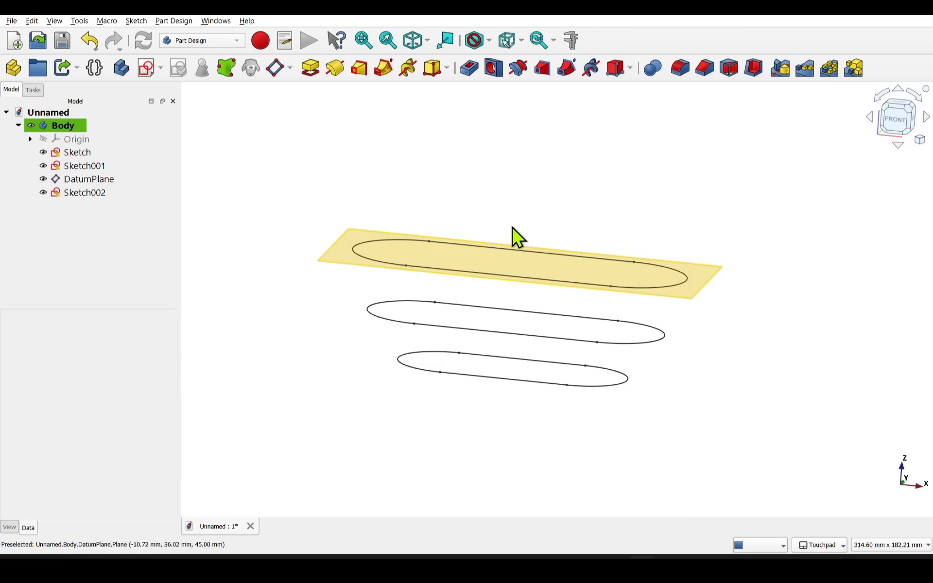
mouse_move(513, 189)
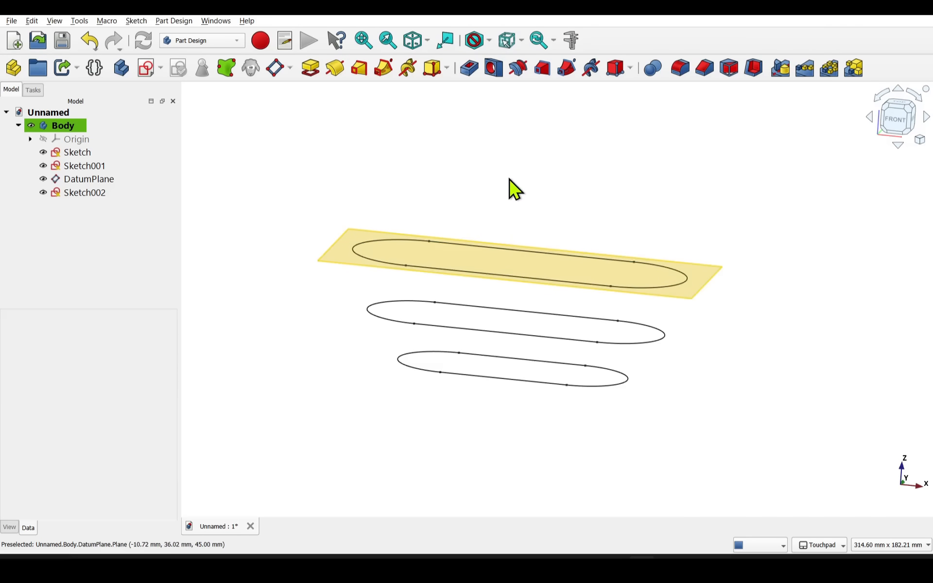
mouse_move(362, 254)
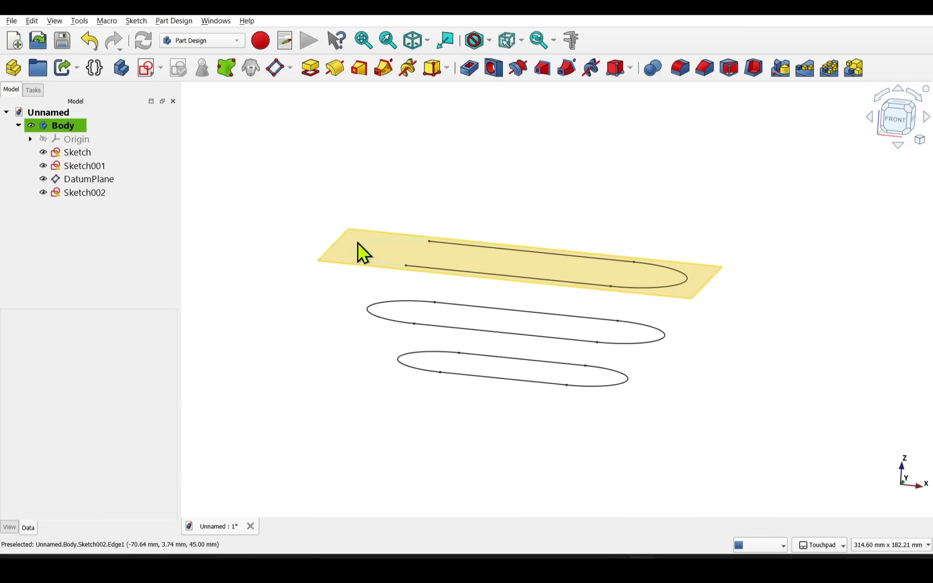
Step: Create Sketch003 on the datum plane with a slot closely surrounding the third profile
click(89, 179)
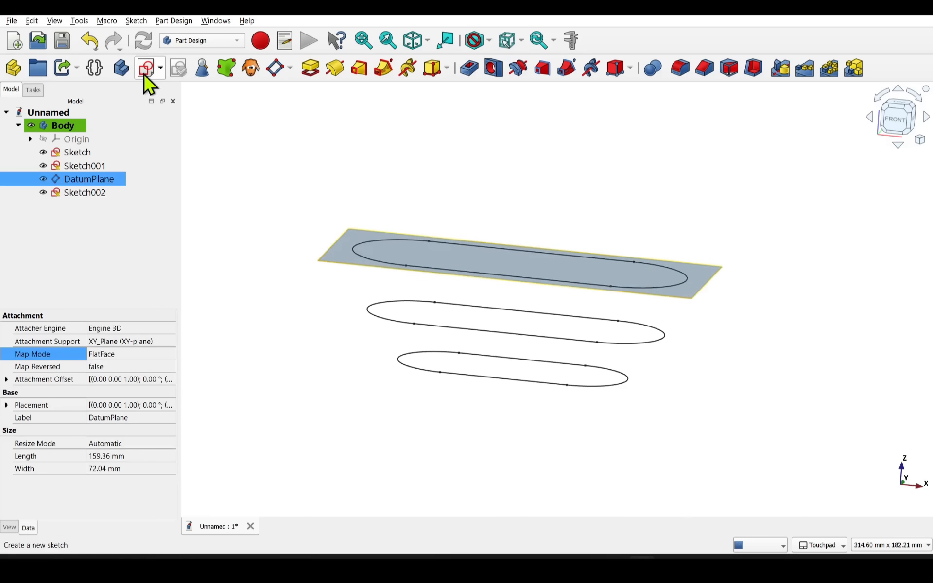
click(145, 67)
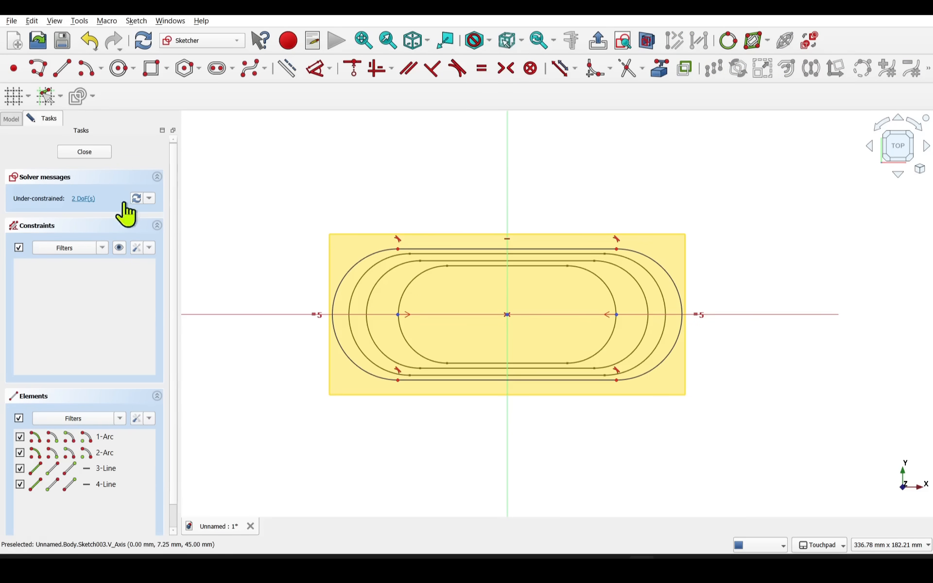
click(84, 151)
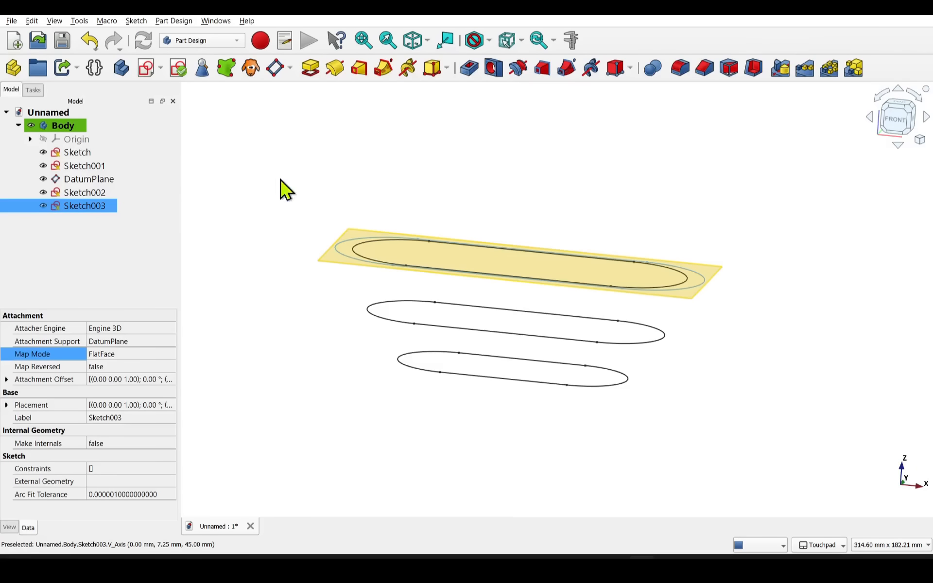
mouse_move(131, 363)
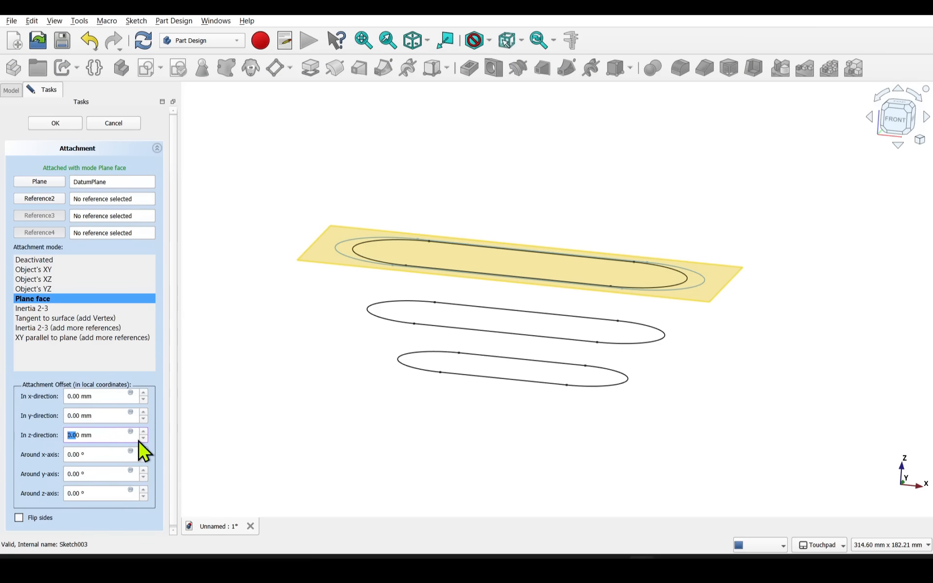
Step: Set Sketch003's z-direction attachment offset to 20 mm and confirm
text(50)
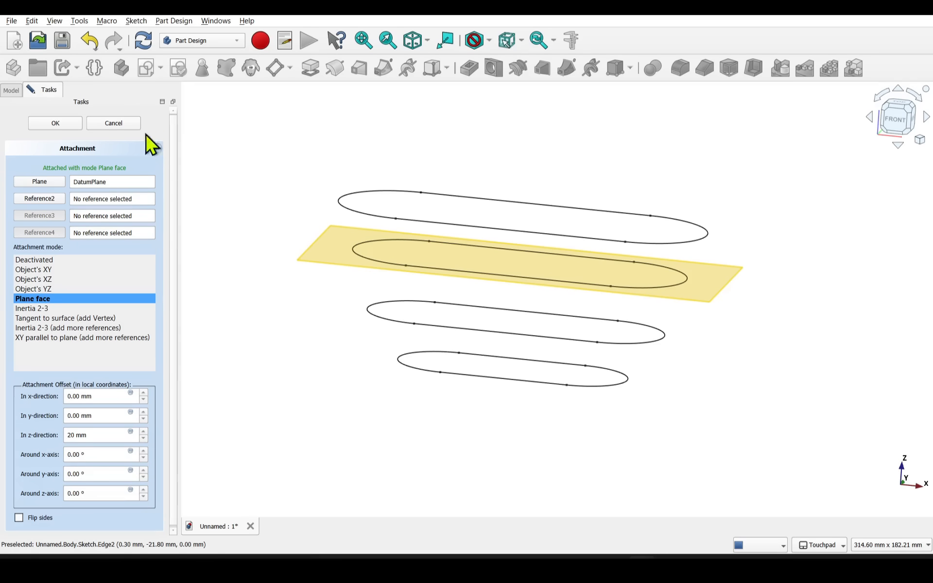
click(54, 122)
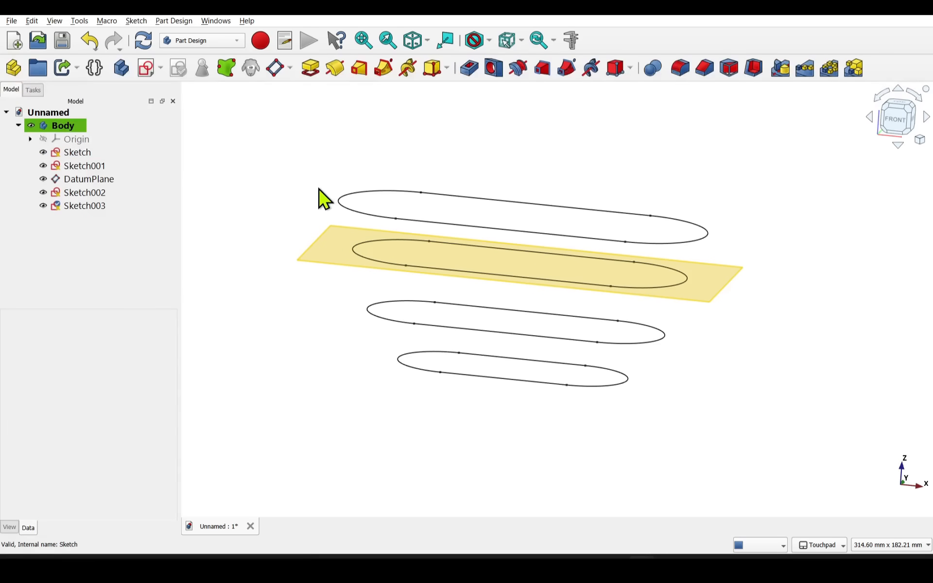
Step: Set the datum plane's Around y-axis attachment angle to 11° and confirm
click(77, 152)
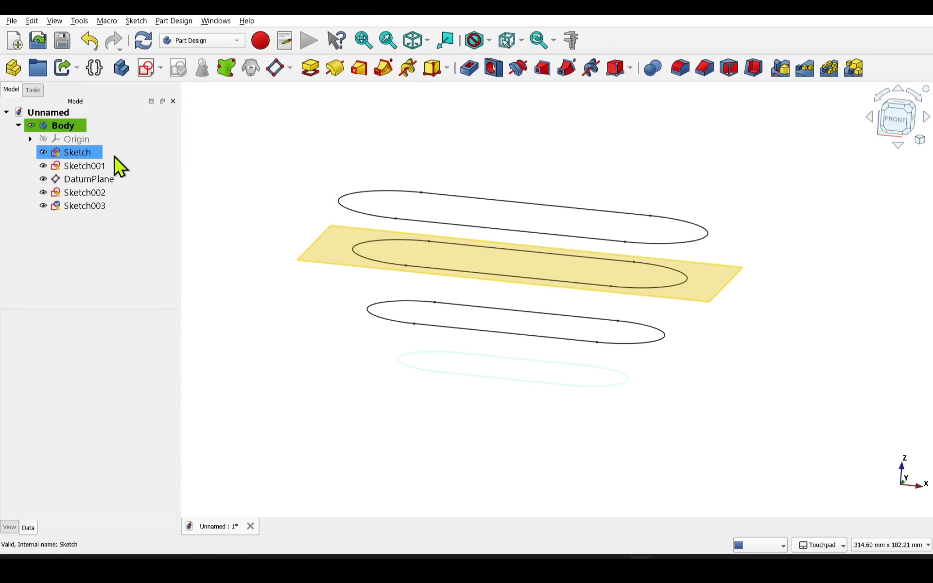
mouse_move(714, 285)
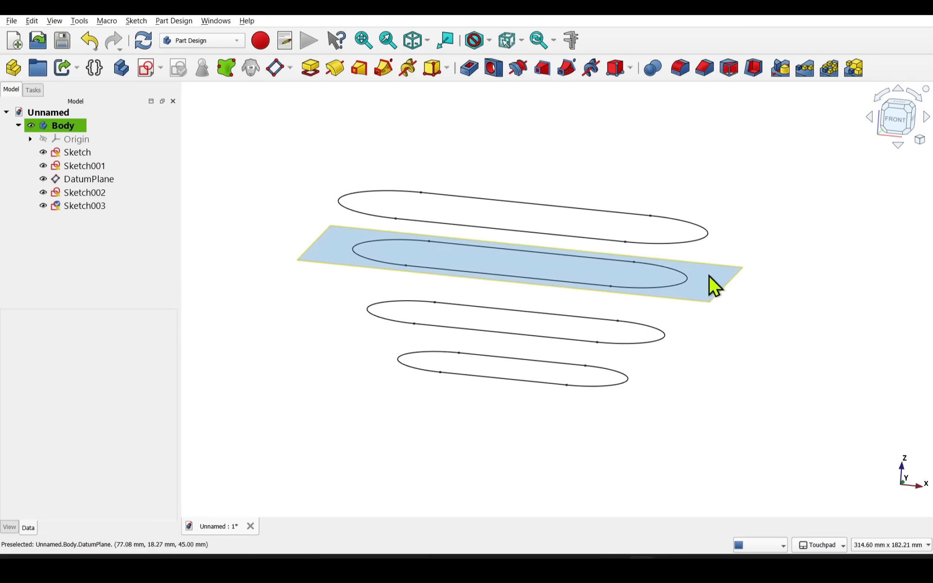
mouse_move(362, 264)
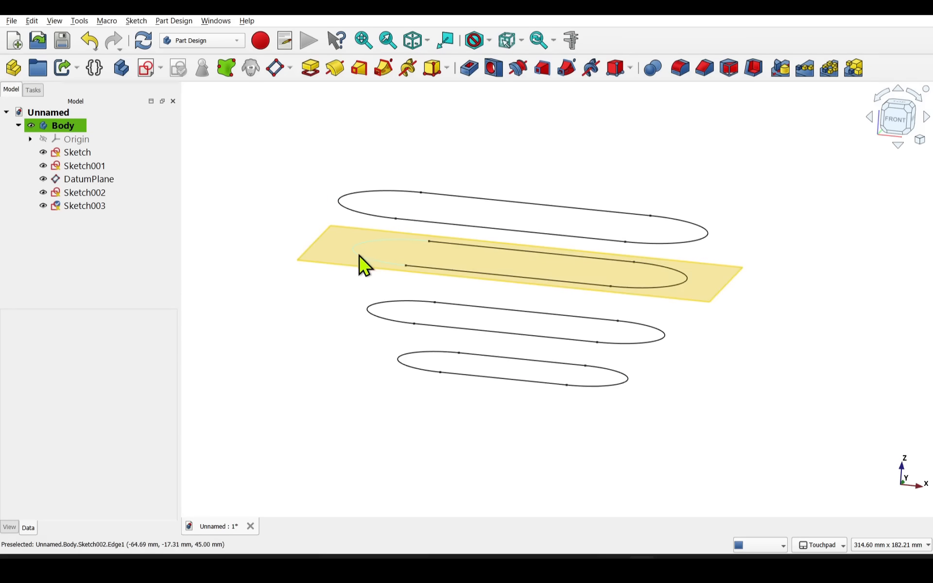
click(88, 178)
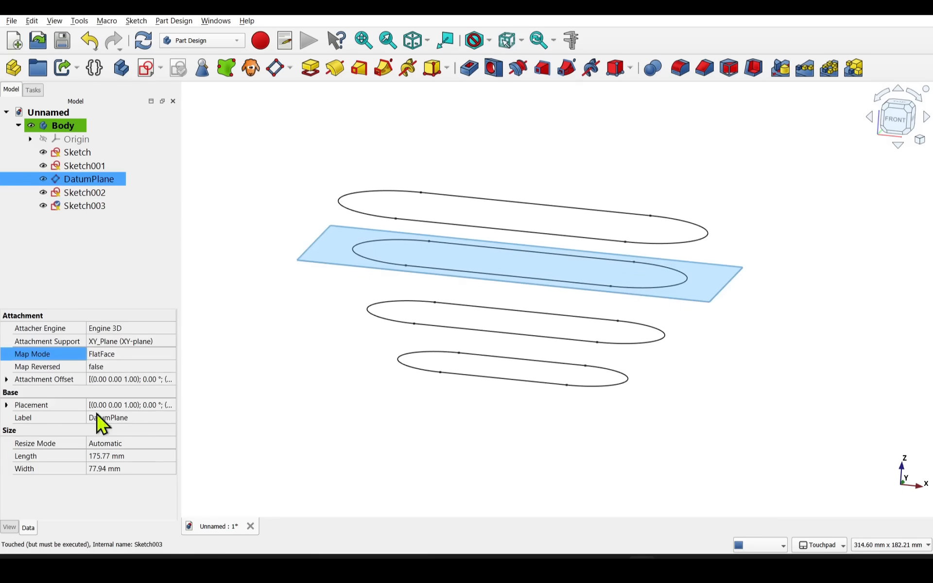
mouse_move(44, 379)
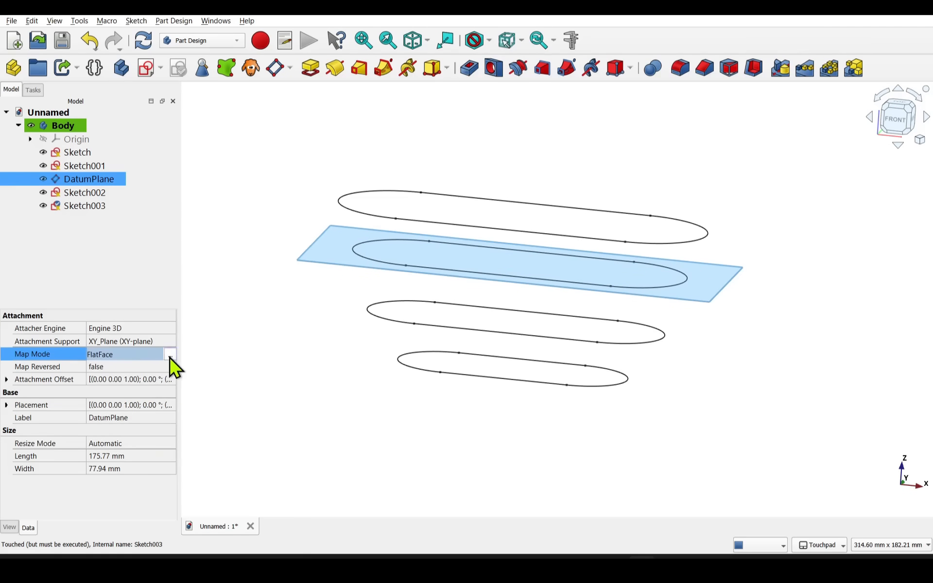
click(171, 354)
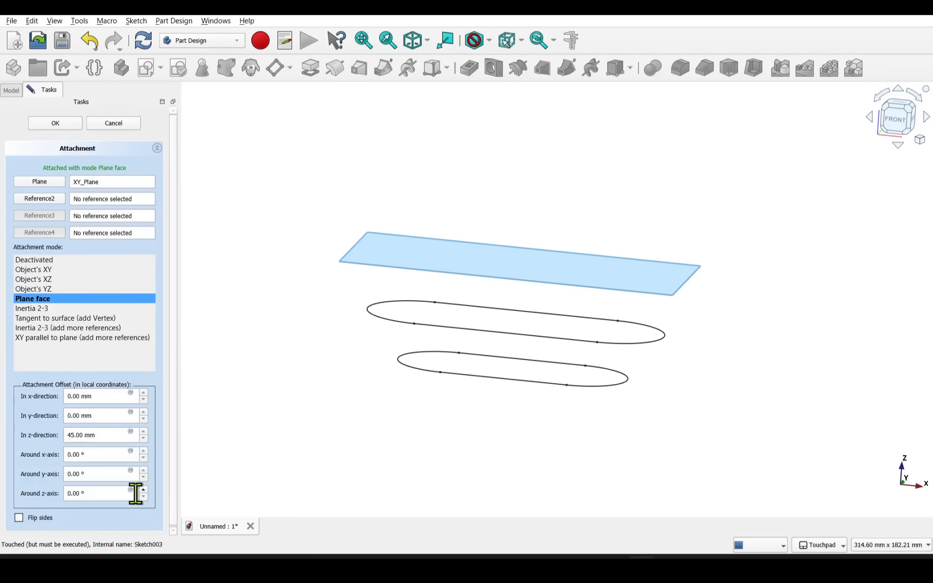
mouse_move(36, 492)
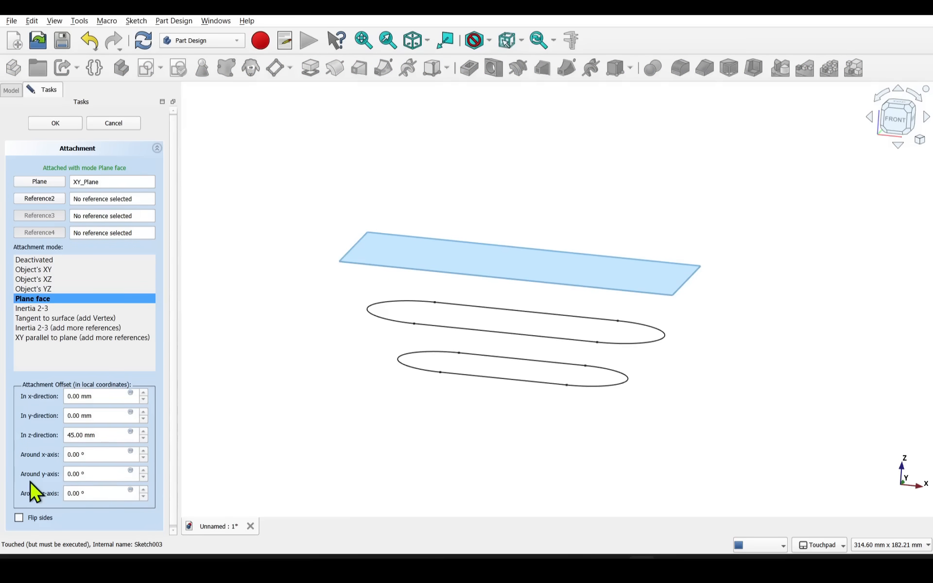
mouse_move(154, 476)
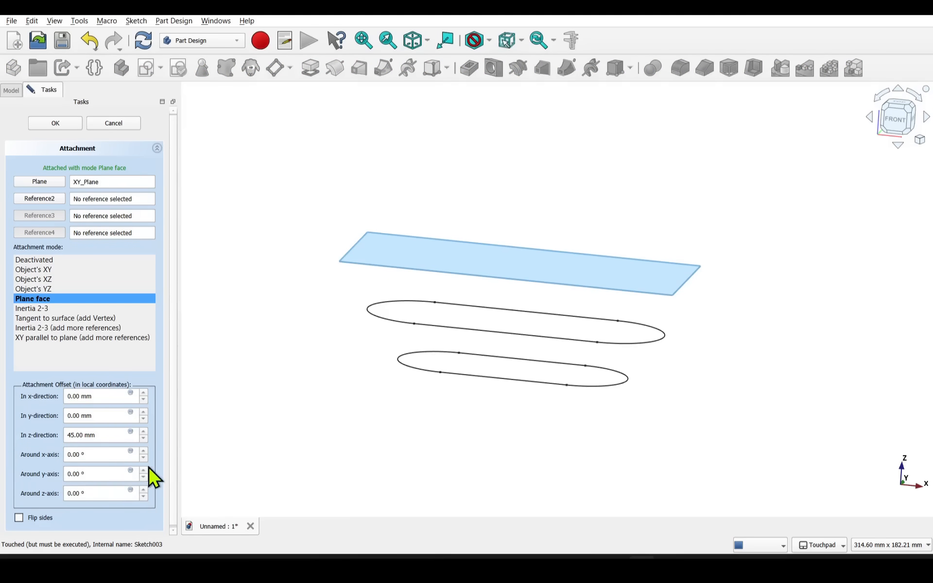
click(143, 470)
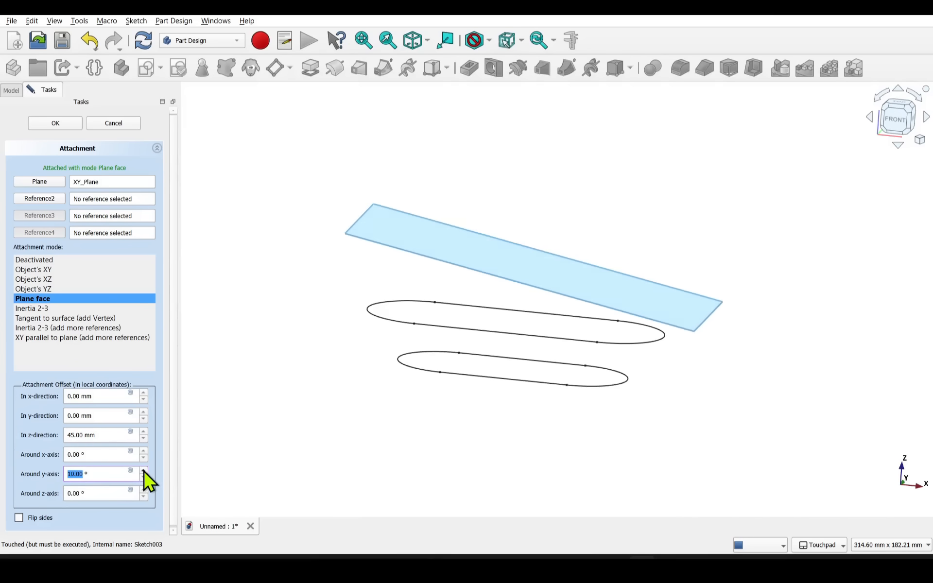
click(143, 470)
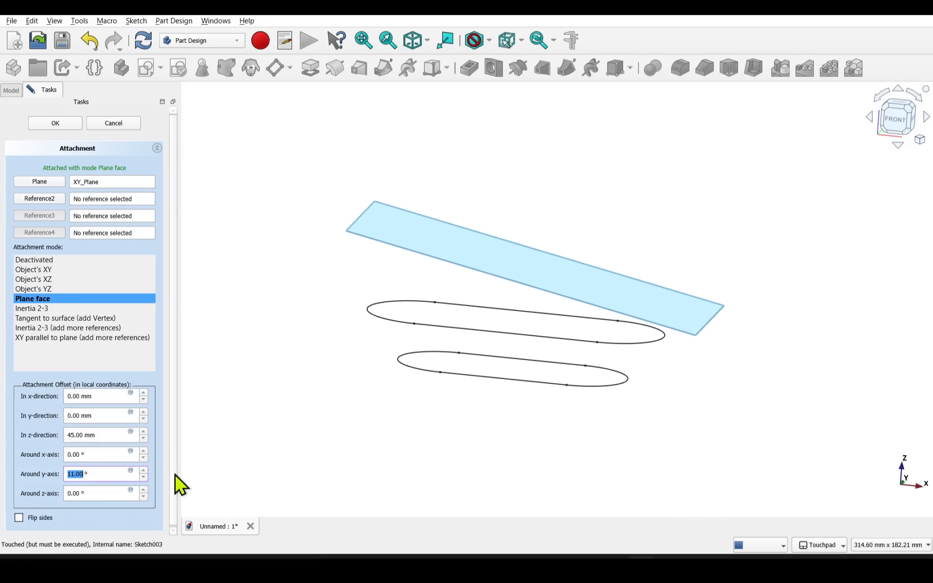
click(54, 124)
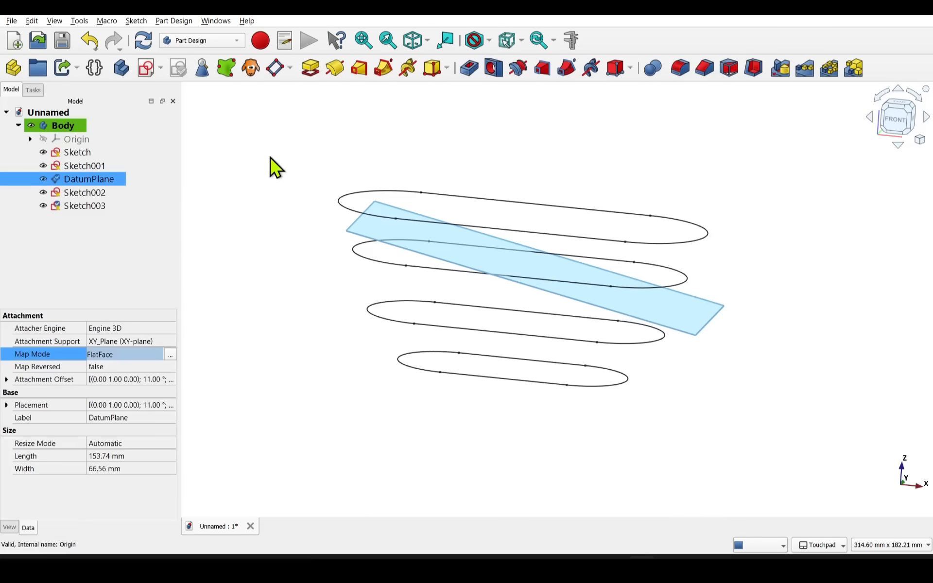
mouse_move(530, 331)
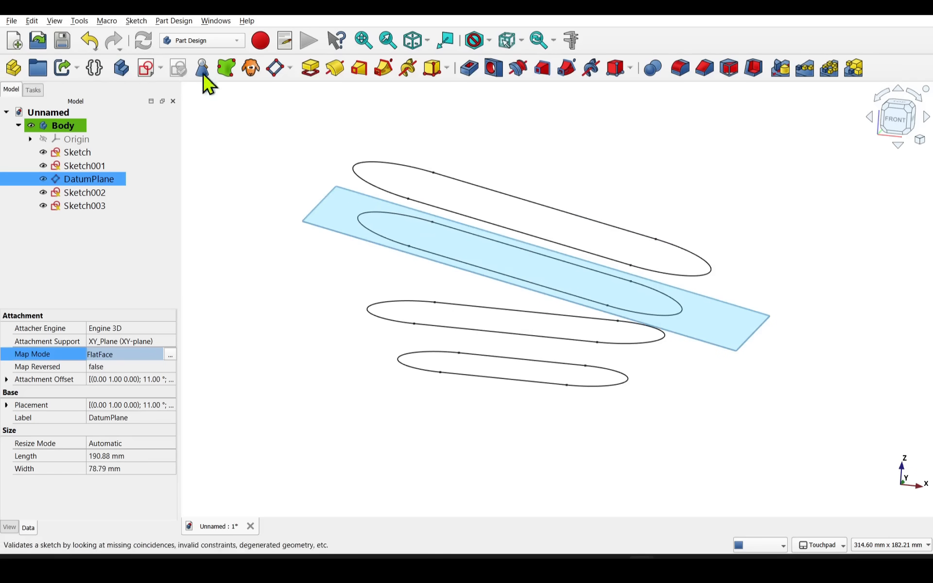
mouse_move(464, 268)
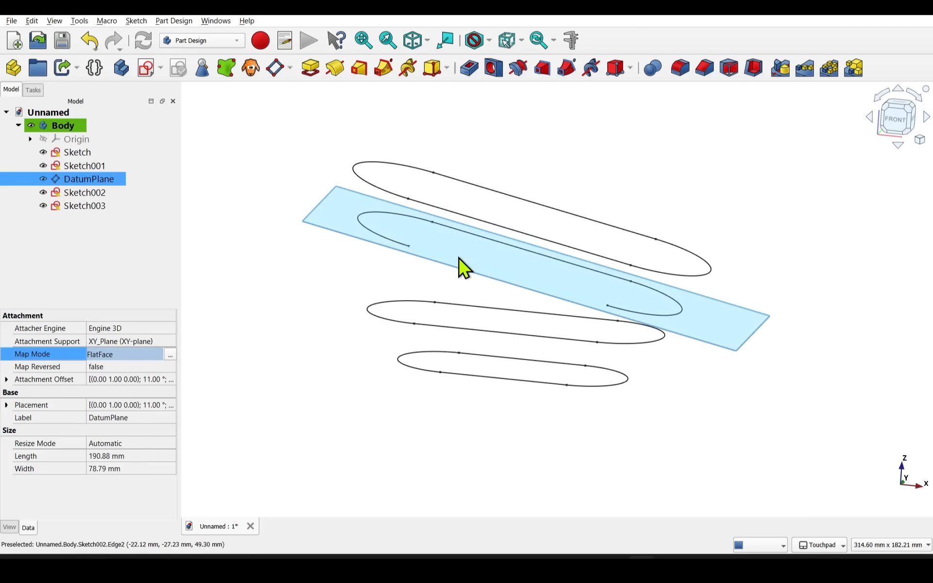
mouse_move(483, 332)
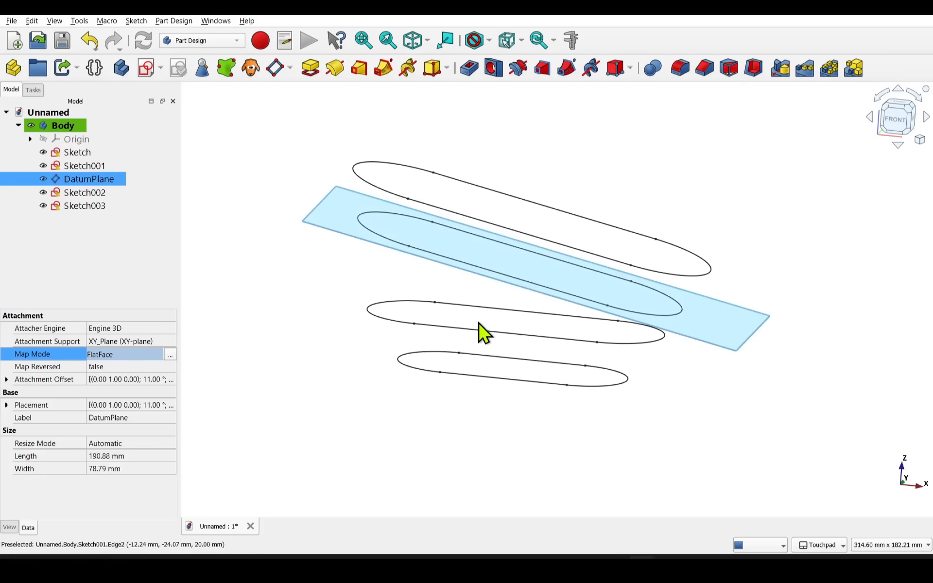
mouse_move(482, 254)
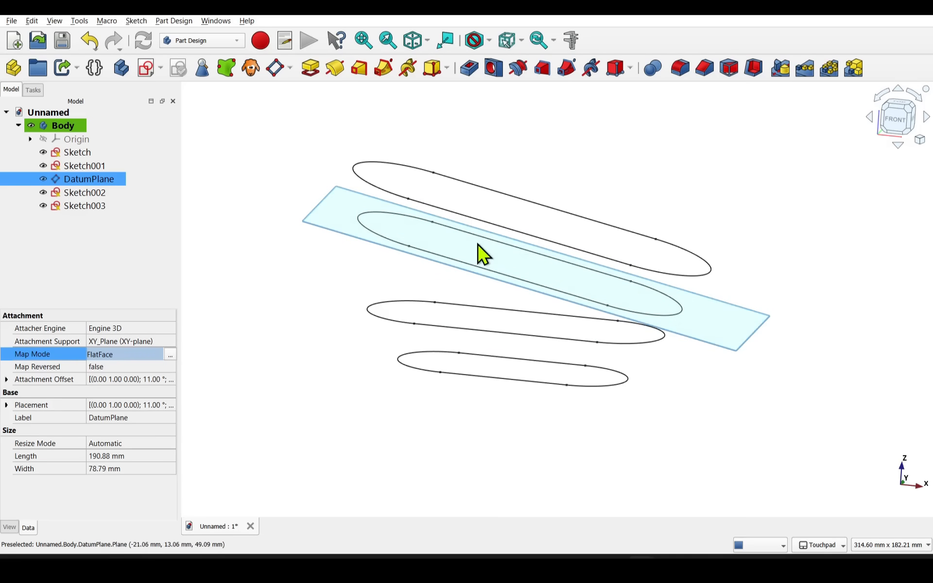
mouse_move(535, 220)
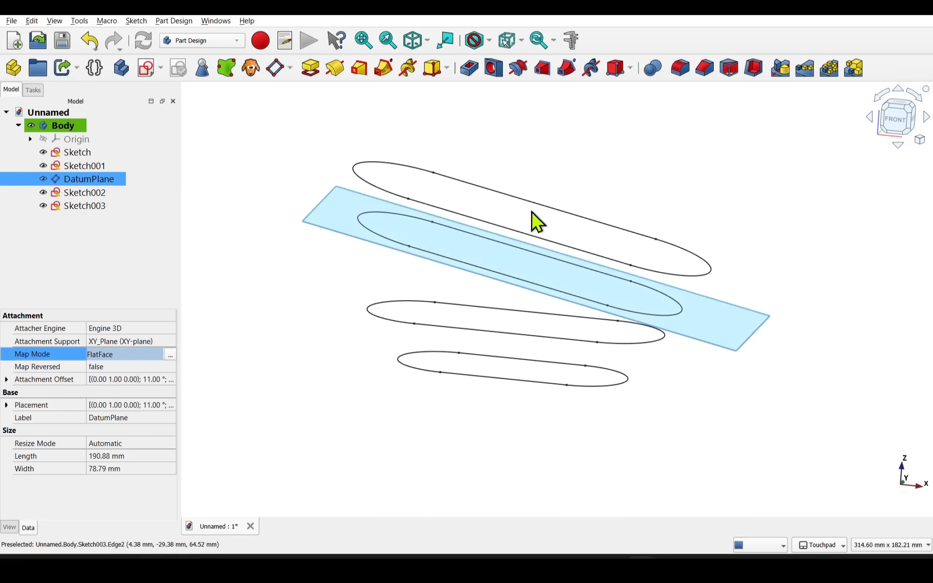
mouse_move(724, 334)
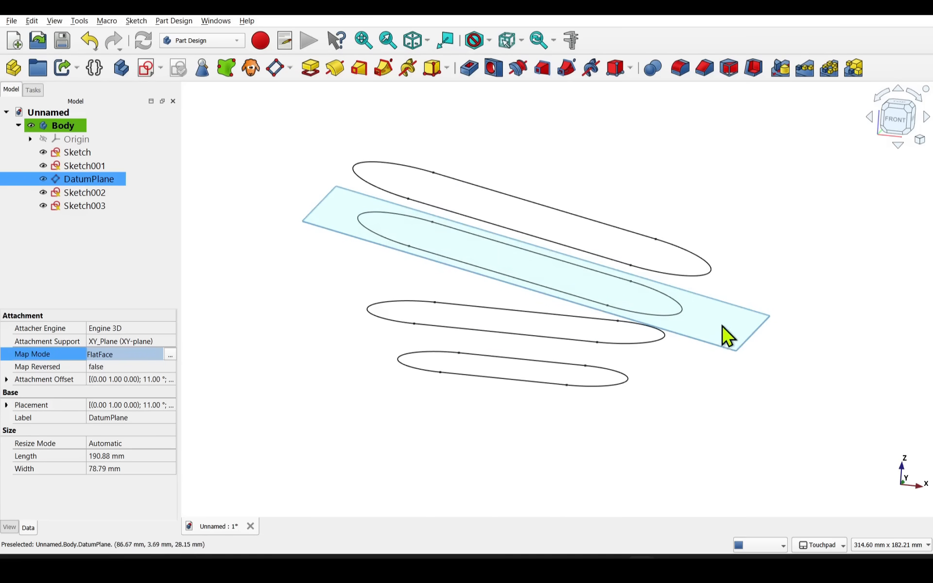
mouse_move(527, 351)
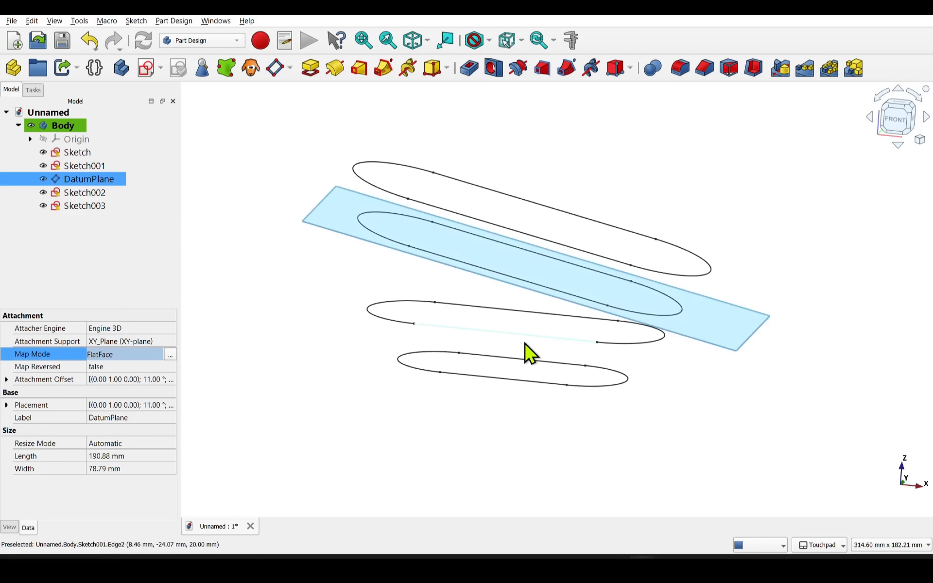
mouse_move(542, 350)
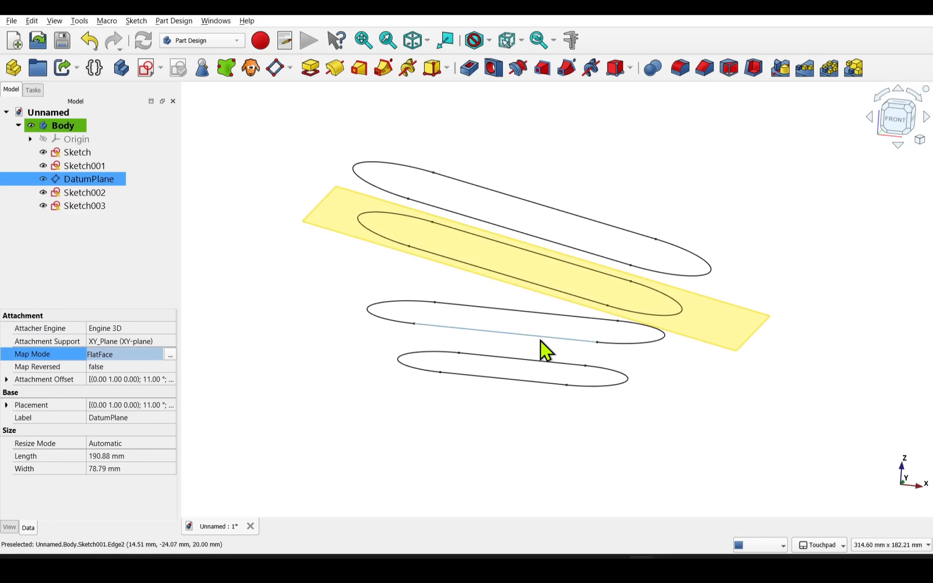
click(85, 165)
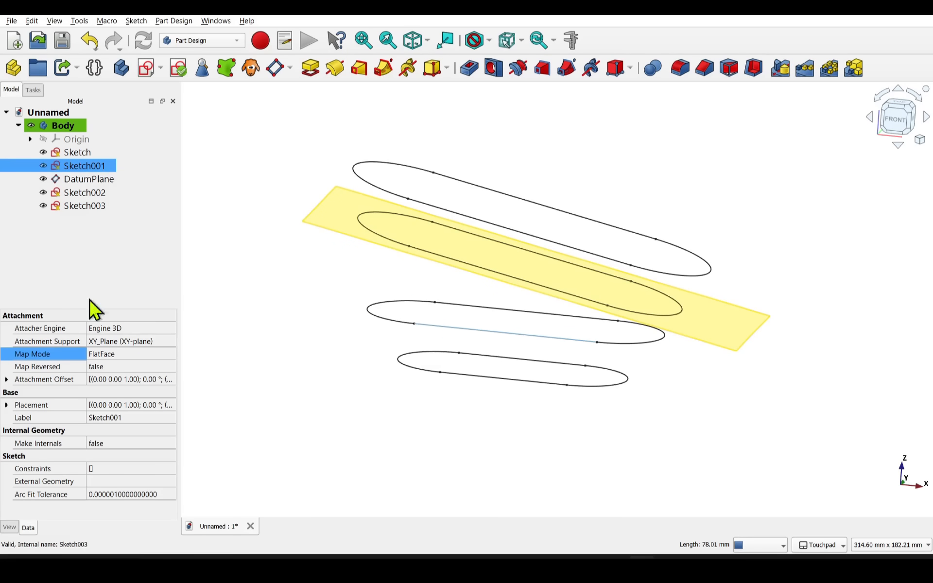
mouse_move(134, 369)
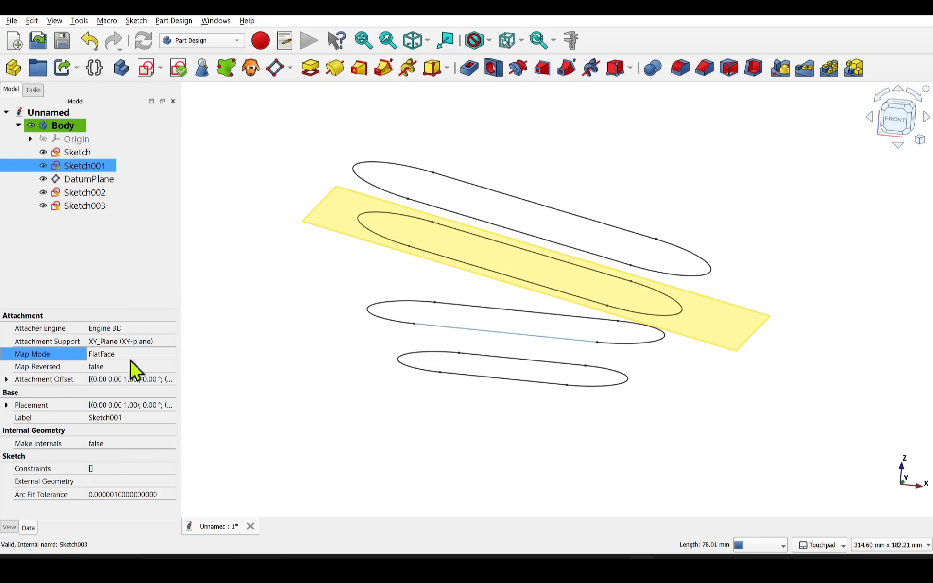
mouse_move(491, 390)
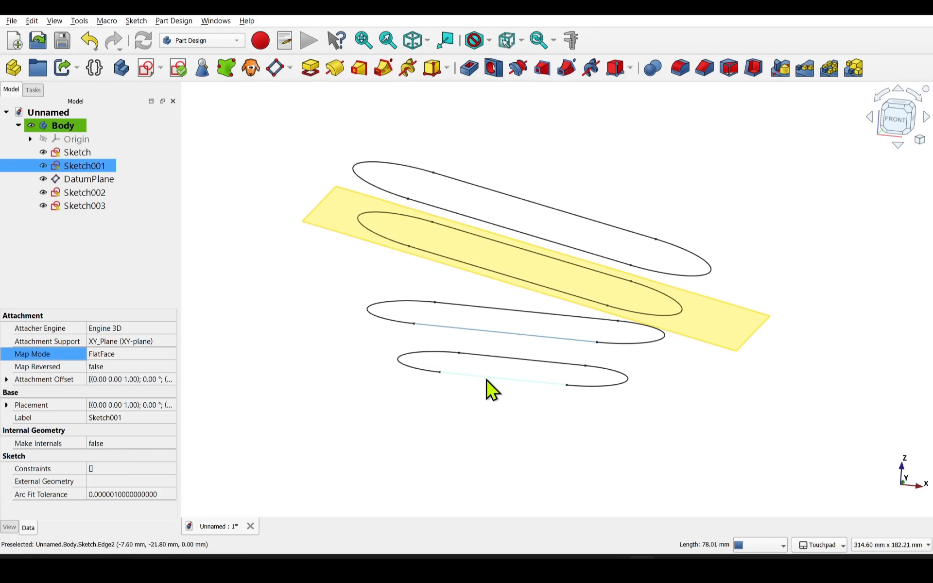
mouse_move(348, 292)
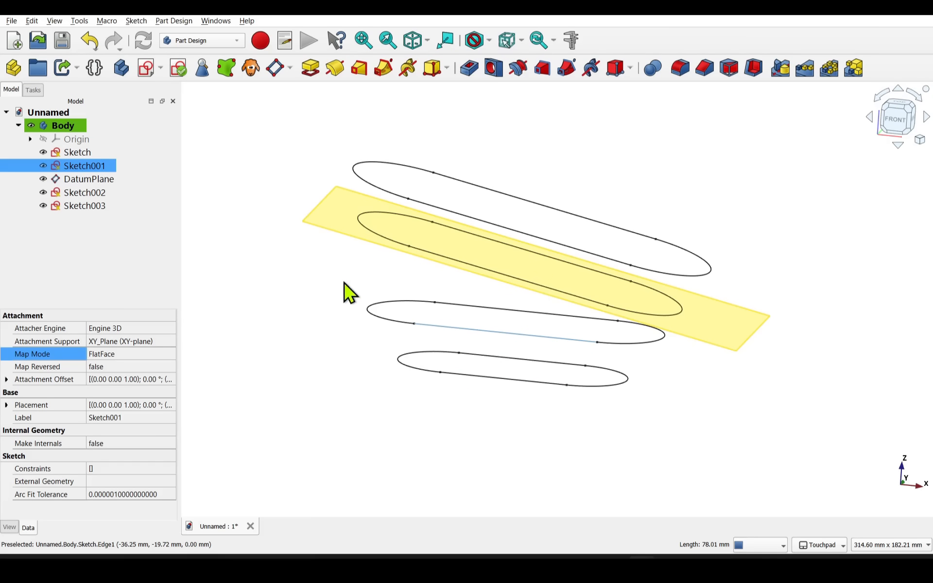
click(62, 125)
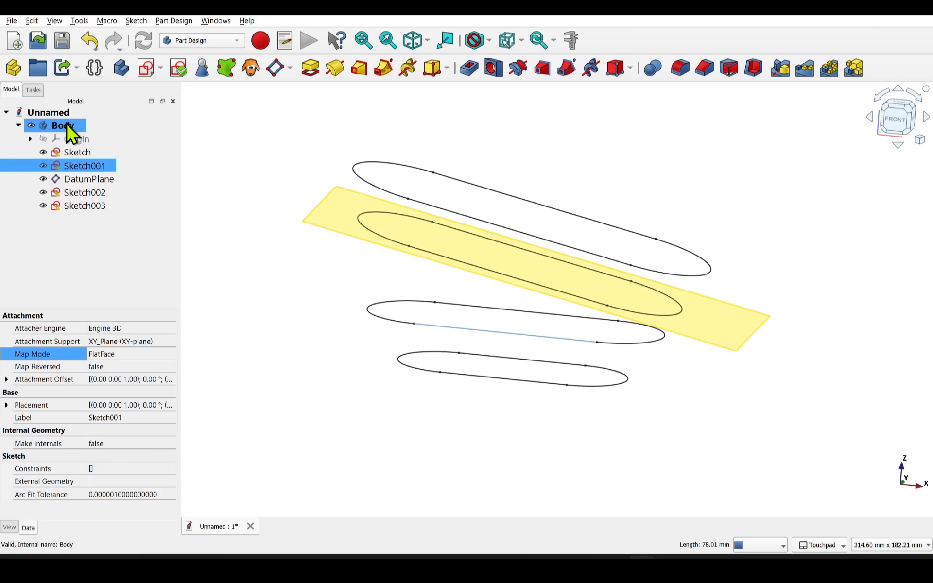
right_click(61, 125)
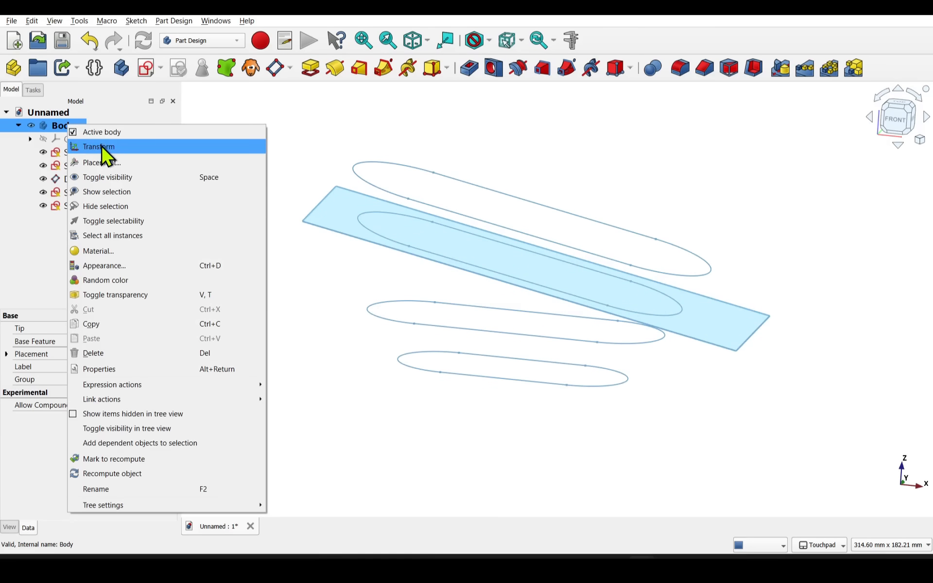
click(98, 147)
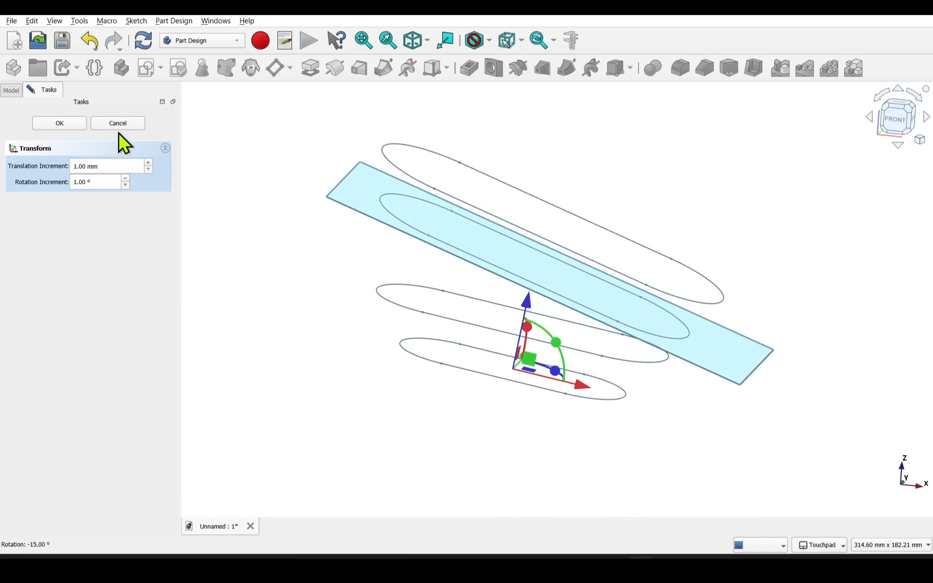
click(60, 123)
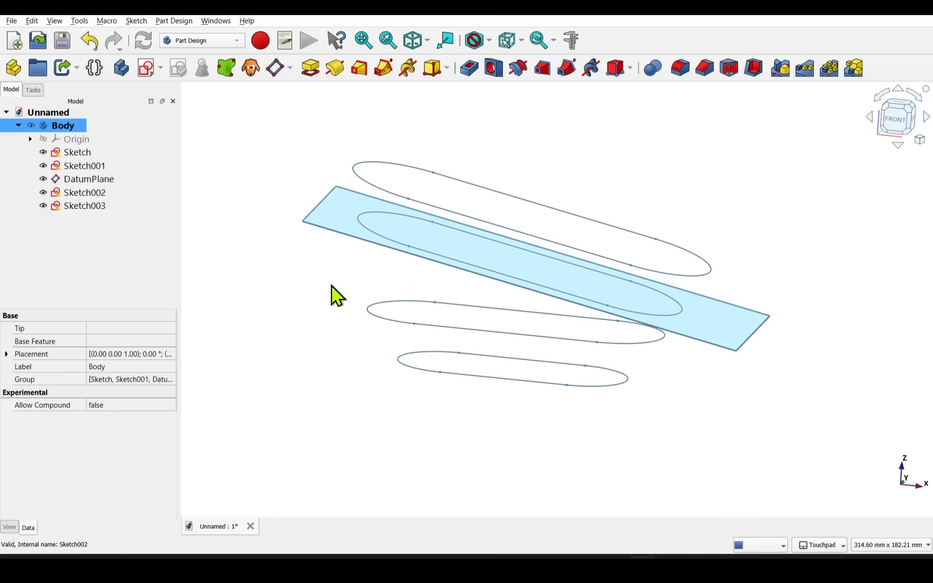
click(86, 192)
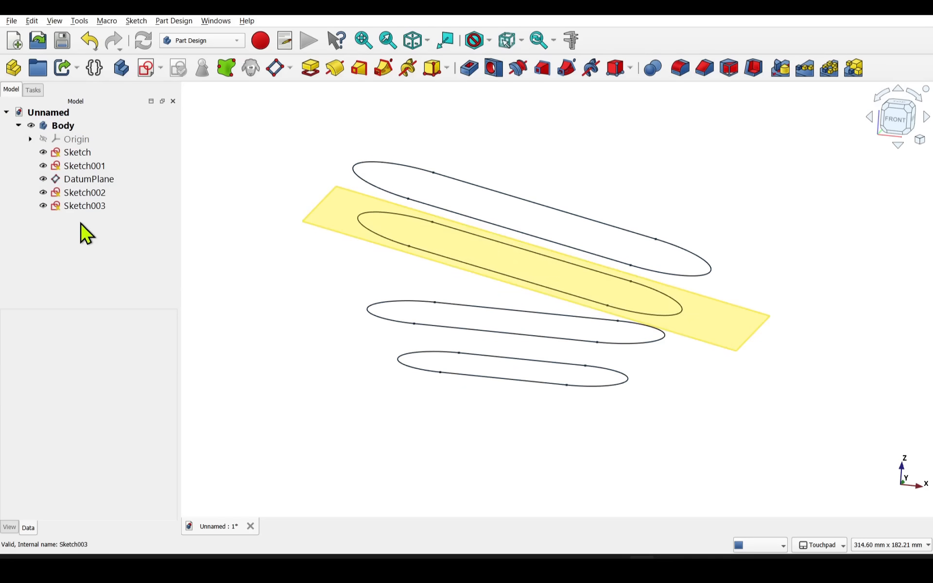
Step: Select the four slot sketches as loft sections and confirm the additive loft into a solid tub
click(77, 151)
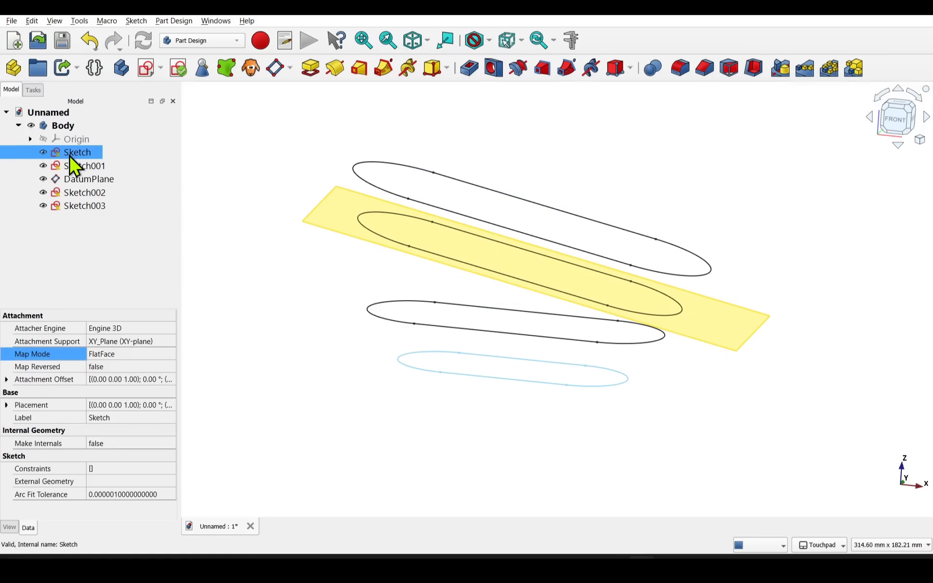
click(88, 179)
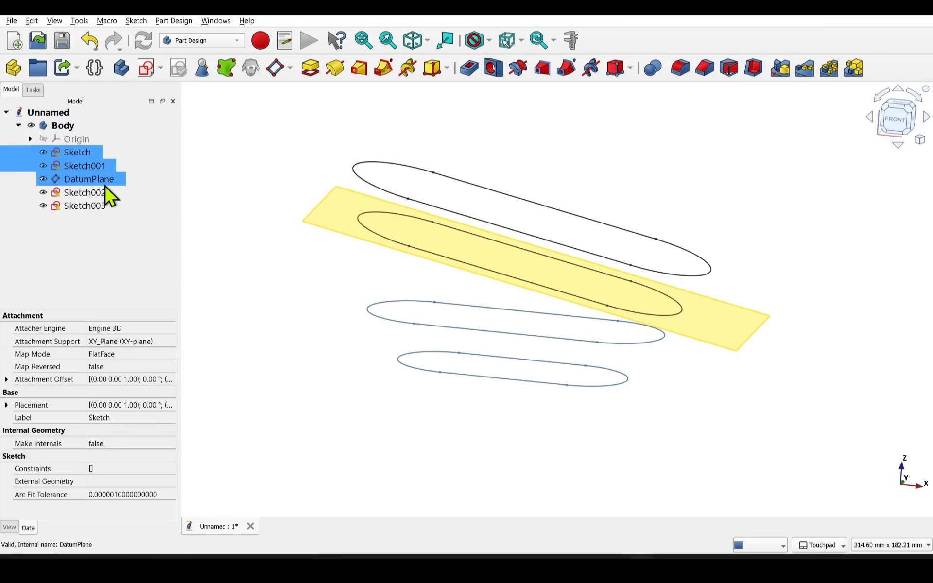
click(84, 205)
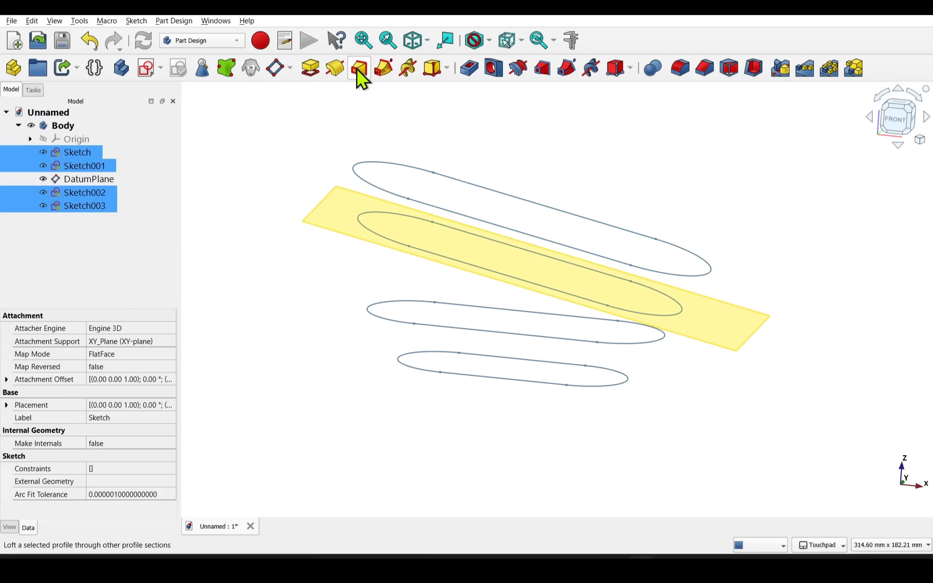
click(359, 67)
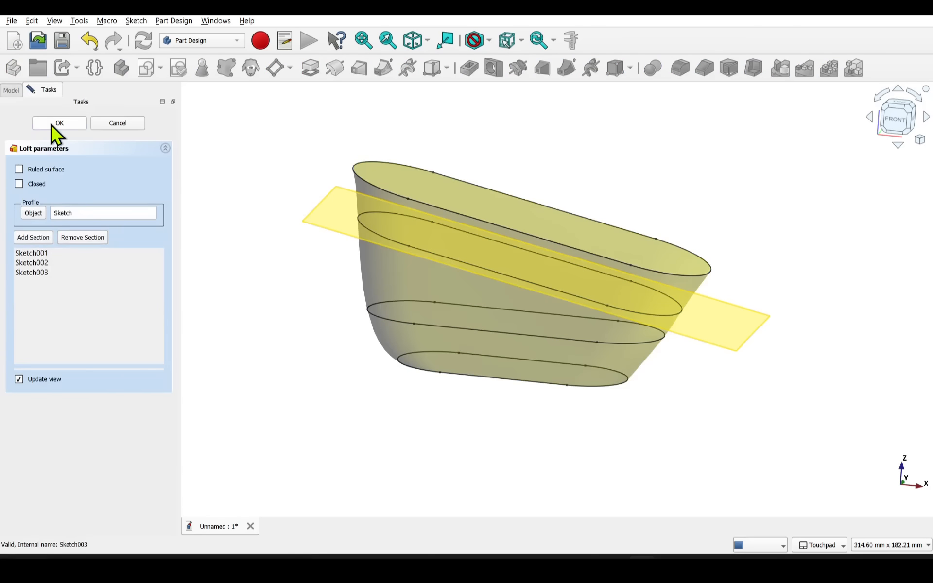
click(59, 123)
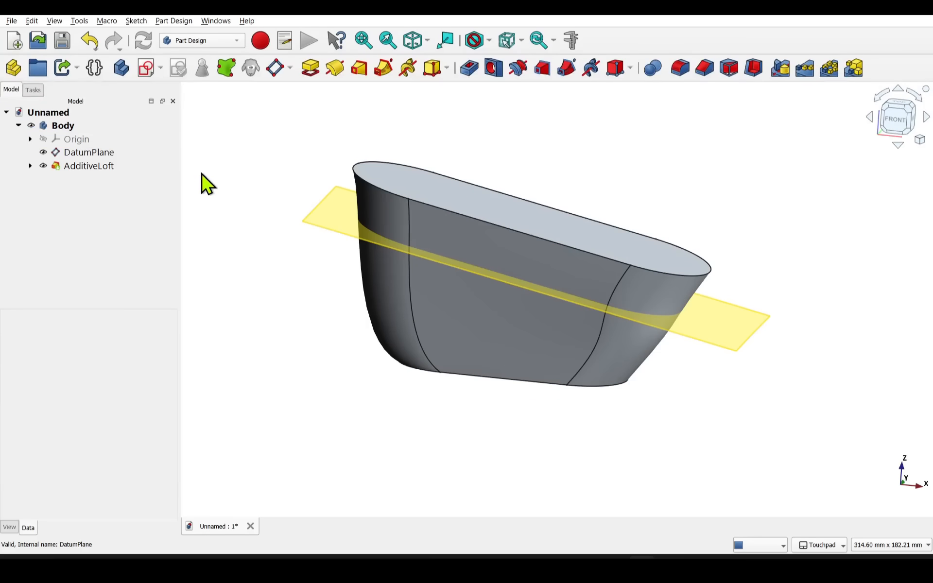
Step: Expand AdditiveLoft in the tree to check its four section sketches, then clear the selection
click(88, 152)
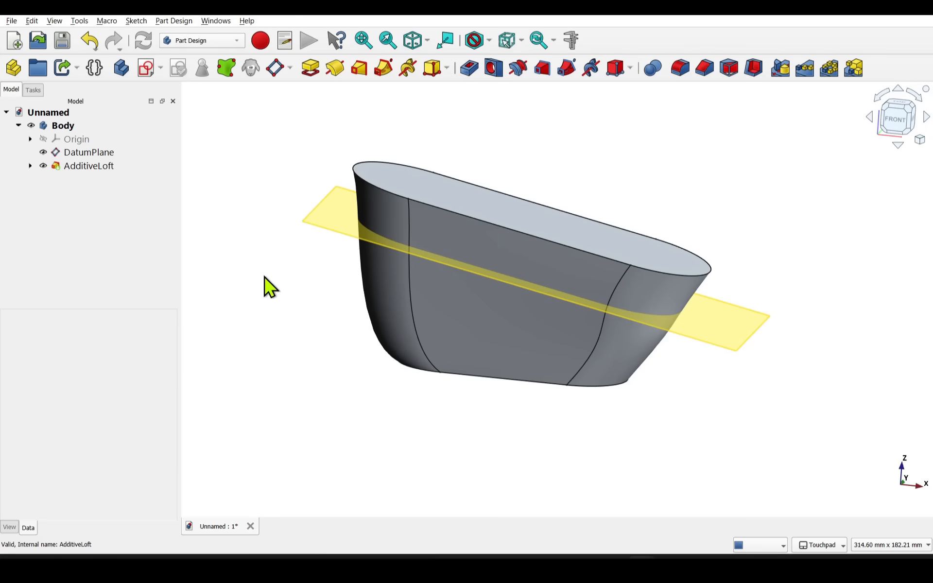
mouse_move(496, 243)
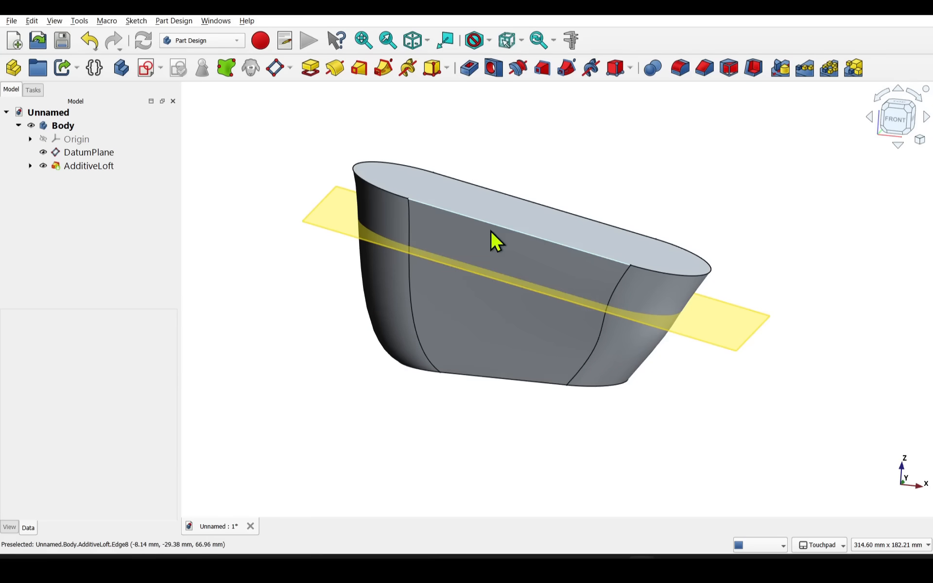
mouse_move(330, 232)
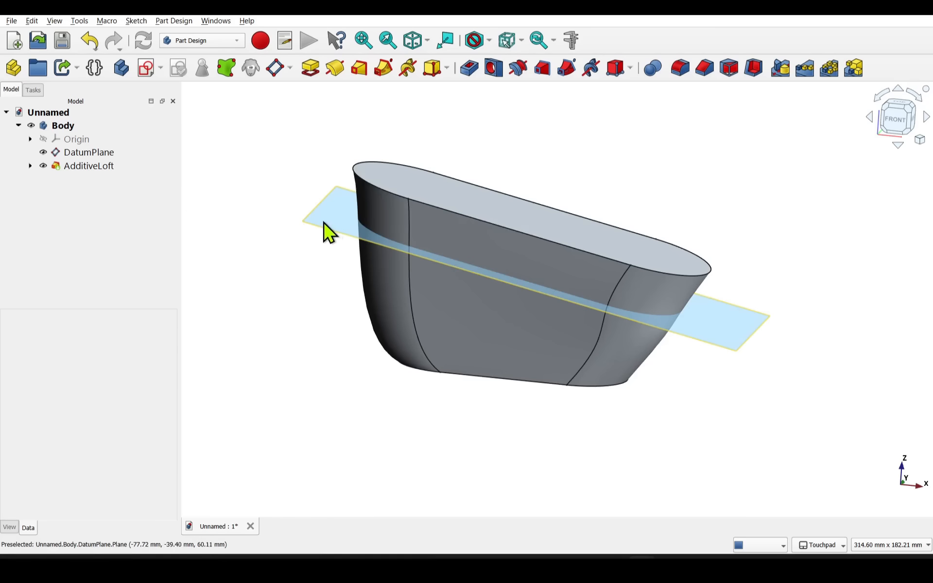
click(30, 166)
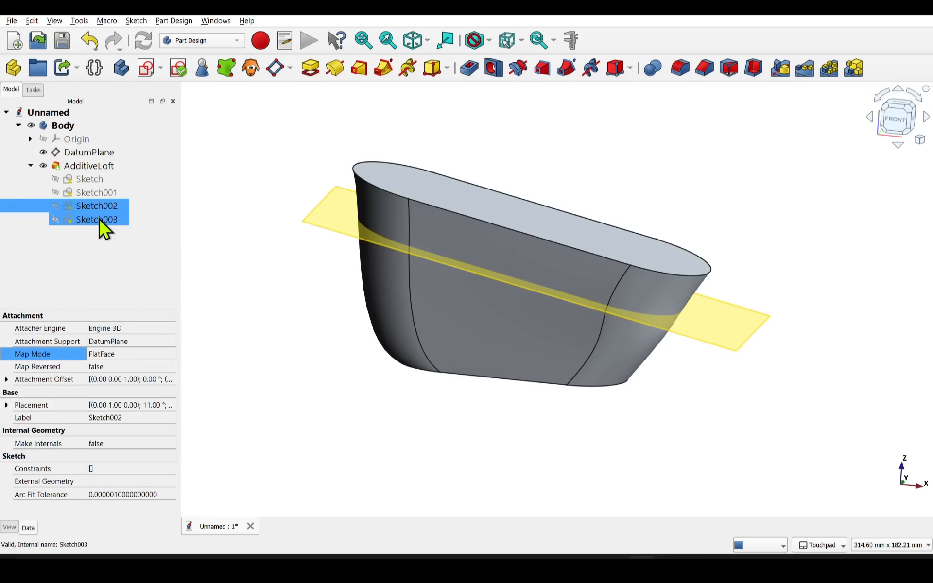
click(112, 266)
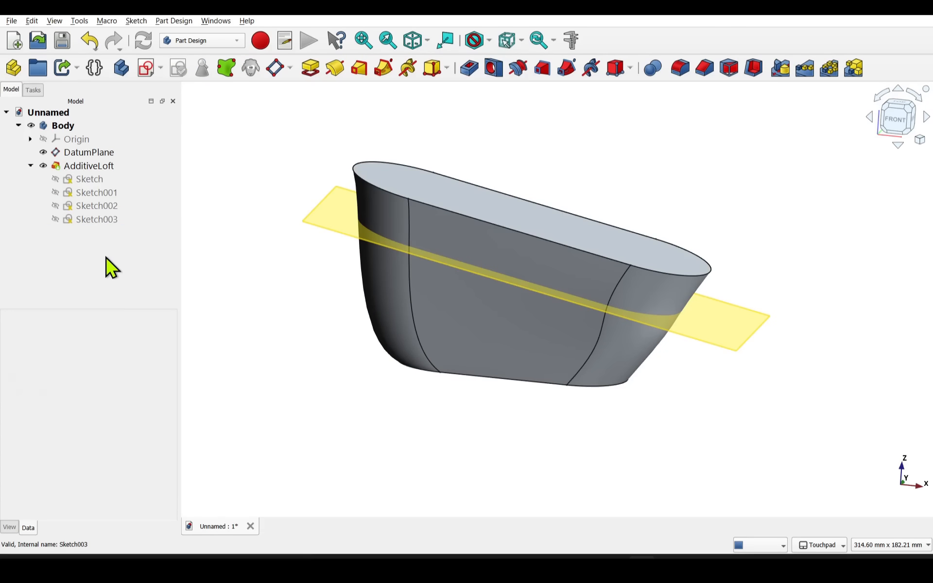
click(89, 152)
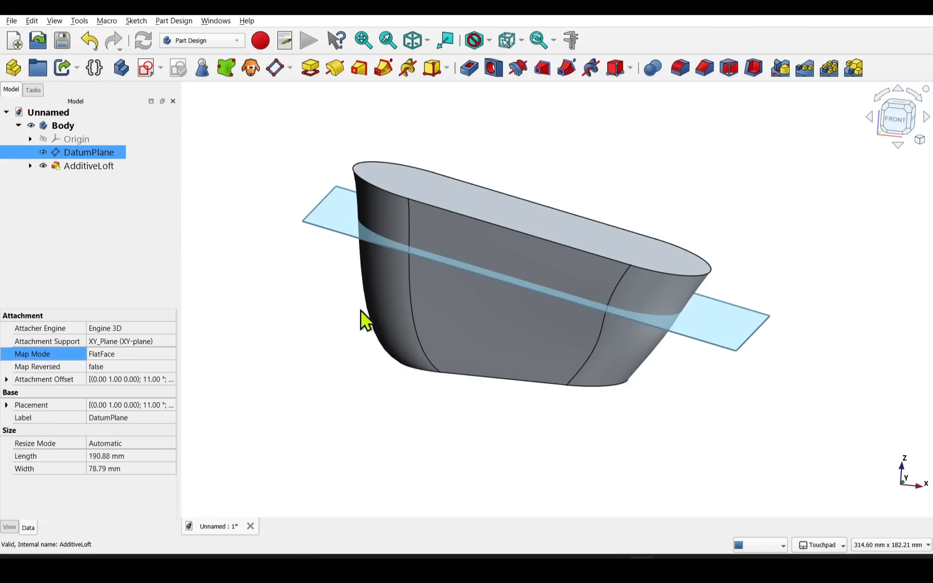
Step: Inspect the datum plane's attachment and nudge its z offset upward
click(89, 165)
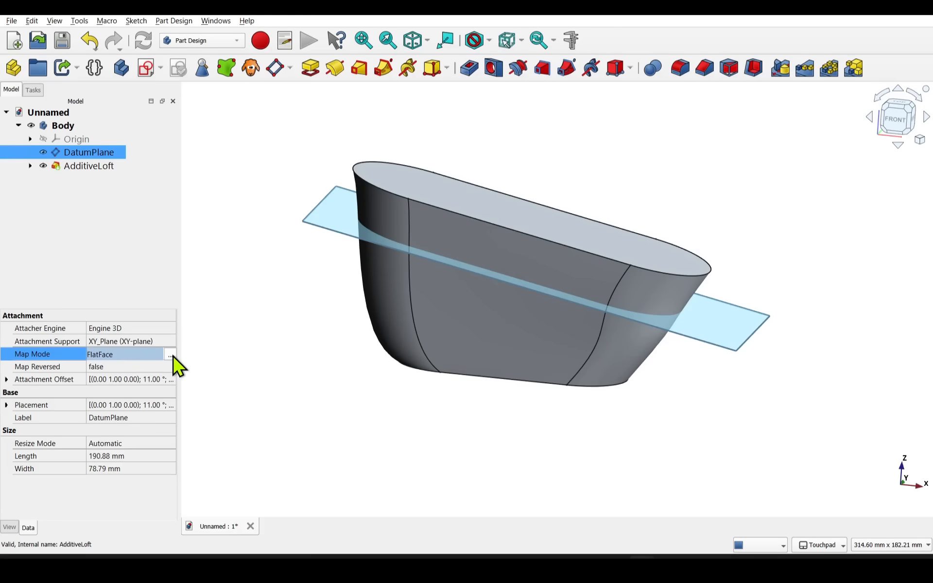
click(169, 354)
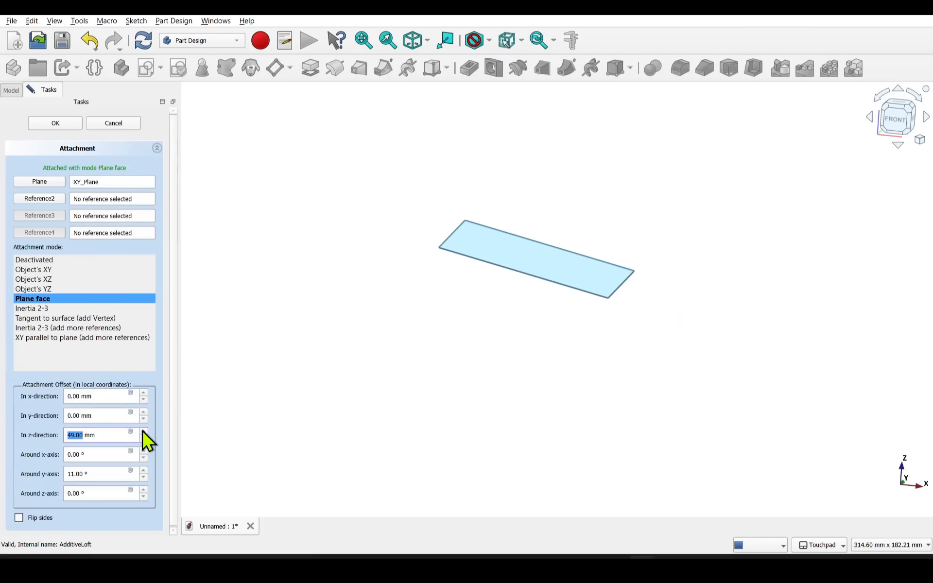
click(54, 123)
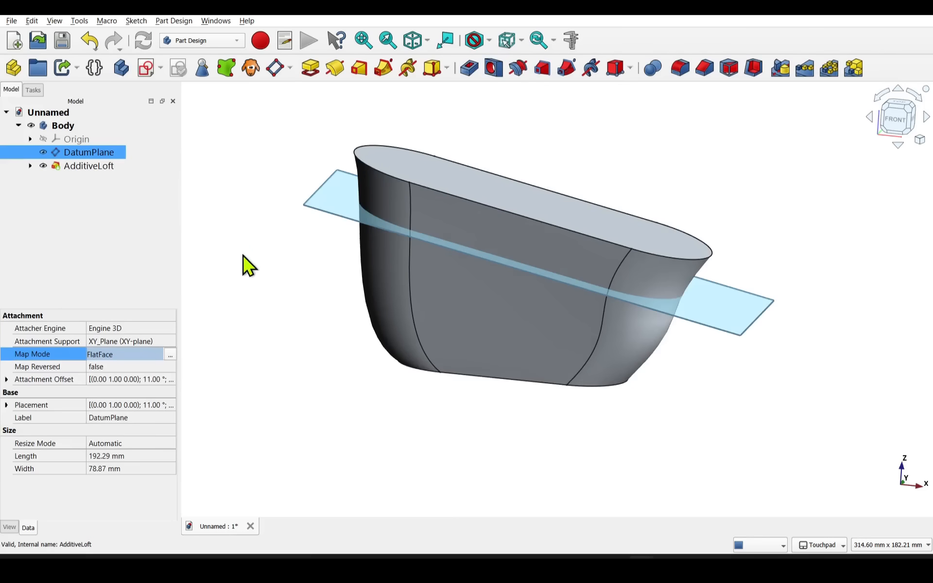
click(89, 153)
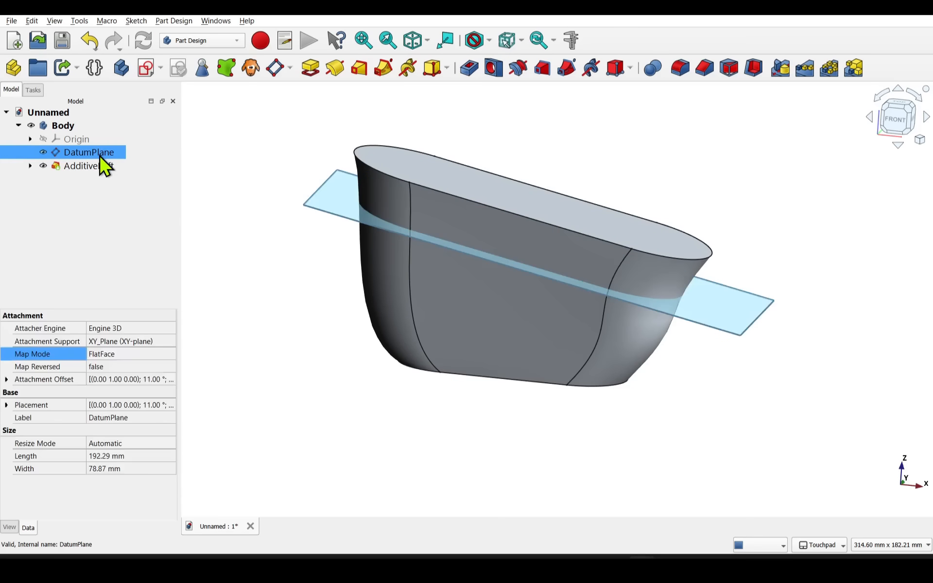
Step: Re-edit the datum plane with the loft visible and raise its z offset to 58 mm
double_click(88, 151)
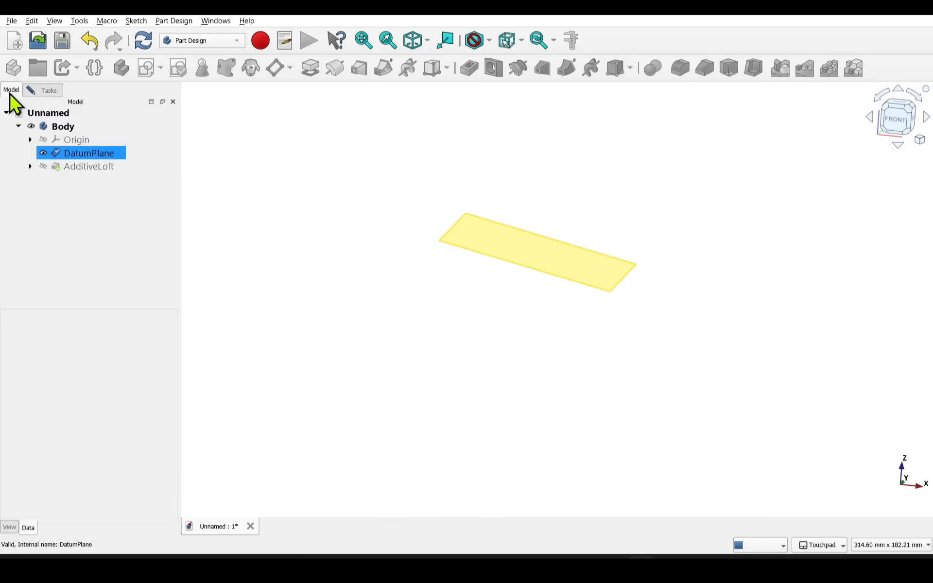
click(88, 167)
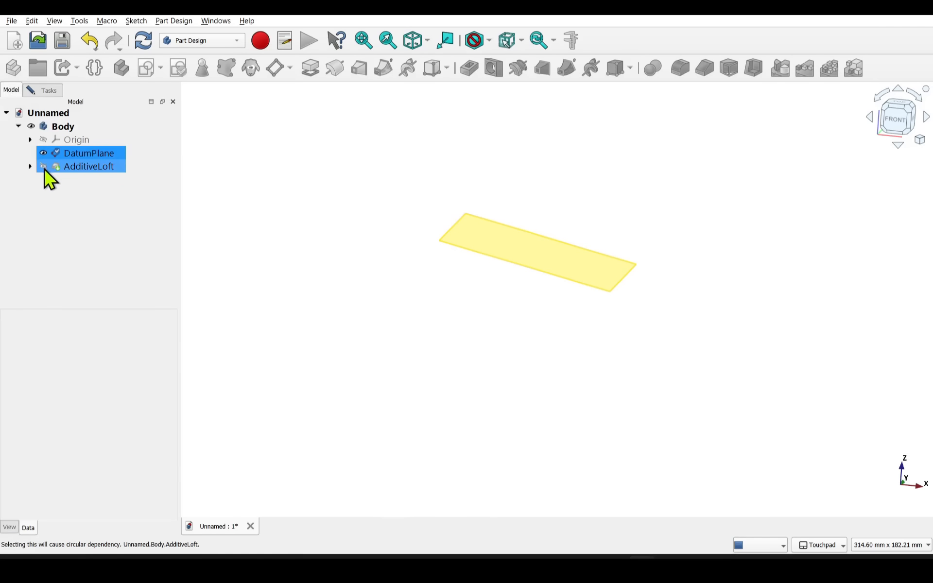
click(43, 167)
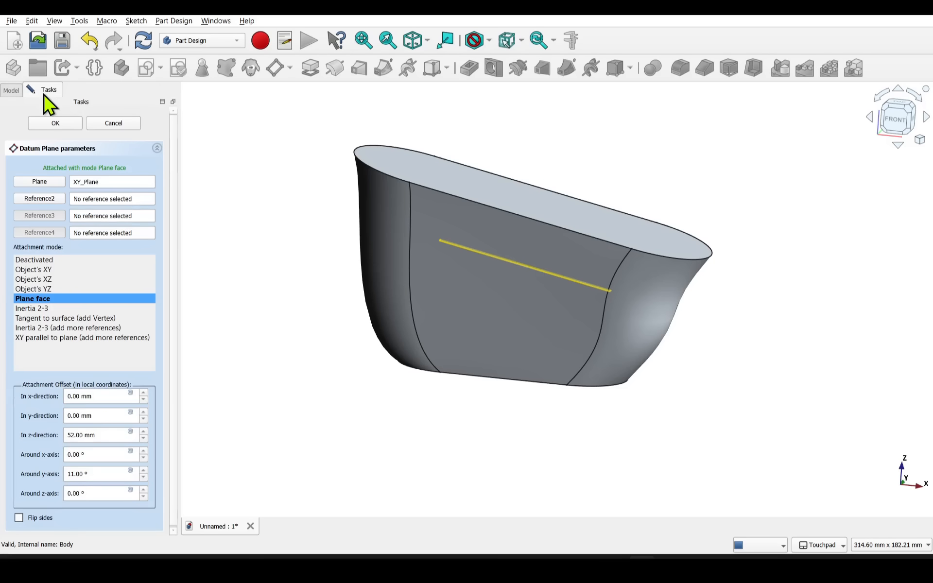
mouse_move(152, 446)
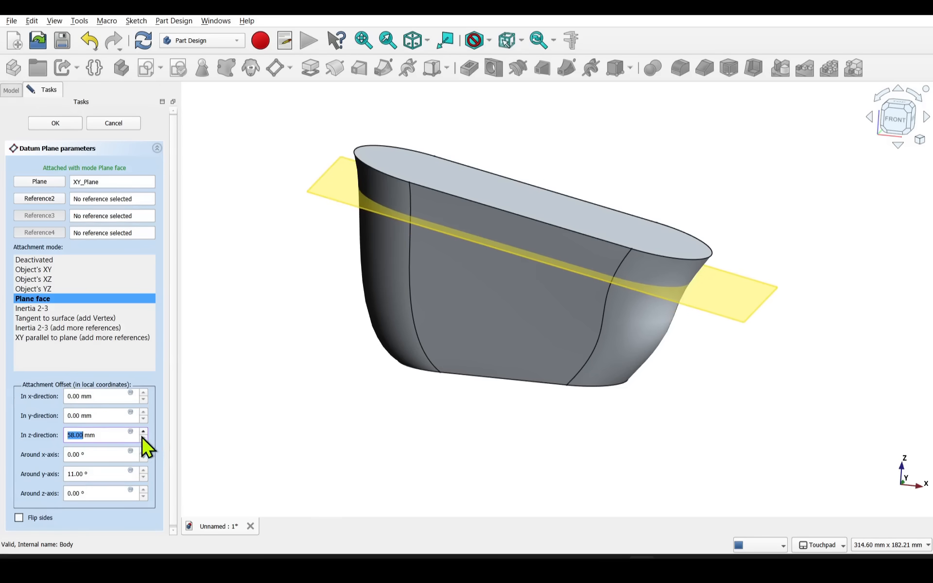
click(144, 471)
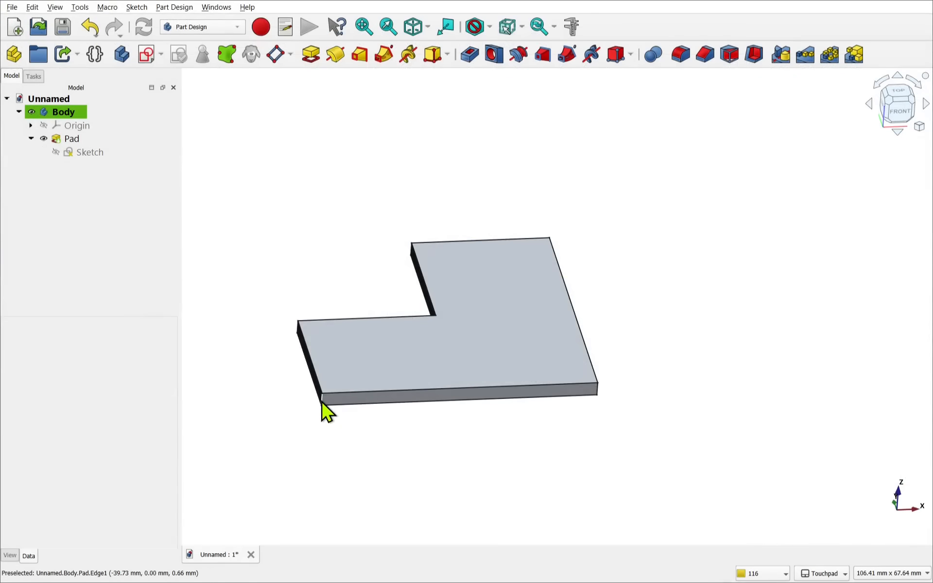
Step: Create a datum line through two selected edges of the L-shaped pad
click(71, 139)
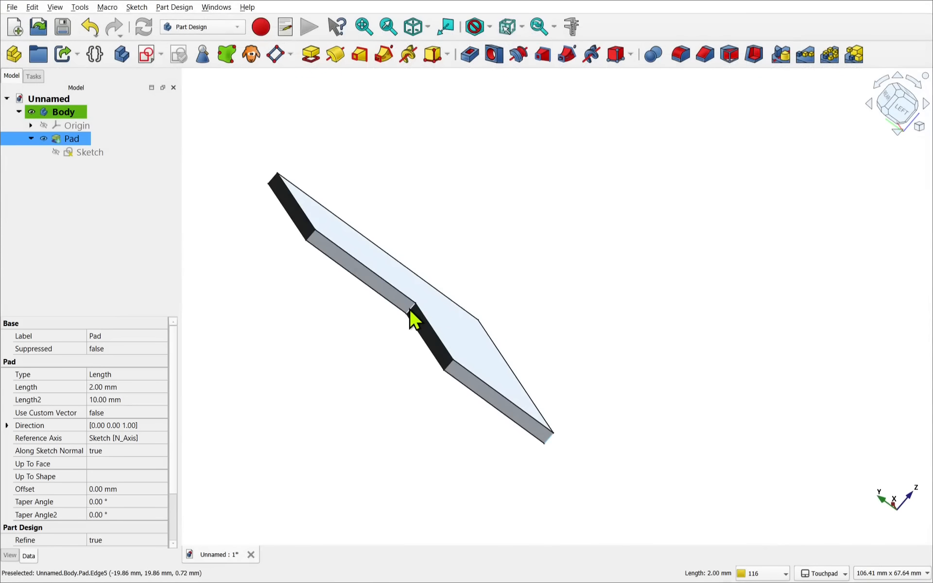
click(288, 55)
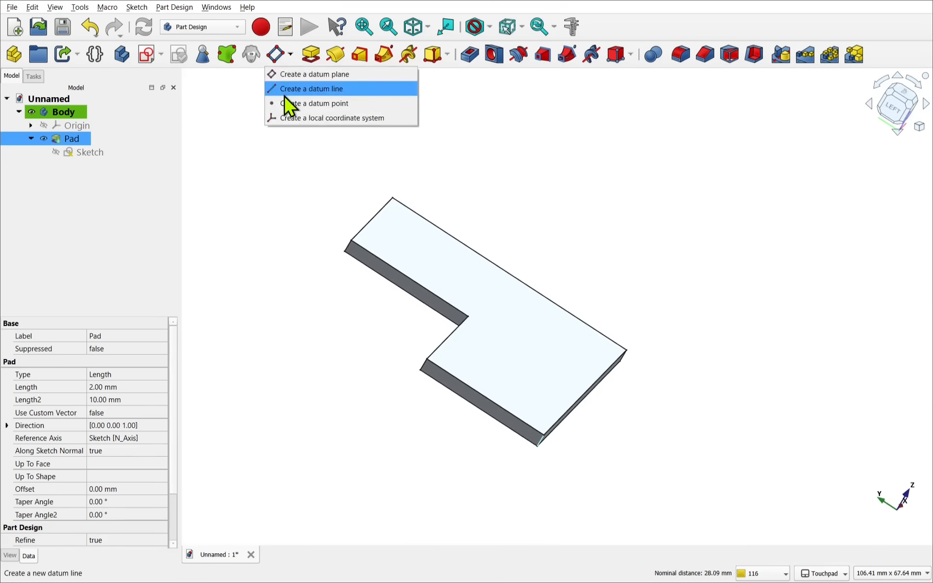
click(311, 89)
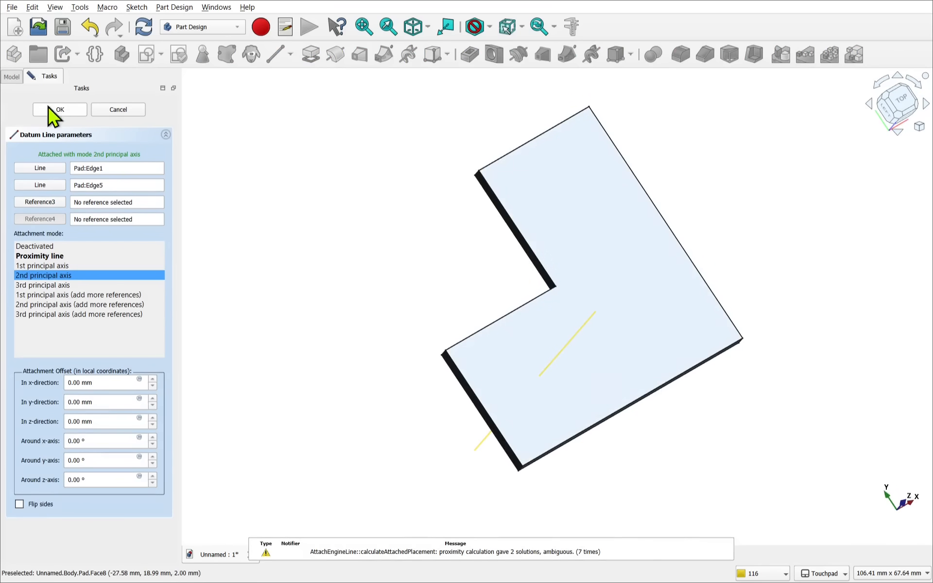
click(59, 110)
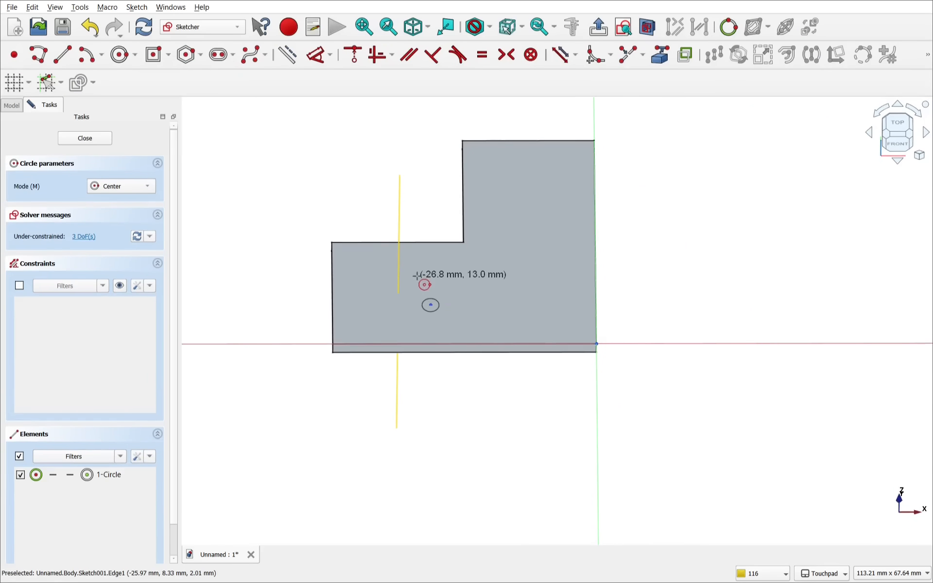
Step: Pocket sketched circles 5 mm into the pad and polar-pattern them around the datum line with 7 occurrences
click(410, 285)
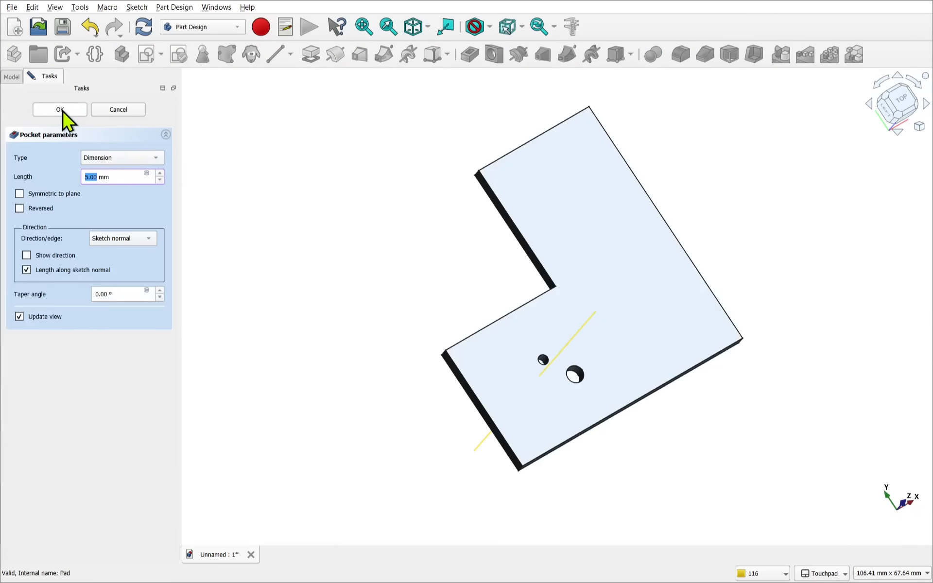
click(829, 54)
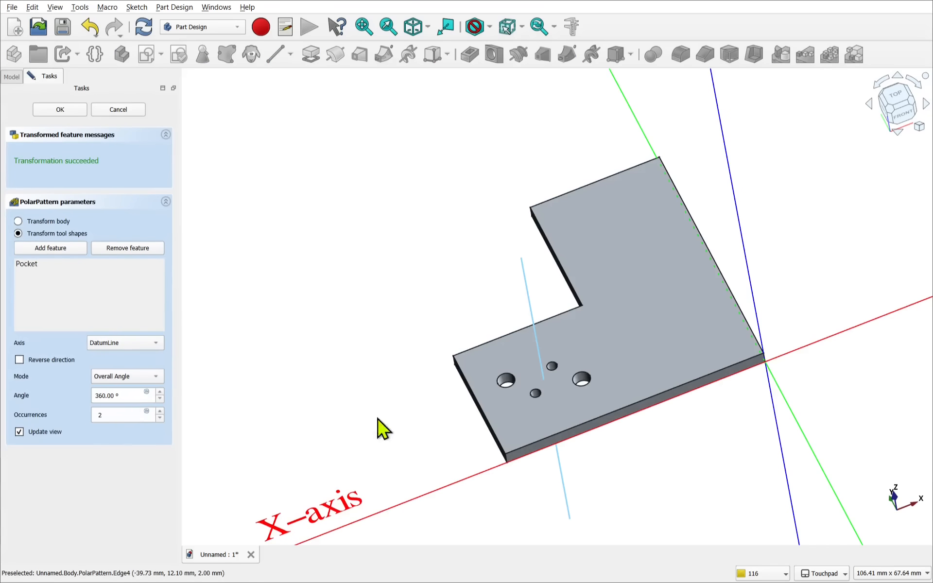
click(158, 410)
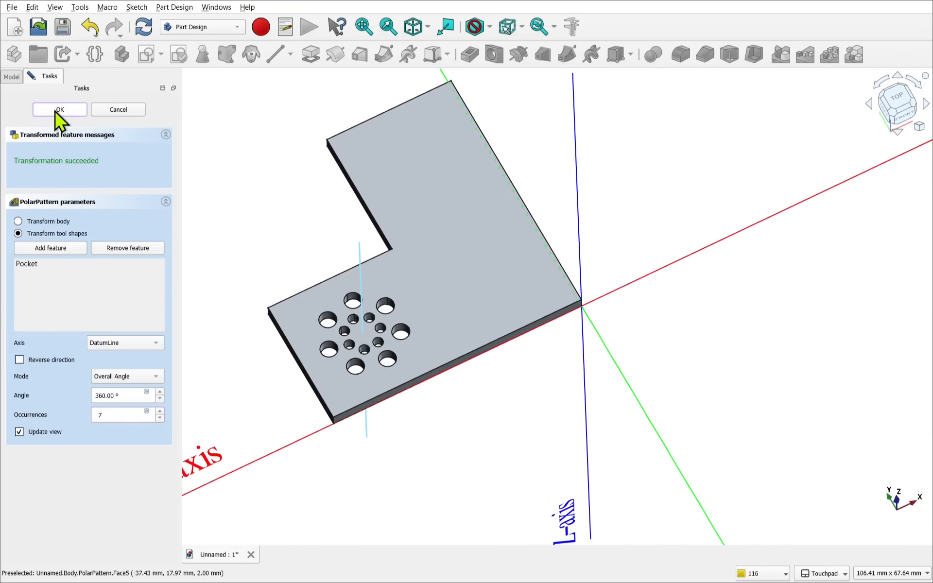
click(59, 110)
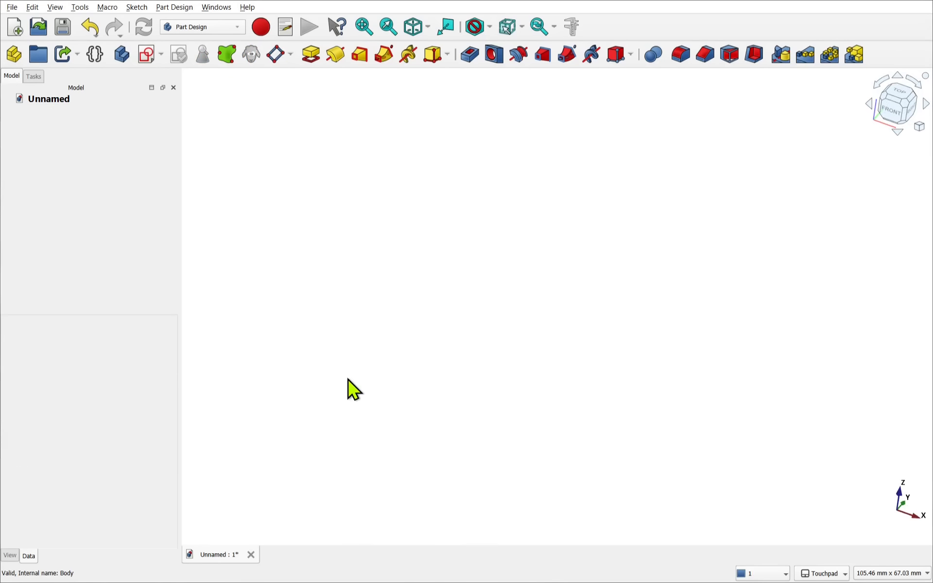
Step: Sketch a centred rectangle on the XY plane in the new body
click(145, 54)
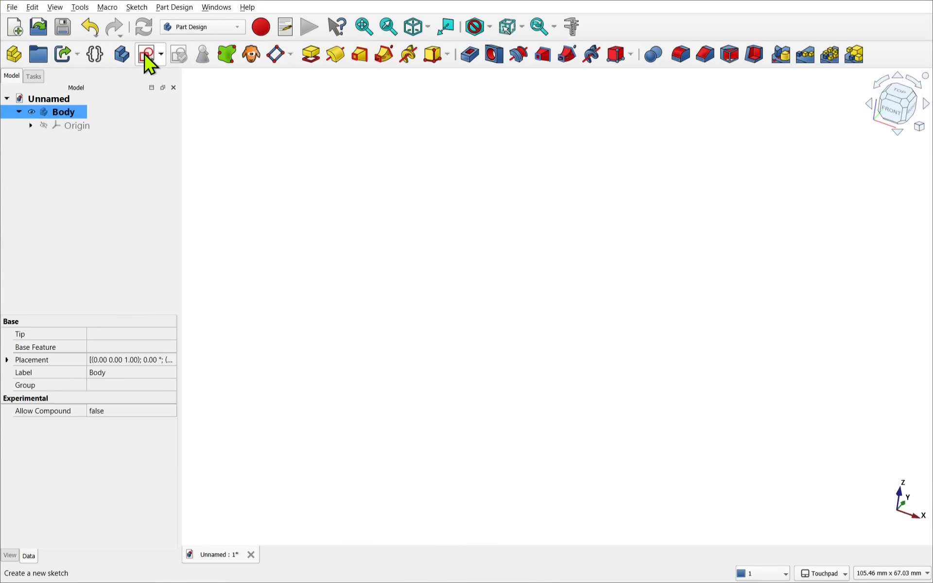
click(146, 55)
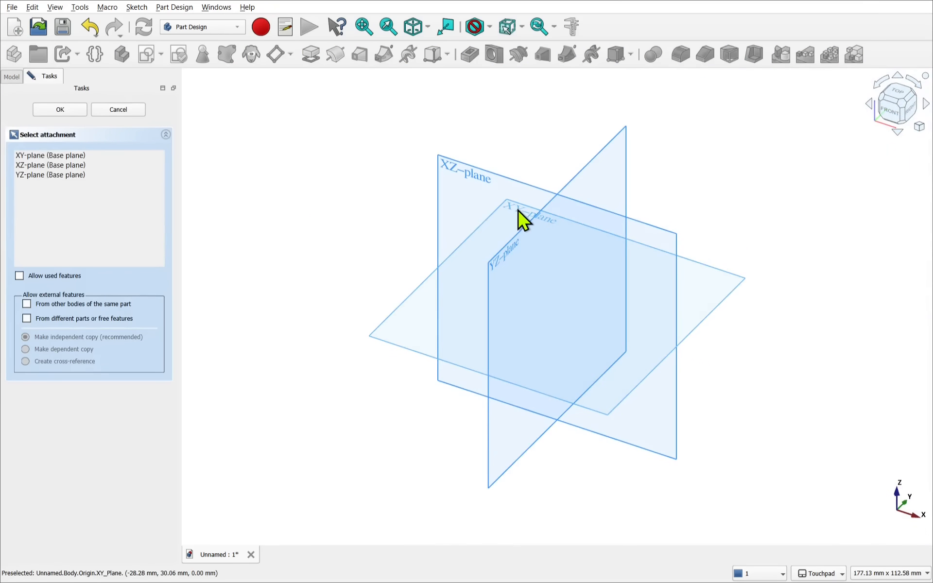
click(60, 110)
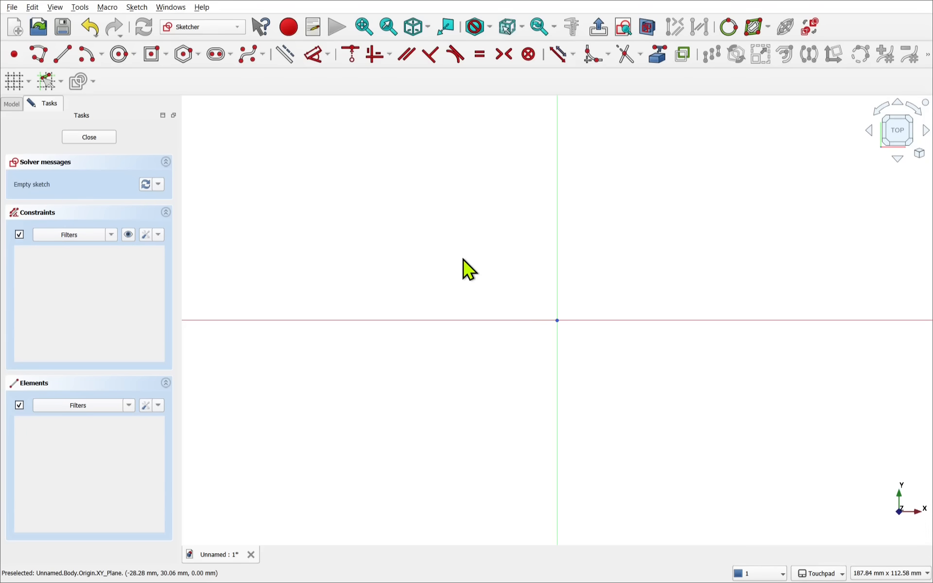
click(166, 54)
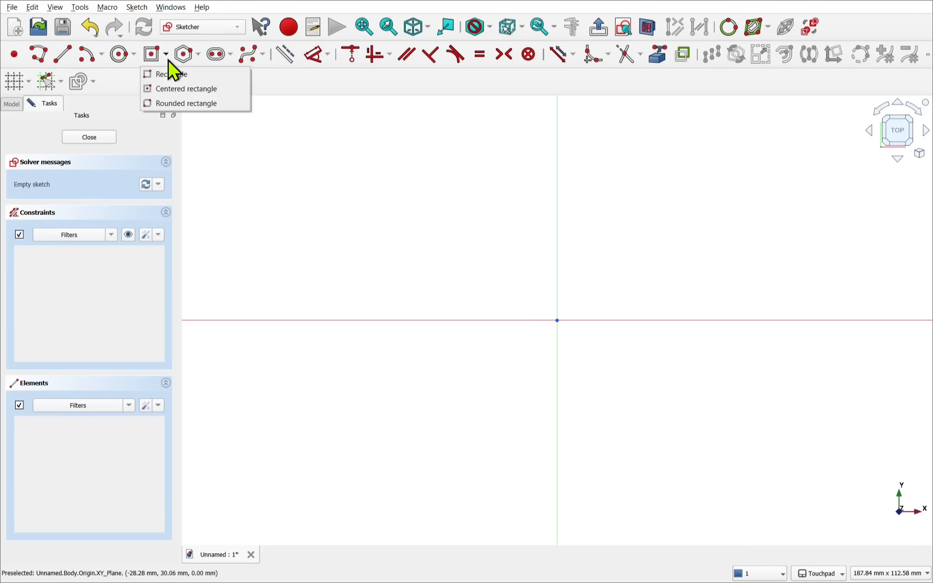
click(184, 88)
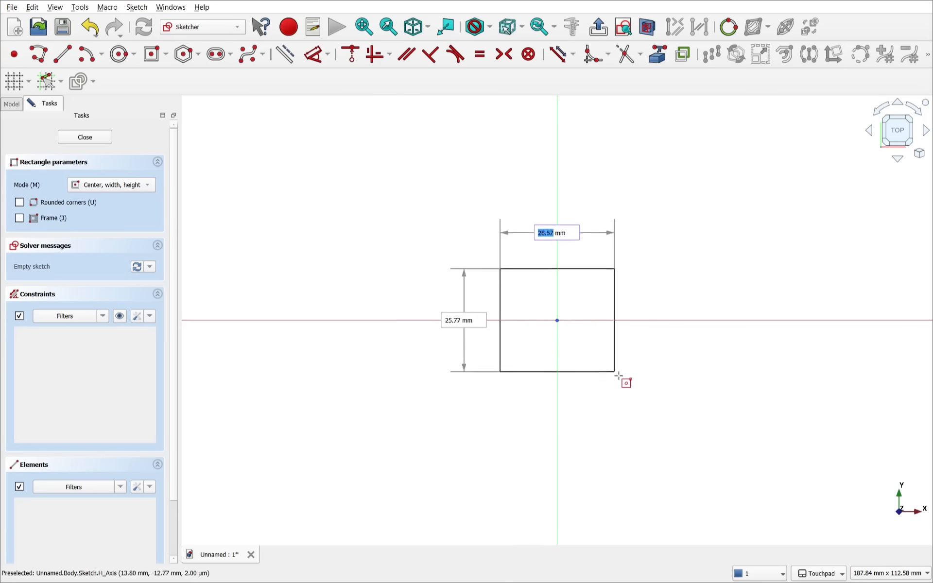
click(624, 383)
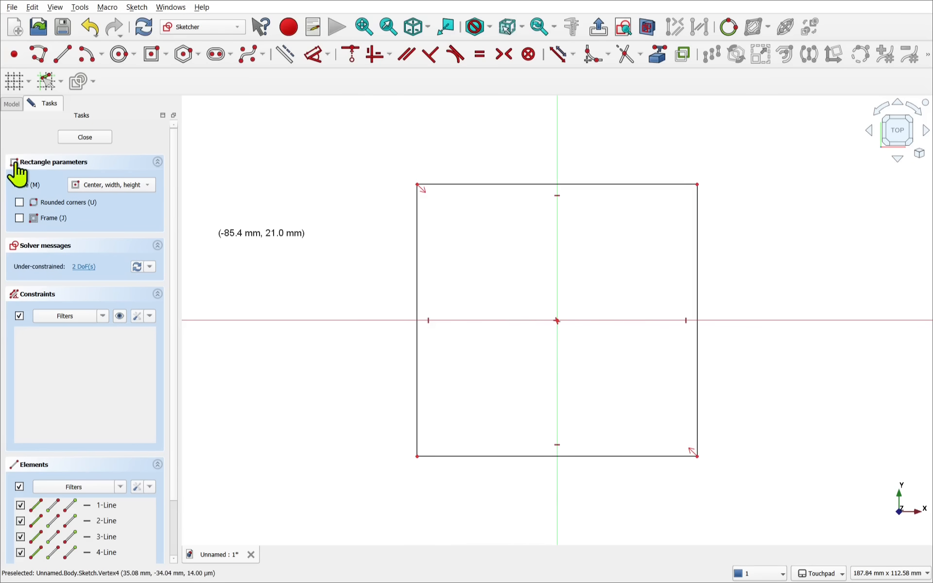
click(84, 137)
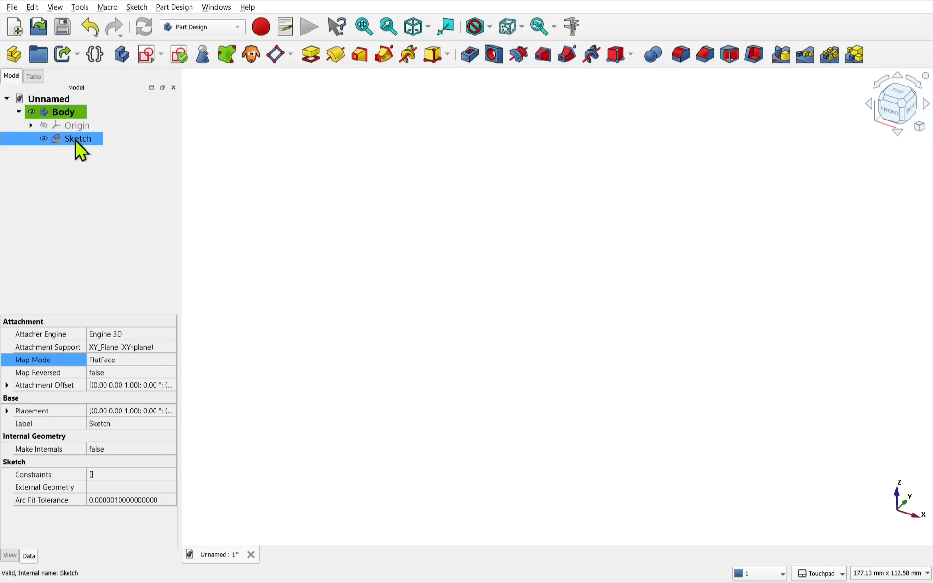
Step: Pad the square sketch into a 2 mm thick plate
click(309, 54)
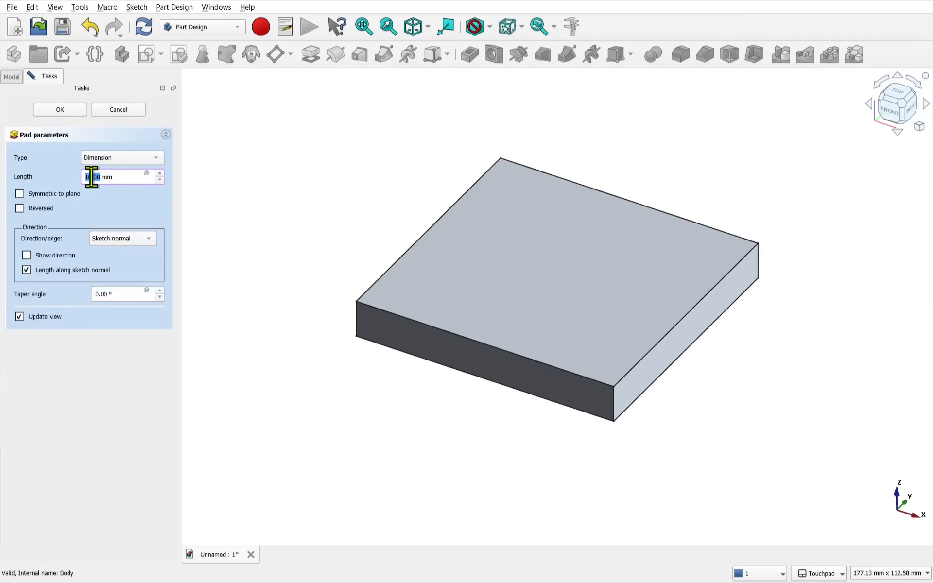
text(2 mm)
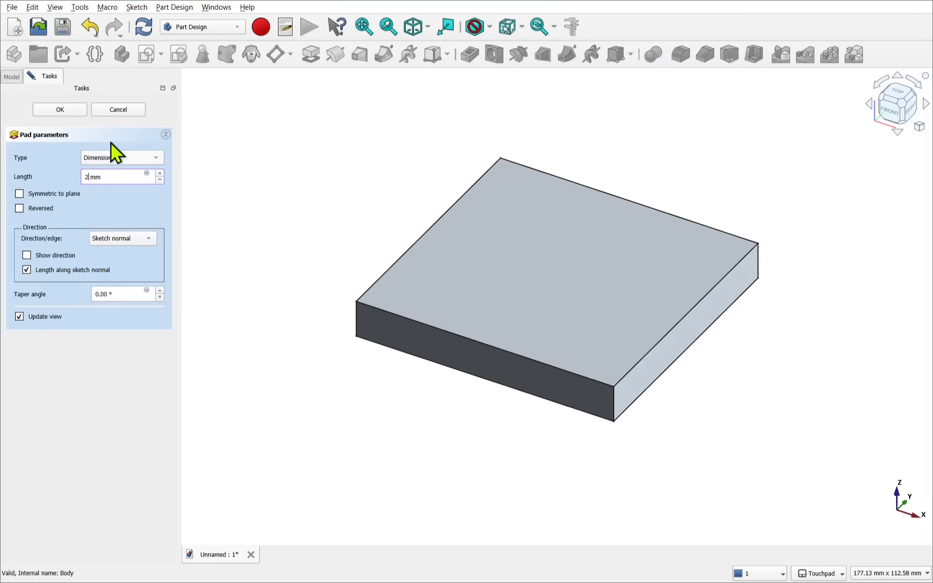
click(59, 110)
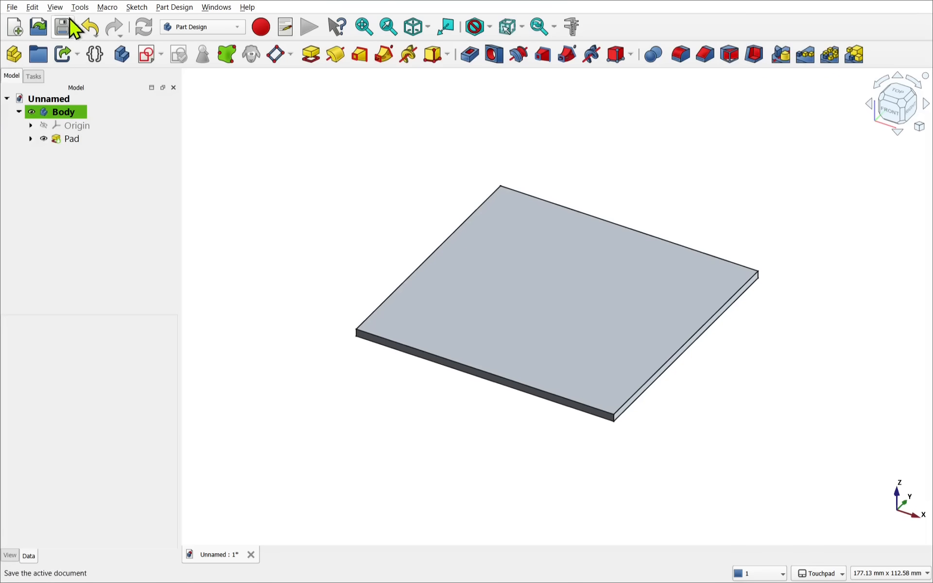
Step: Show the origin axis cross and select the plate's top face for a sketch
click(54, 7)
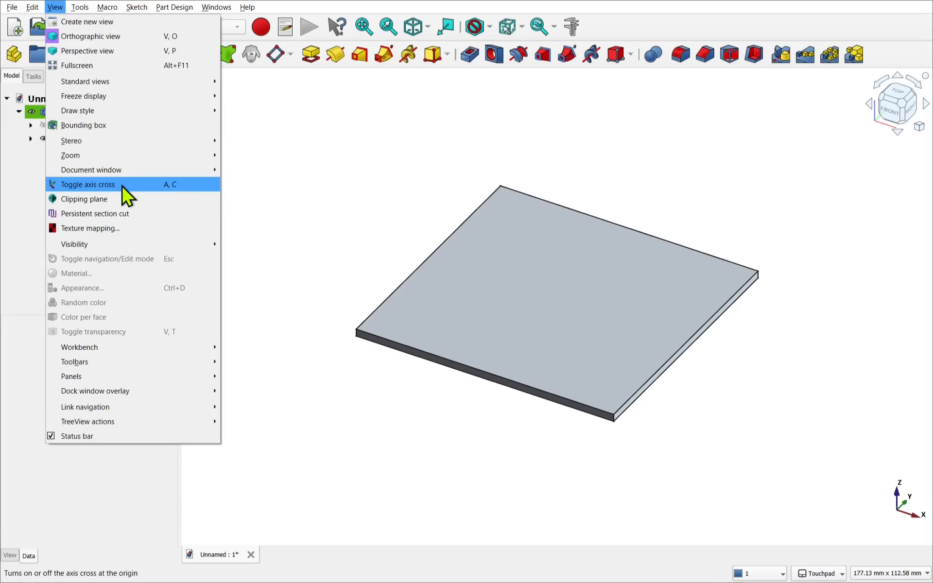
click(88, 184)
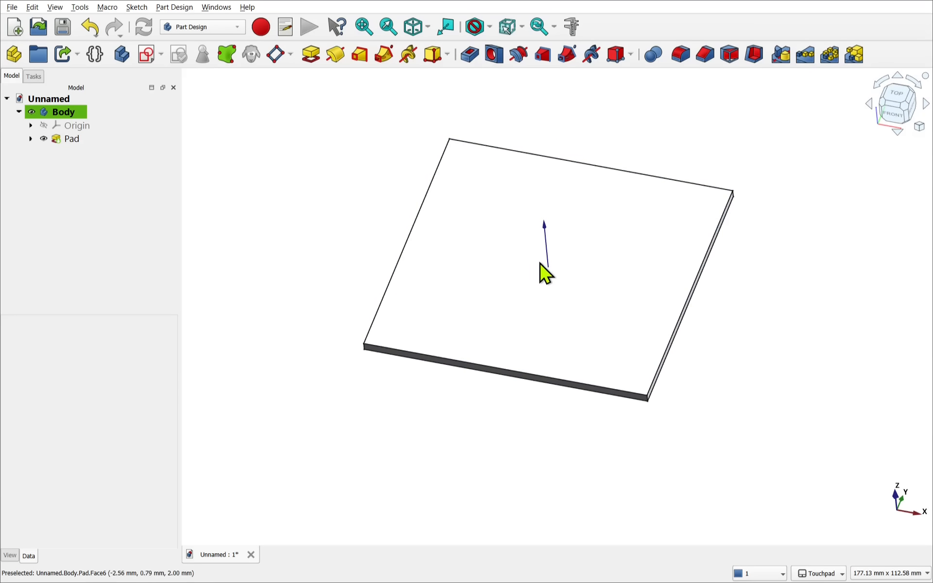
mouse_move(574, 297)
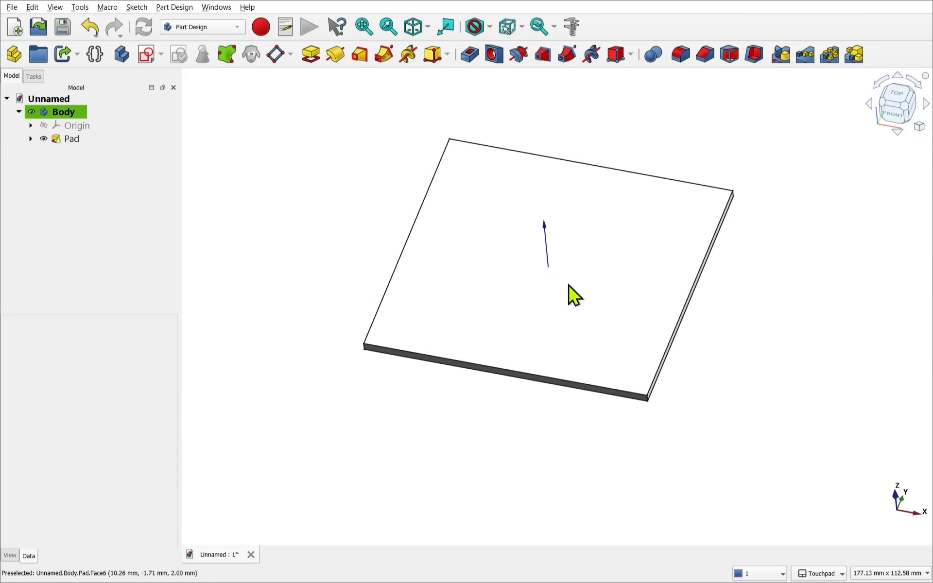
click(71, 138)
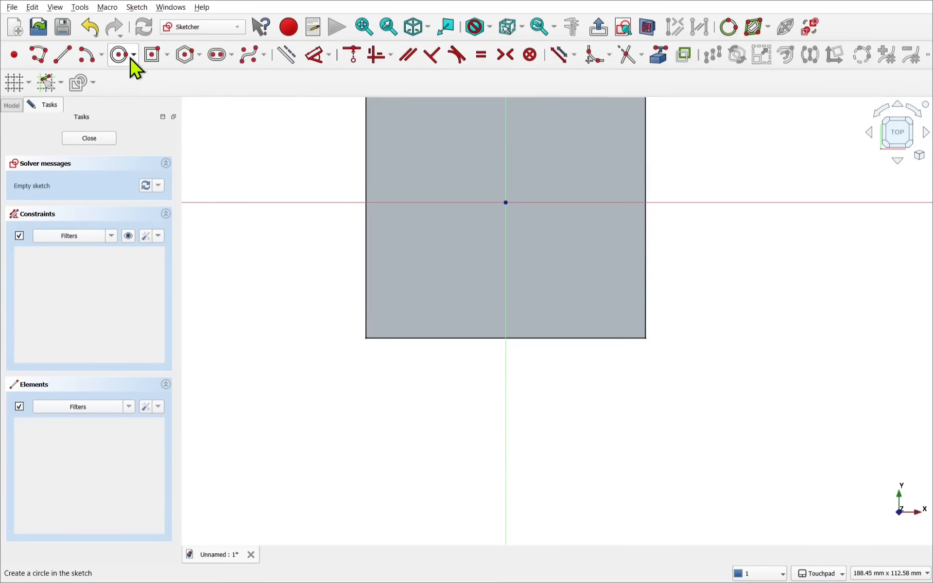
Step: Sketch a small circle on the top face and pocket it through the plate as a hole
click(117, 55)
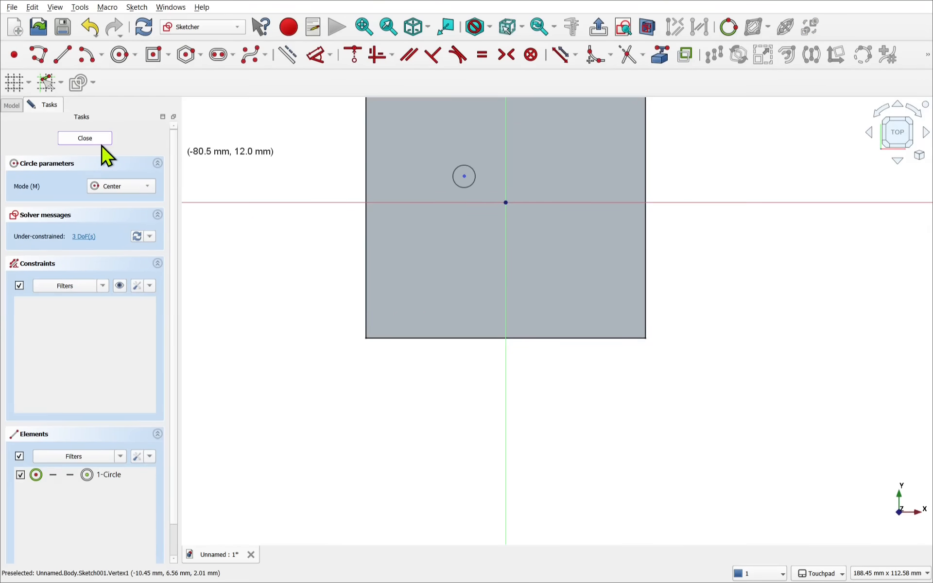
click(85, 137)
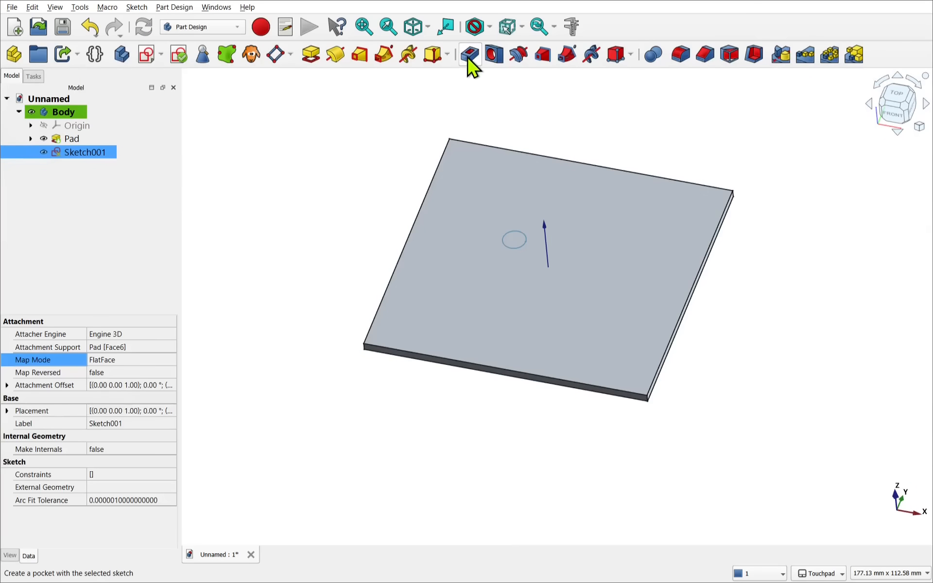
click(469, 54)
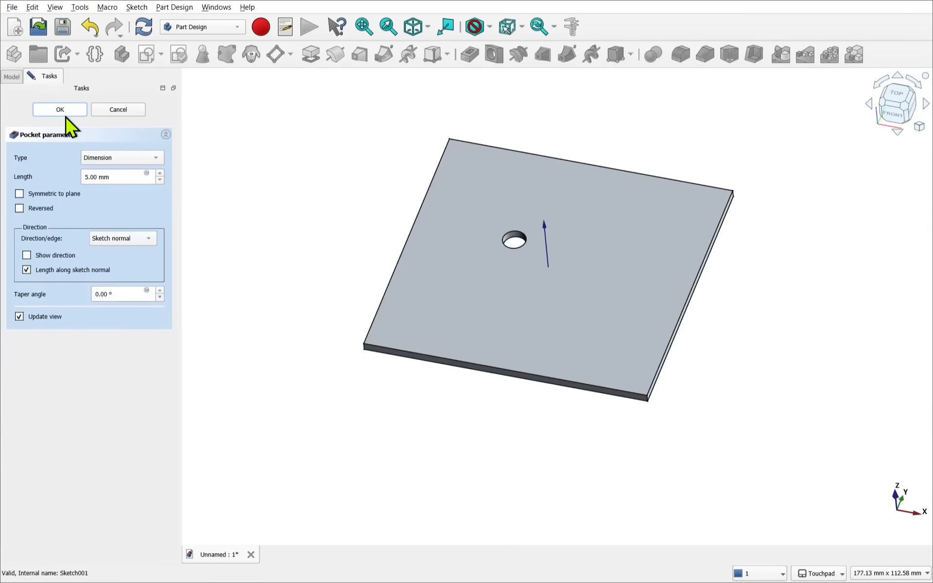
click(59, 109)
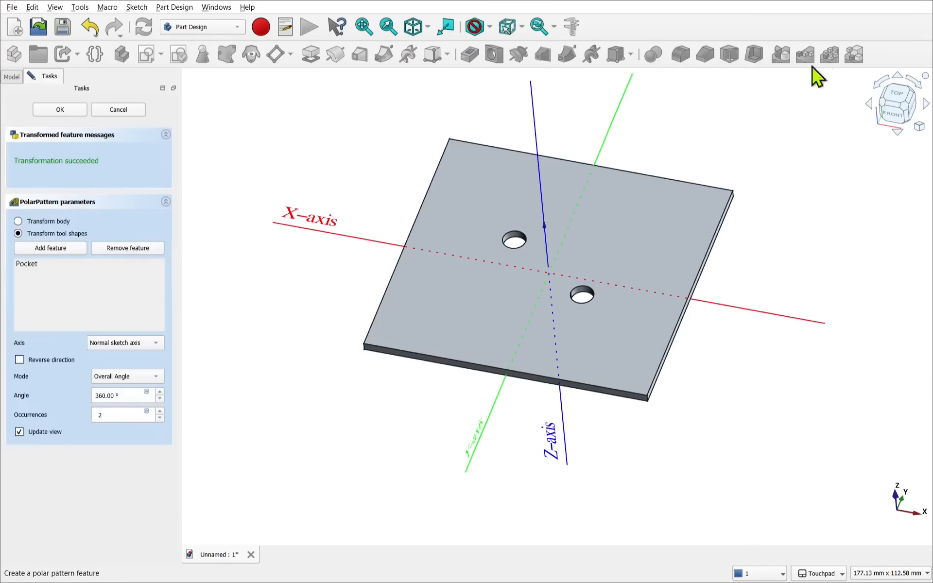
mouse_move(544, 244)
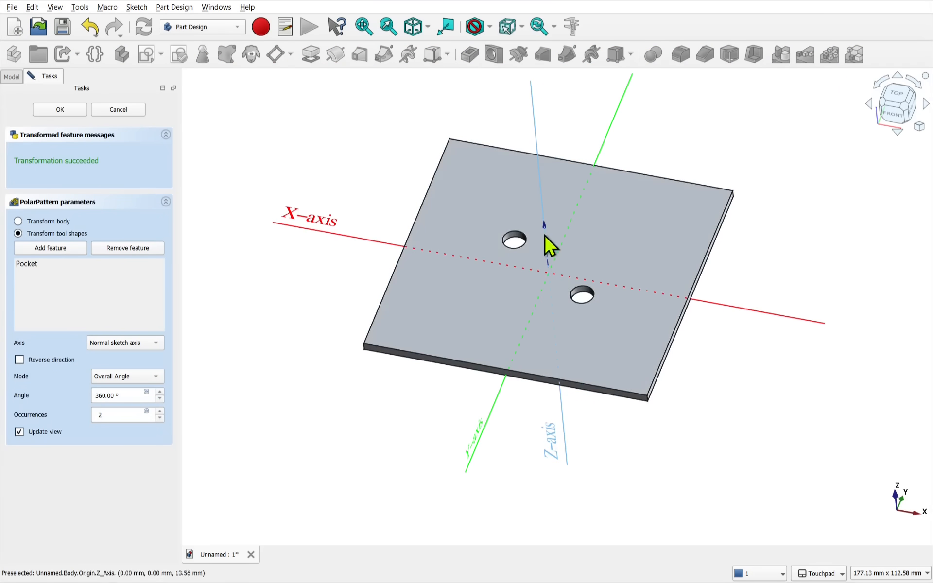
Step: Try other axes and more occurrences in PolarPattern, cancel it, and delete the pocket hole
click(126, 342)
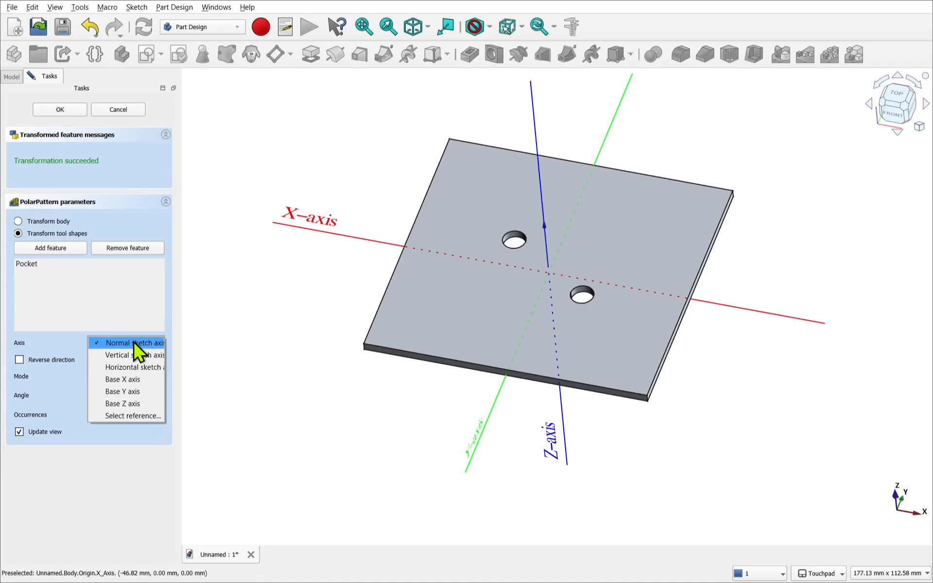
mouse_move(137, 367)
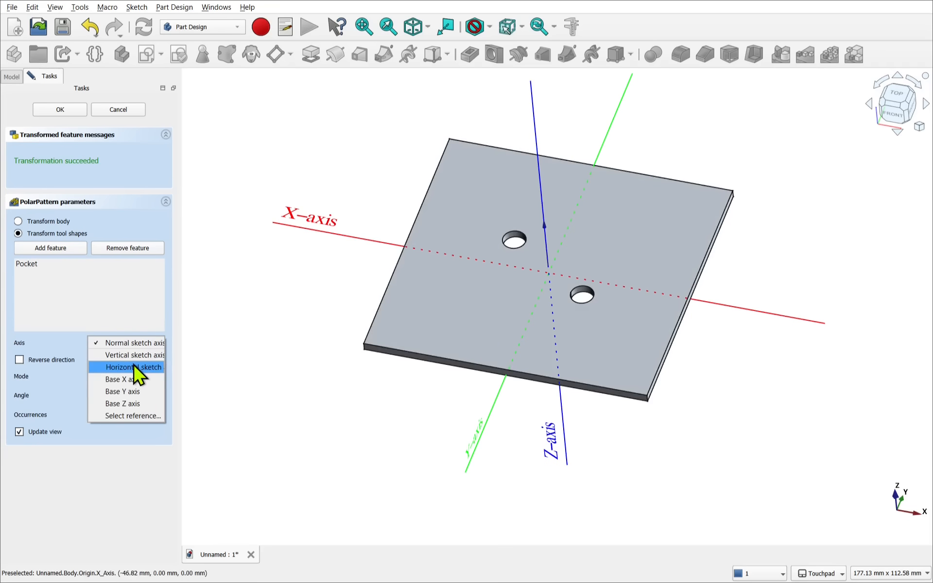
click(126, 342)
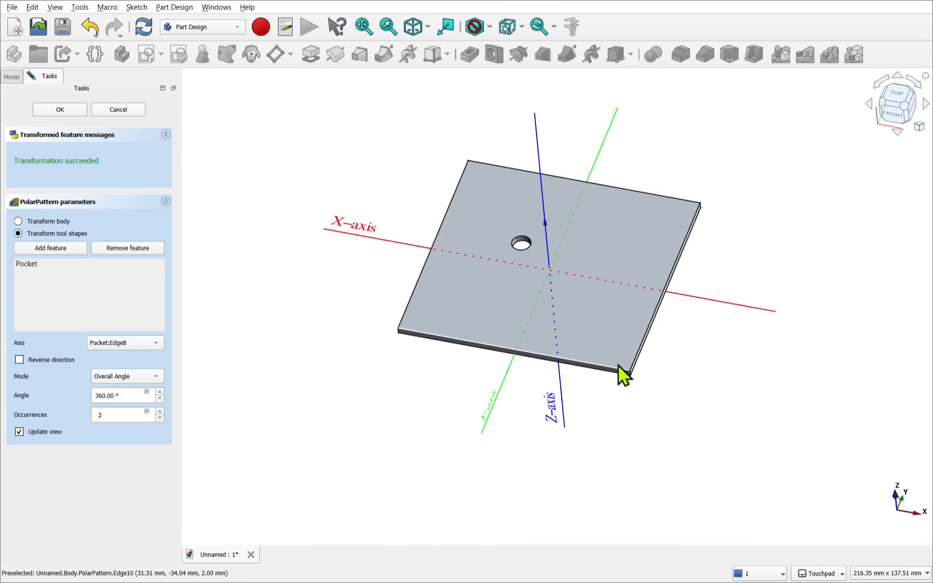
mouse_move(160, 414)
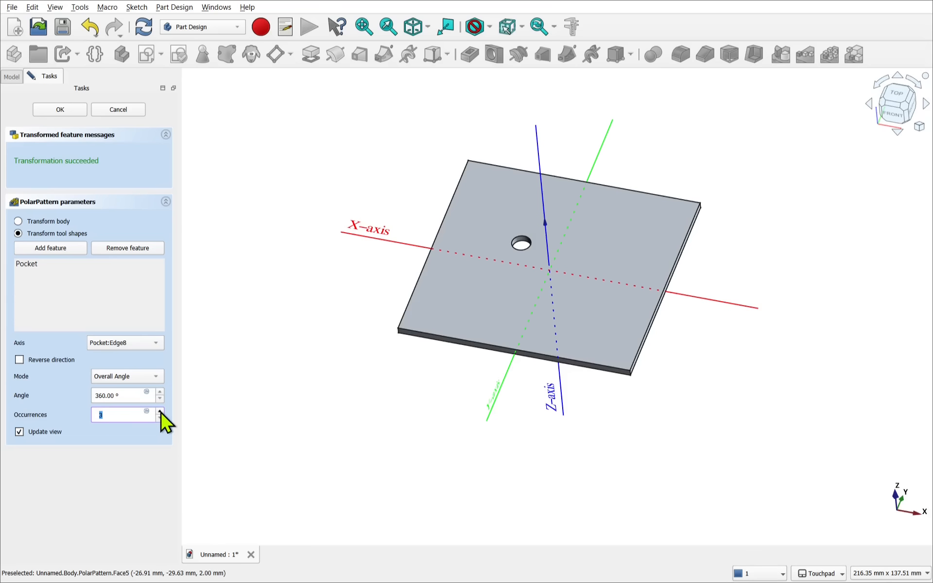
click(158, 411)
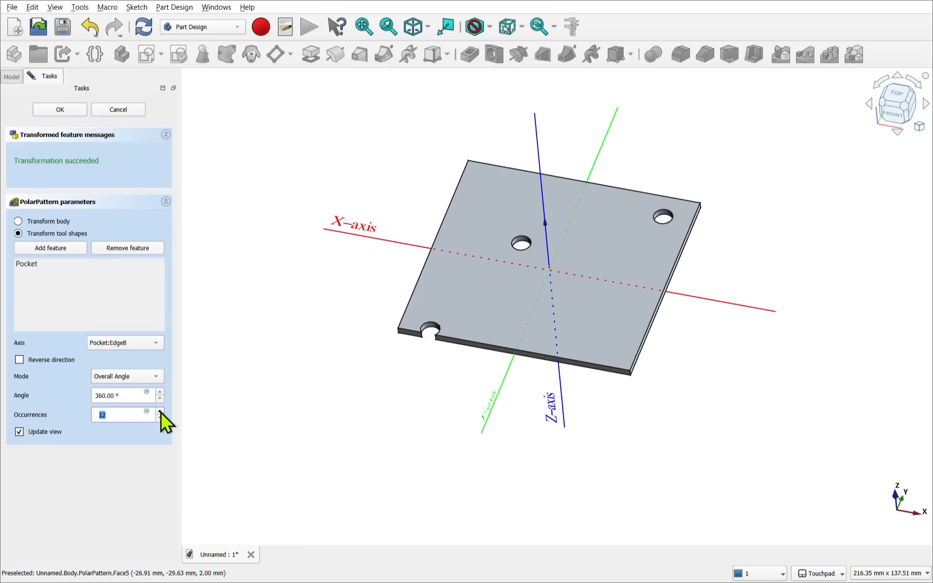
click(158, 411)
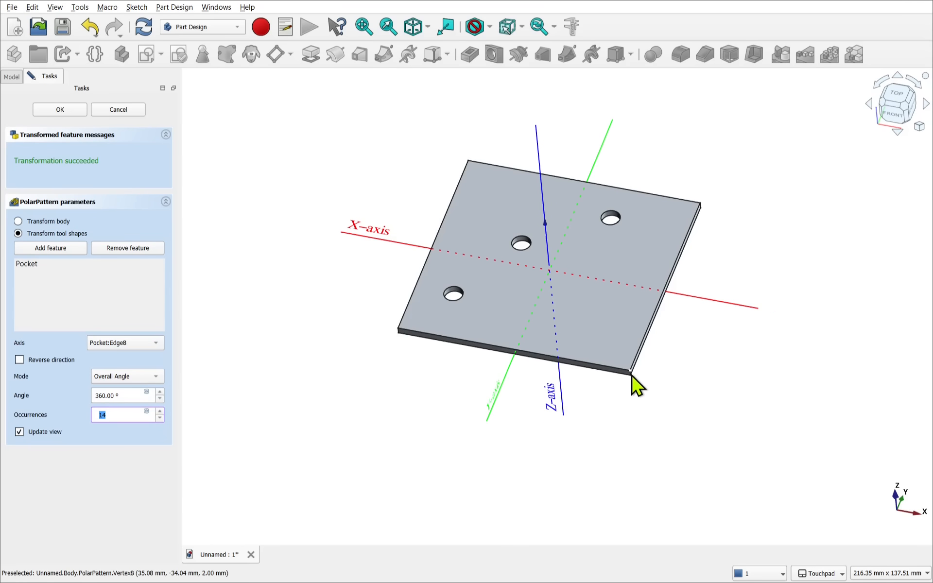
mouse_move(419, 330)
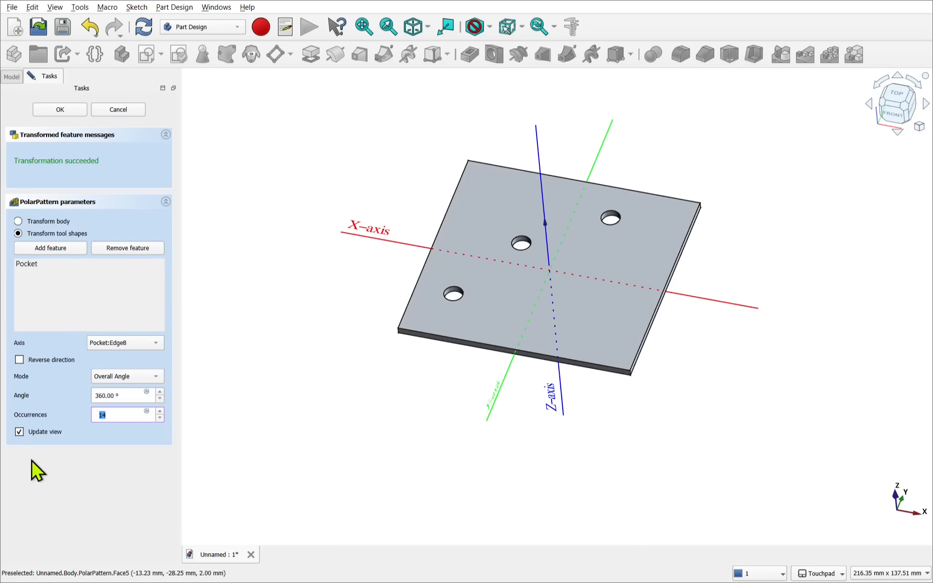
mouse_move(118, 110)
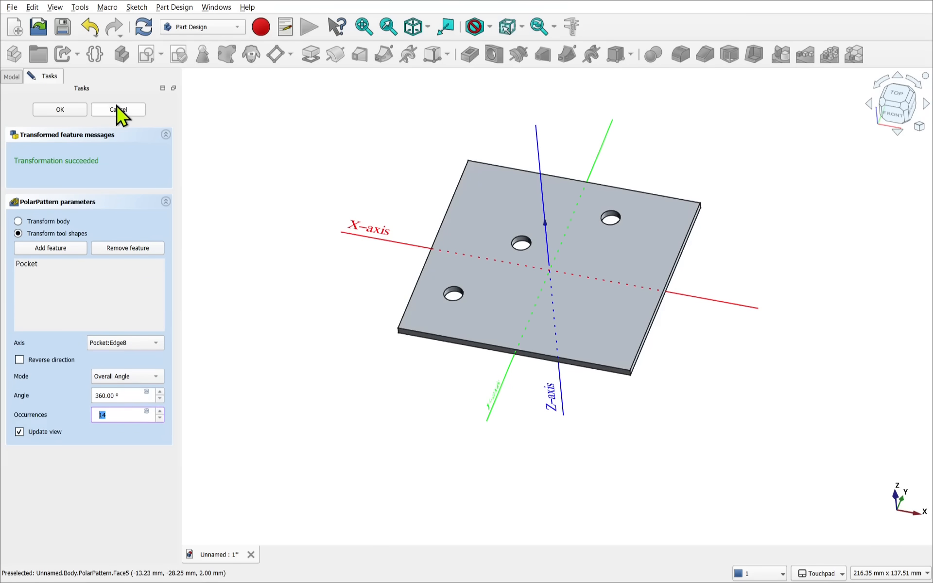
click(117, 109)
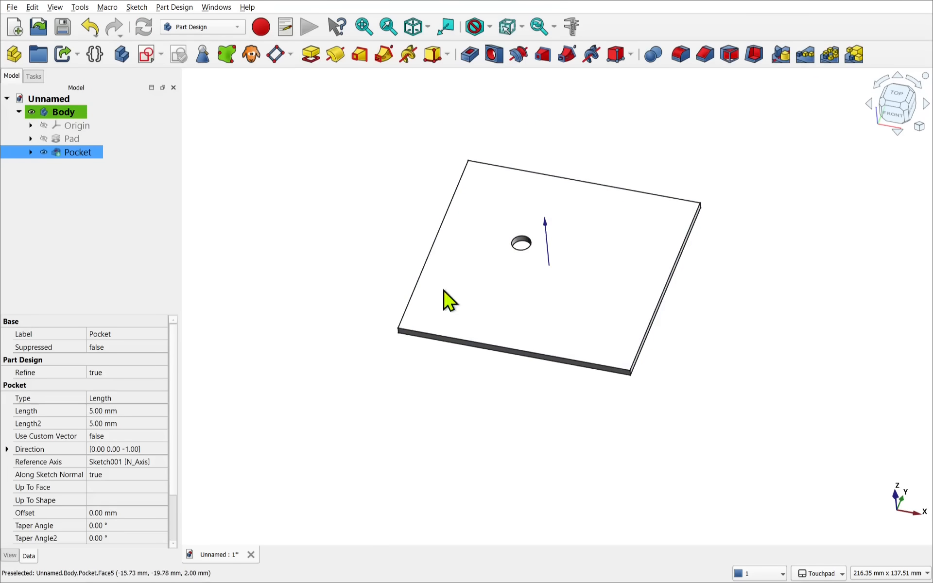
click(78, 152)
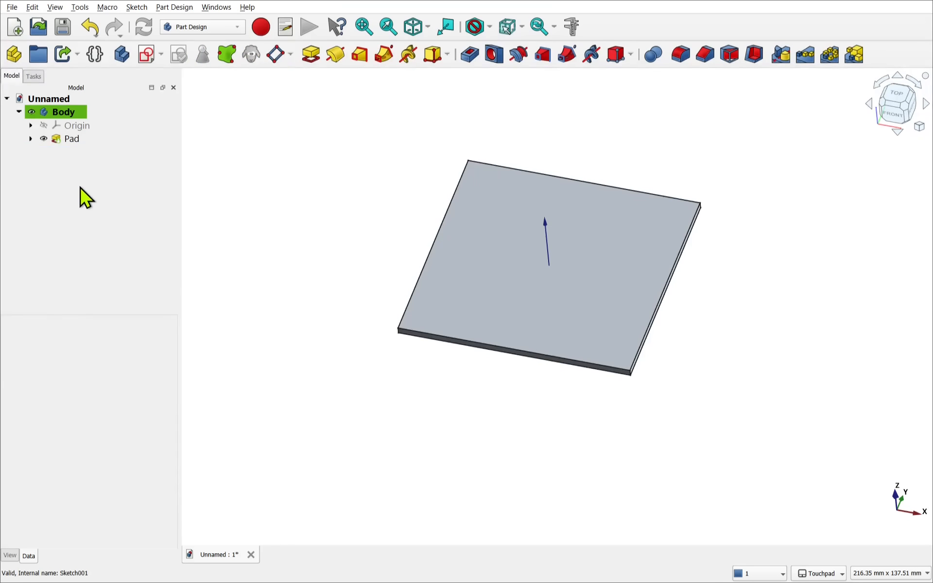
Step: Redraw the pad's square sketch into an L outline with coincident corners, one at the origin
click(31, 139)
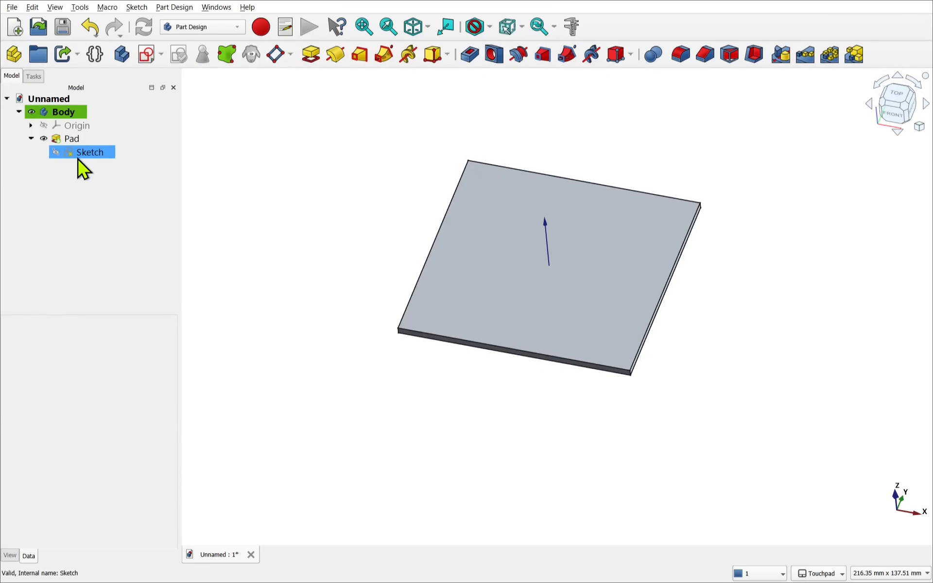
double_click(89, 152)
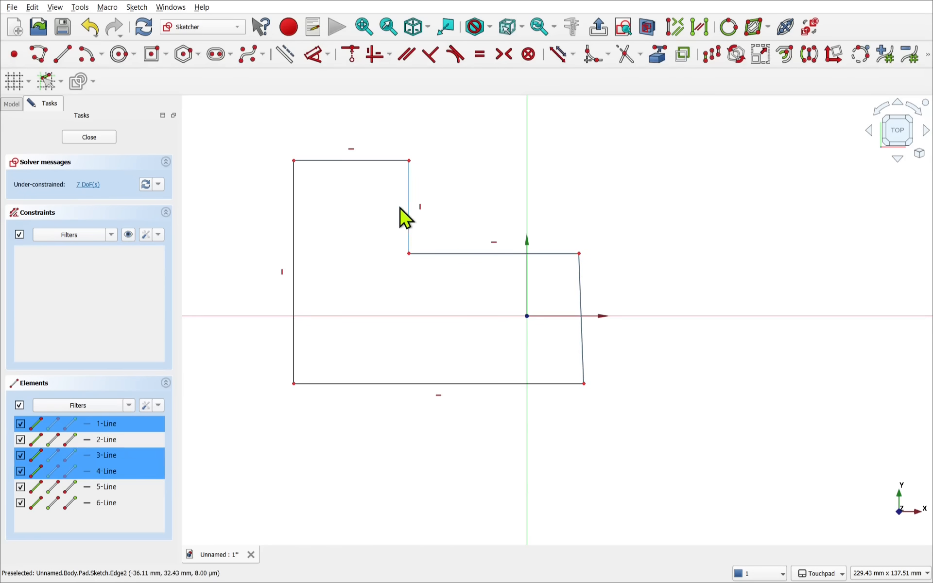
click(479, 54)
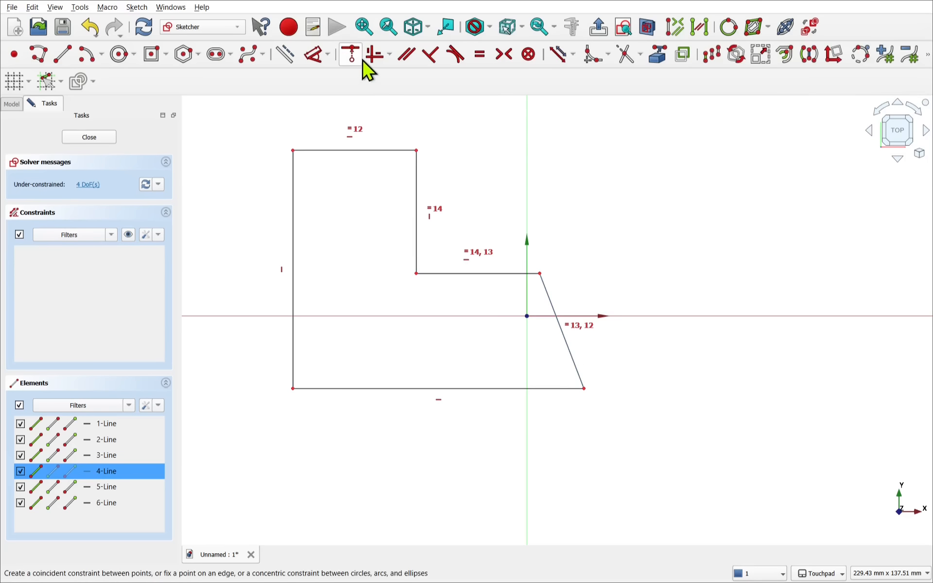
click(350, 54)
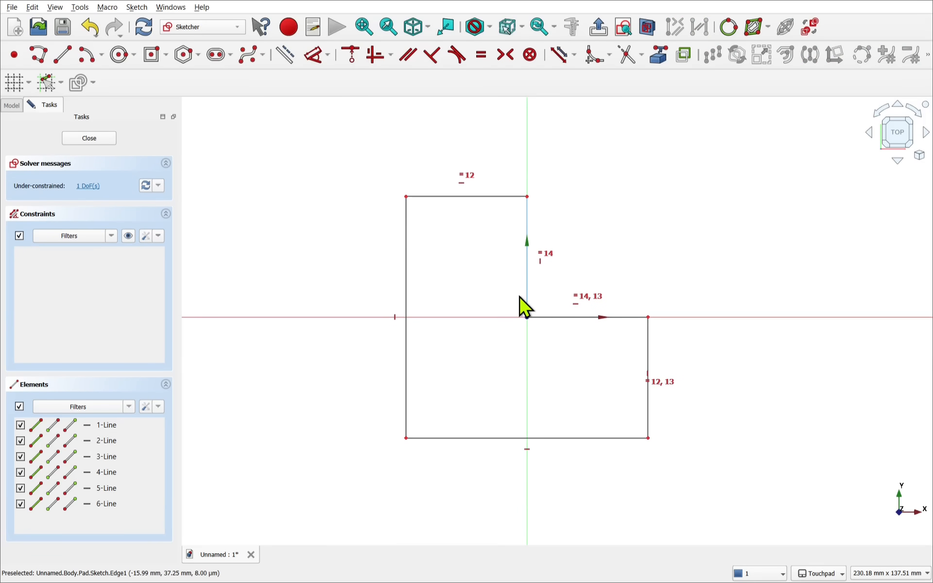
click(89, 138)
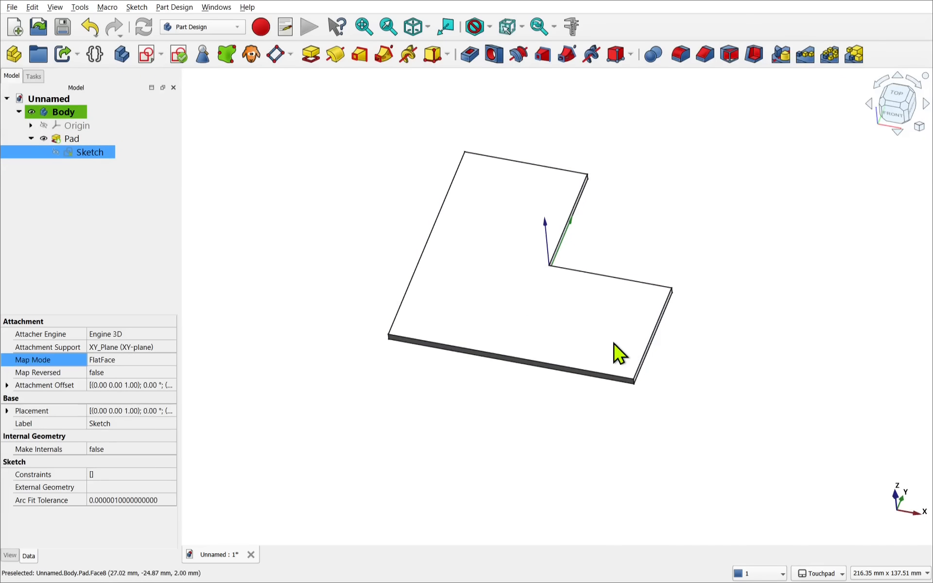
mouse_move(323, 337)
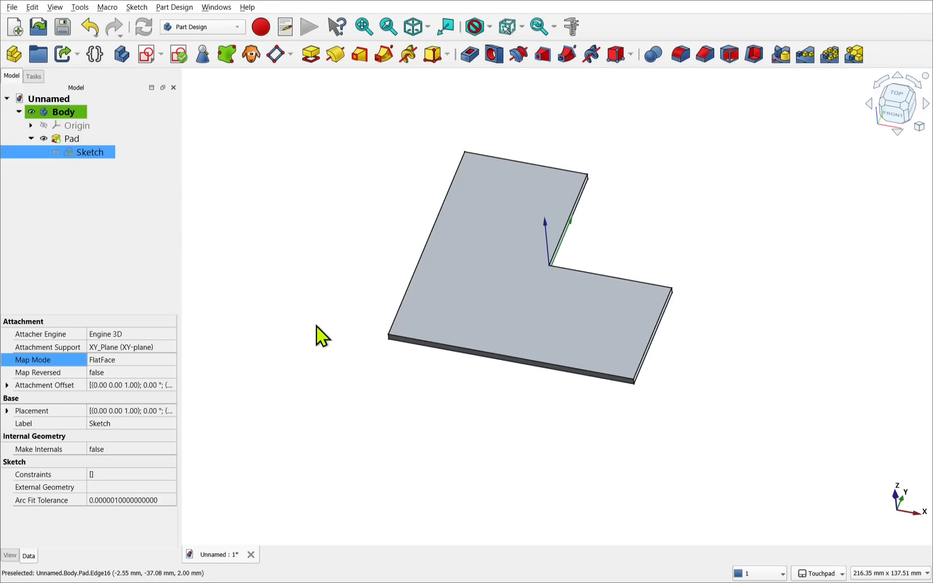
Step: Start a datum line on the pad and compare first and third principal axis attachment modes
click(291, 54)
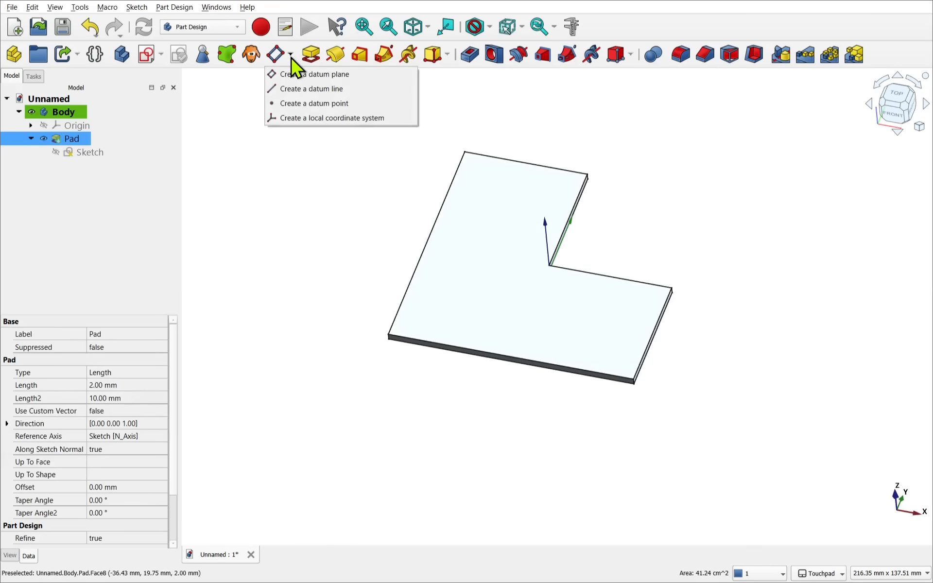
click(310, 88)
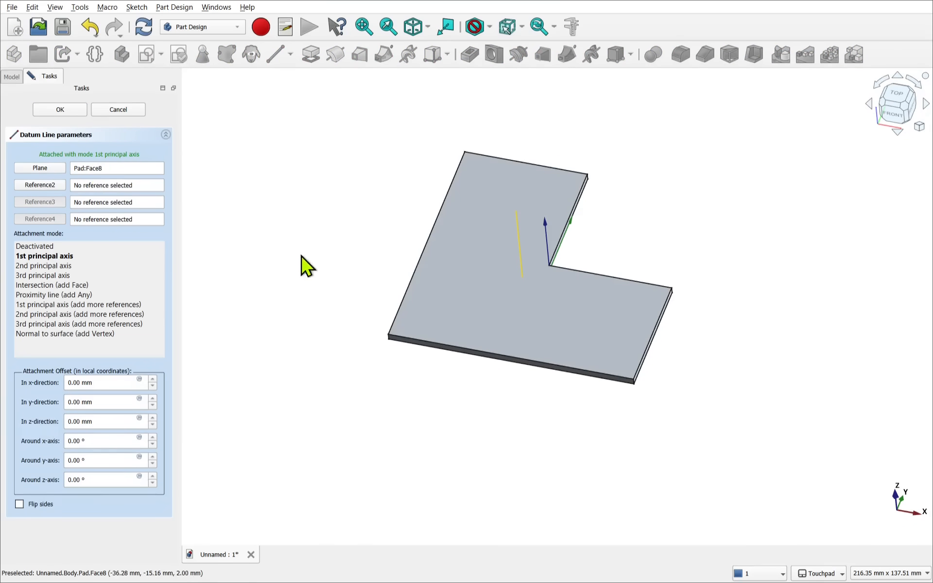
mouse_move(328, 251)
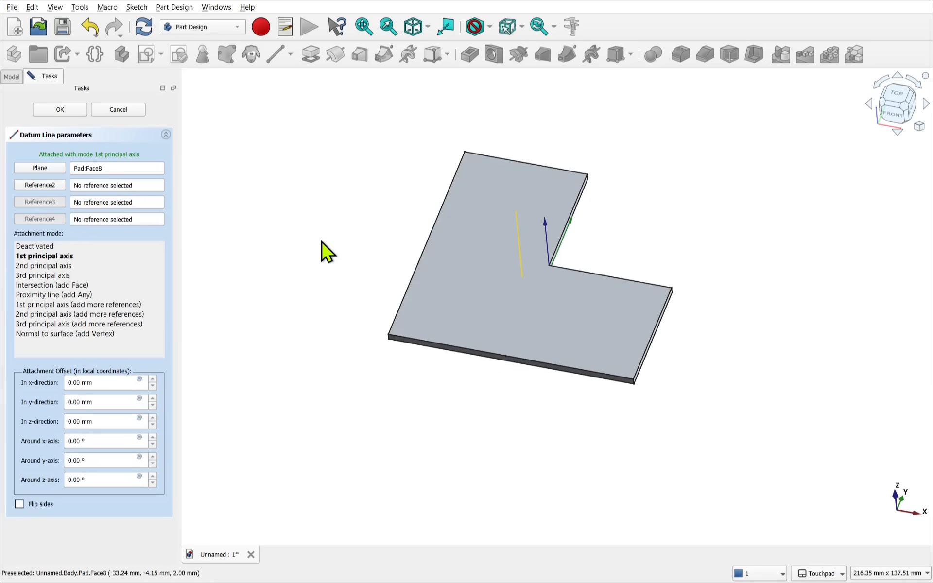
click(45, 255)
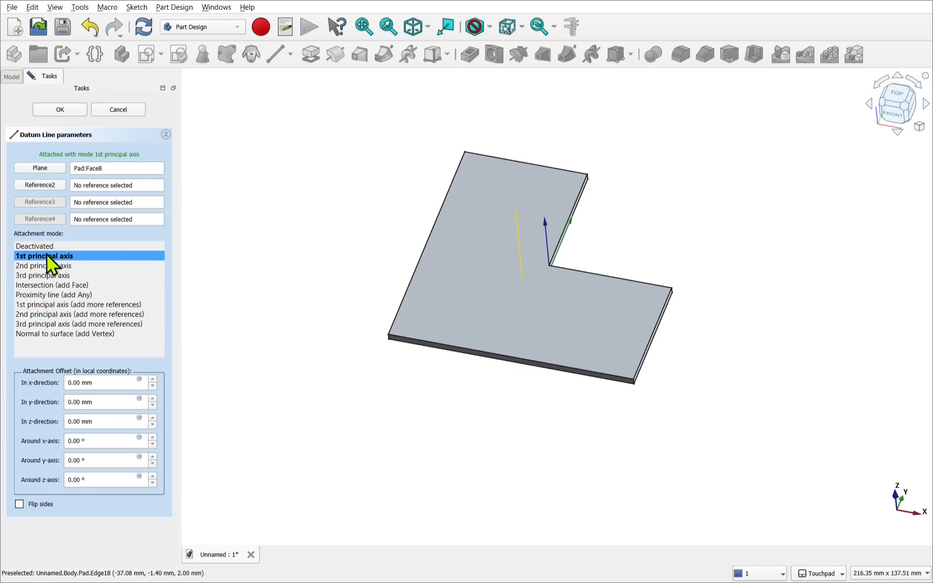
click(43, 275)
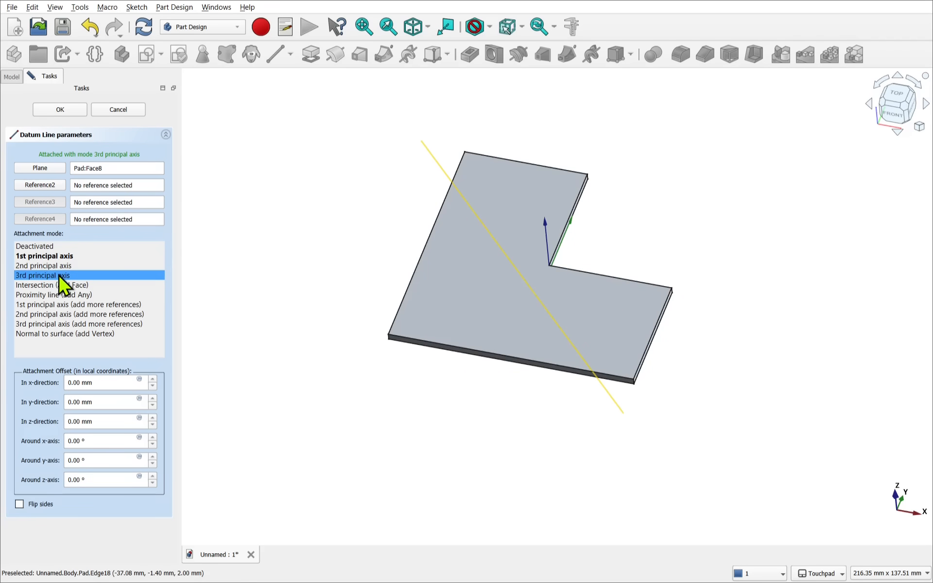
click(47, 256)
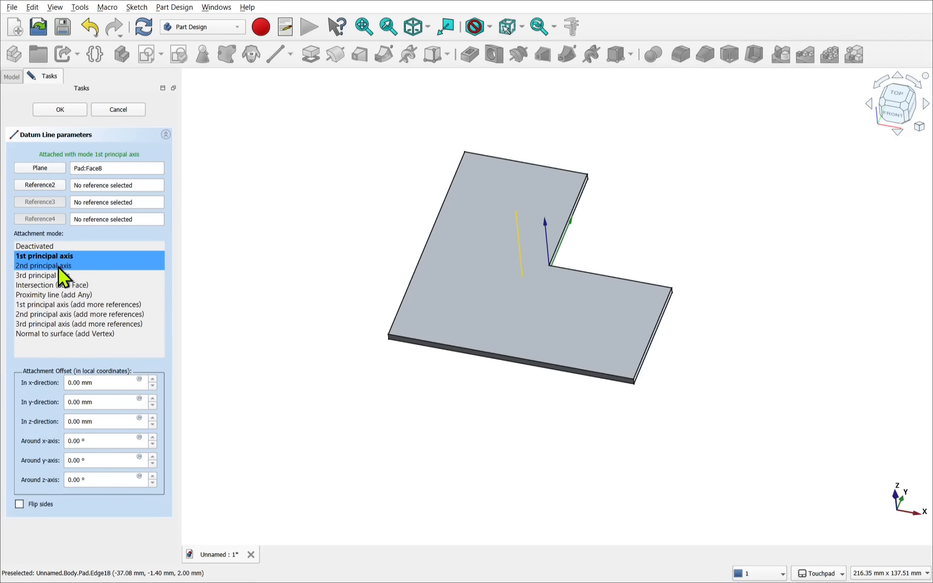
click(43, 275)
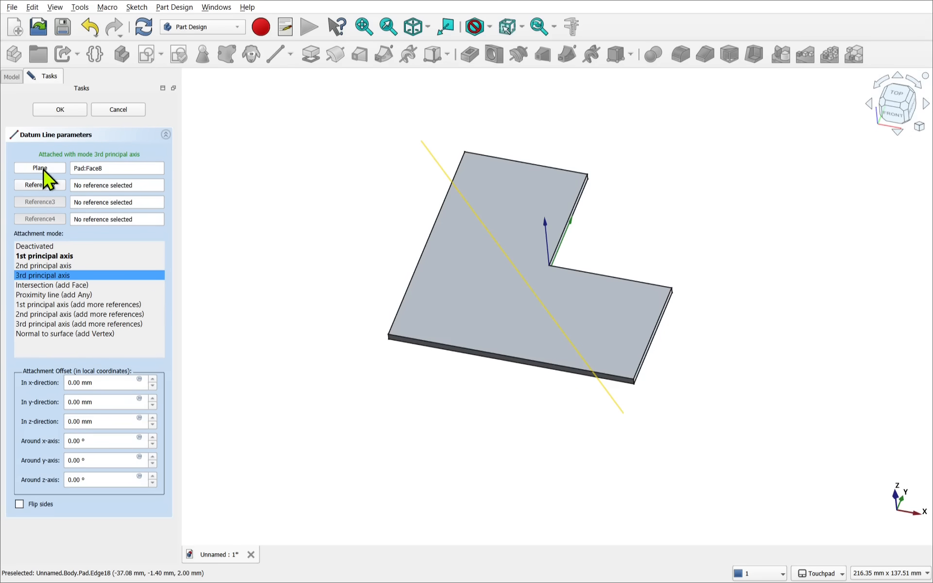
click(47, 256)
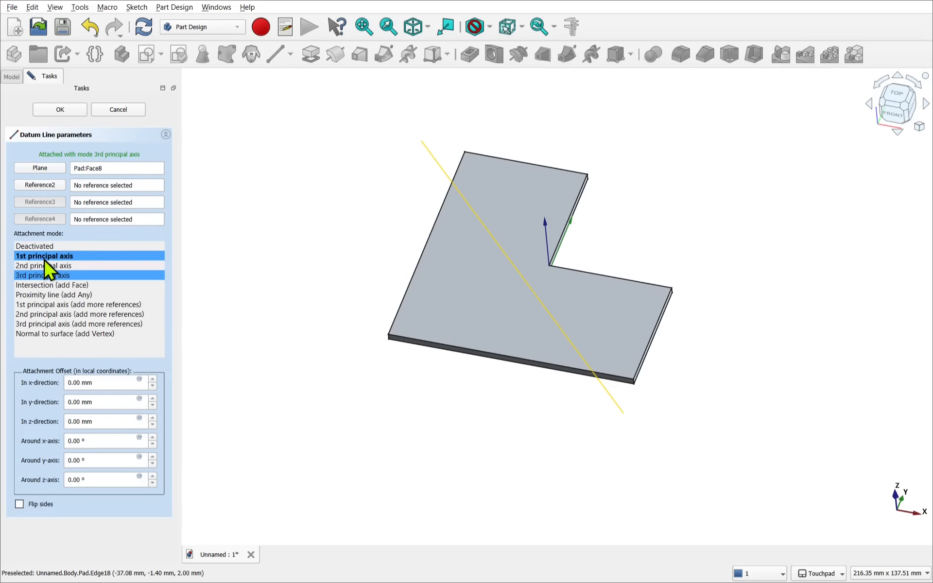
click(44, 256)
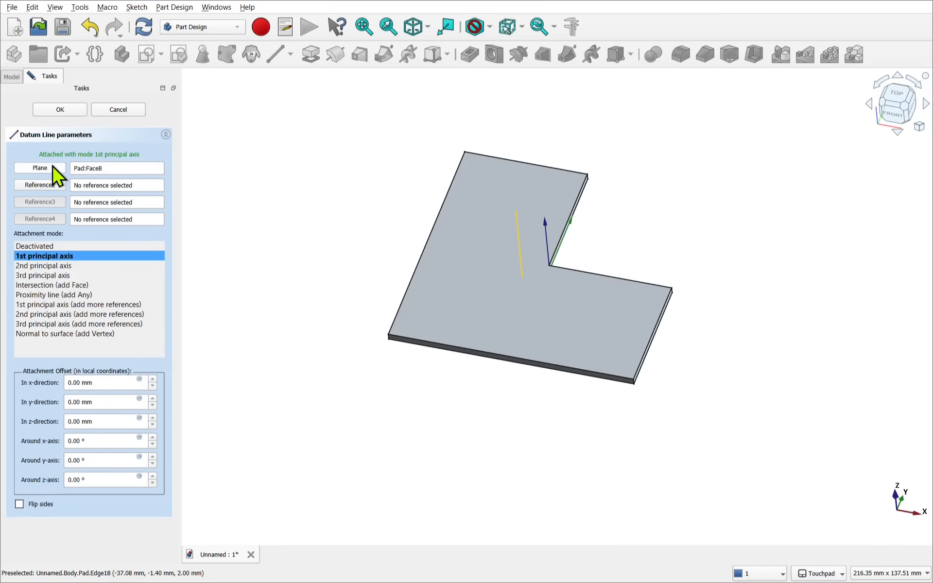
Step: Clear the datum line's references and begin picking a pad edge as its first reference
click(39, 169)
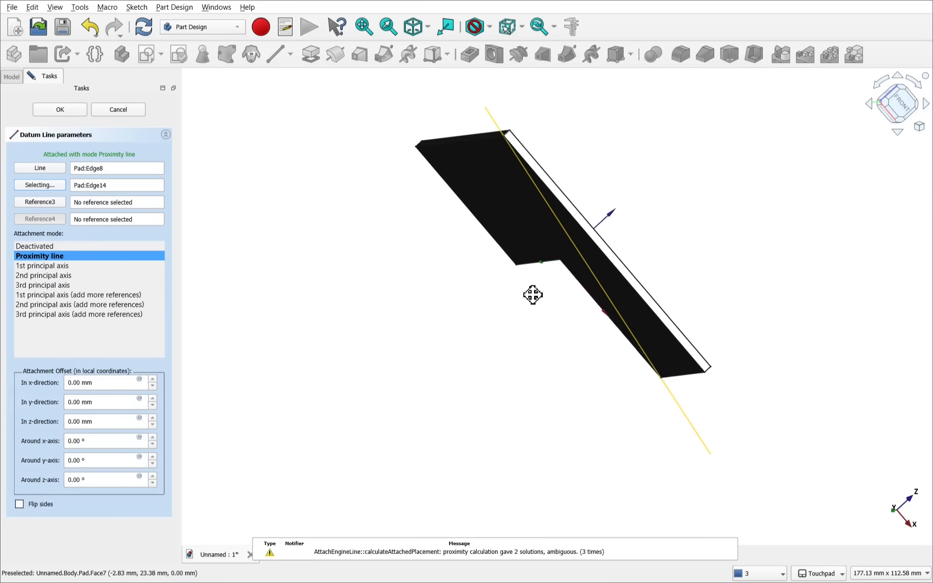
click(42, 265)
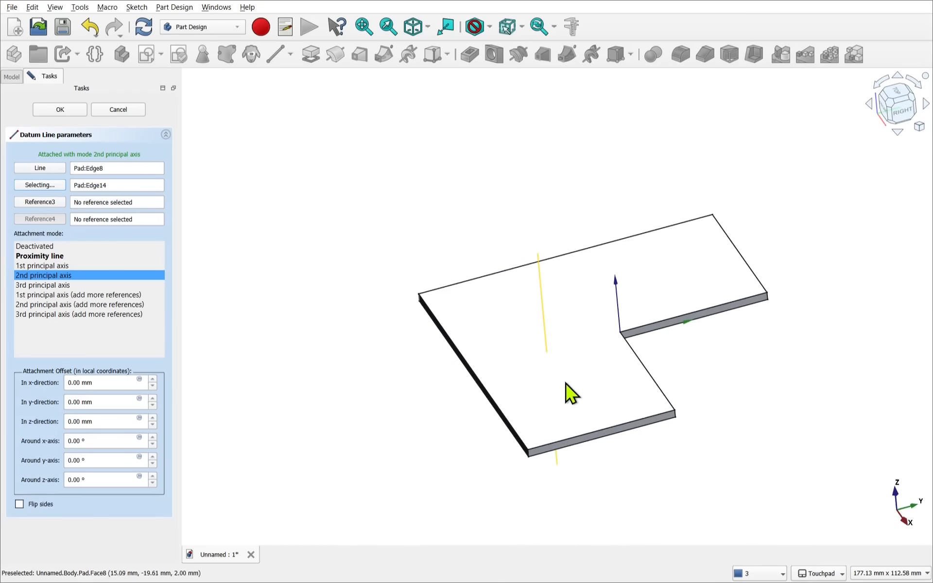
click(575, 393)
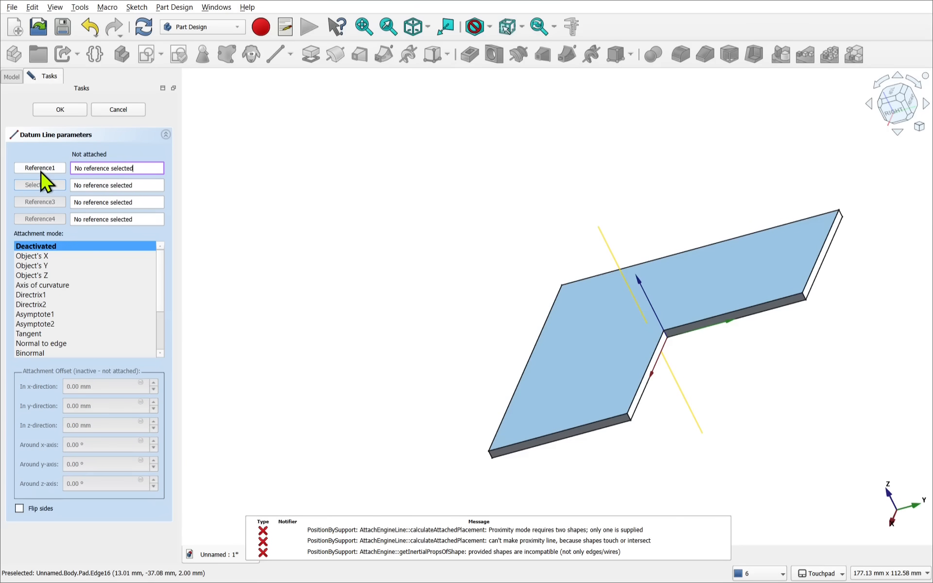
Step: Reference the datum line to Pad:Edge5 and Pad:Edge11 along the 2nd principal axis and confirm it
click(39, 168)
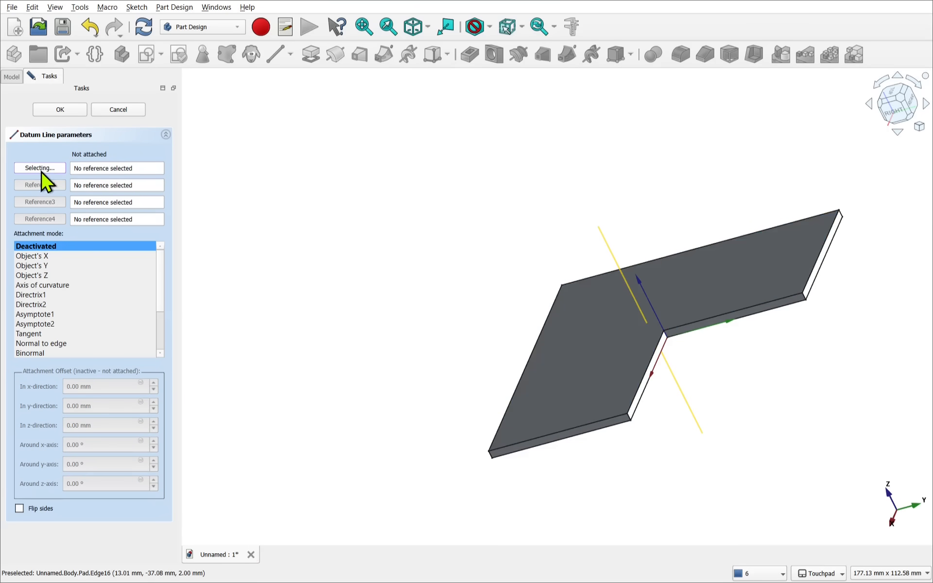
scroll(up, 3)
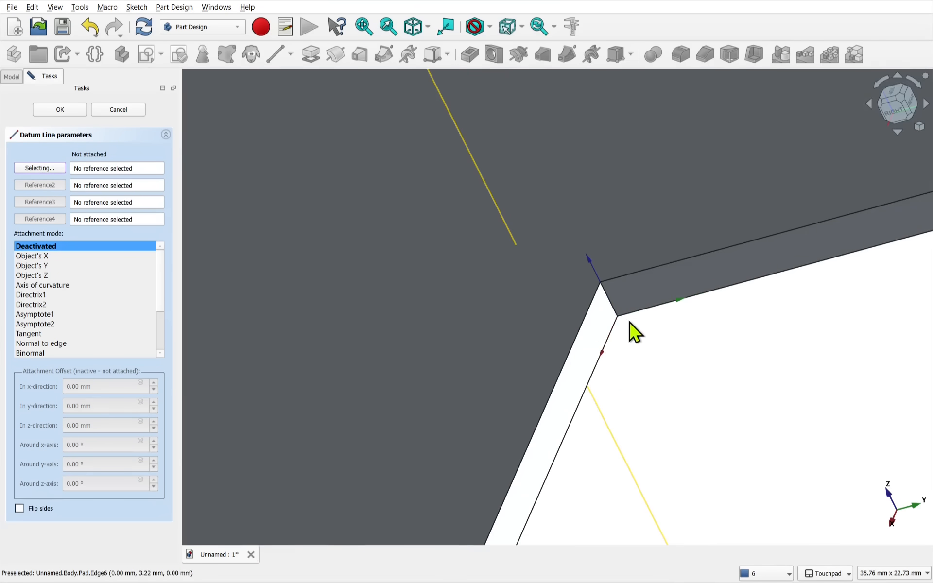
click(616, 307)
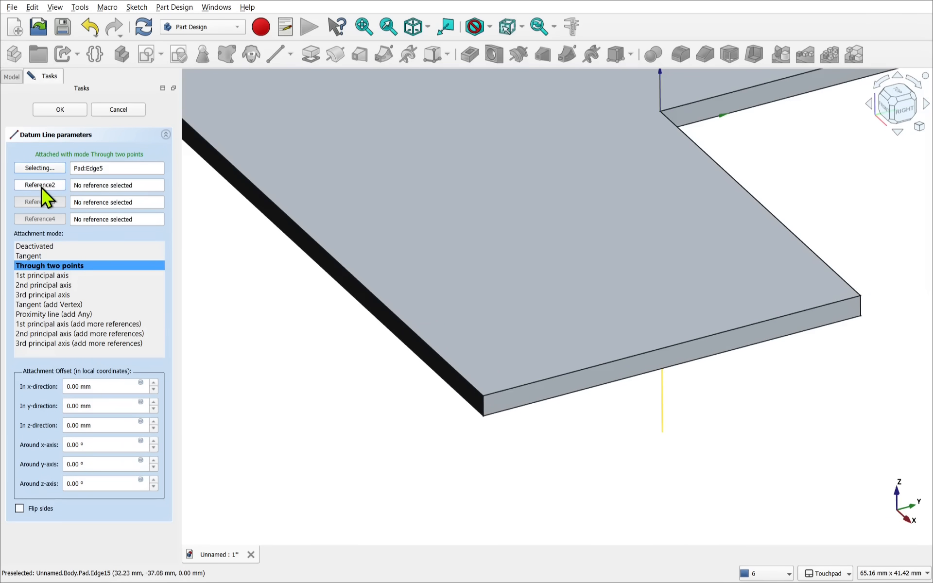
click(490, 417)
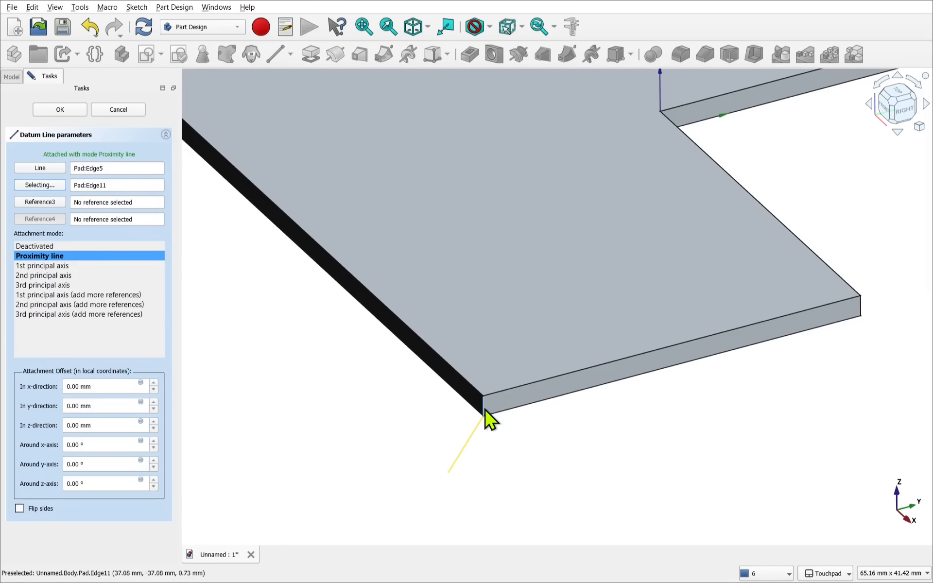
click(43, 275)
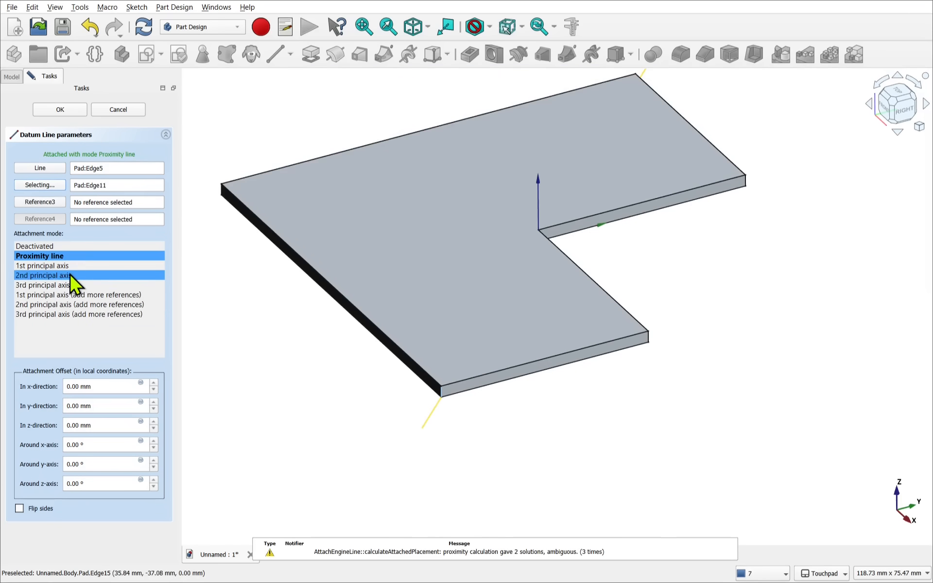
click(43, 275)
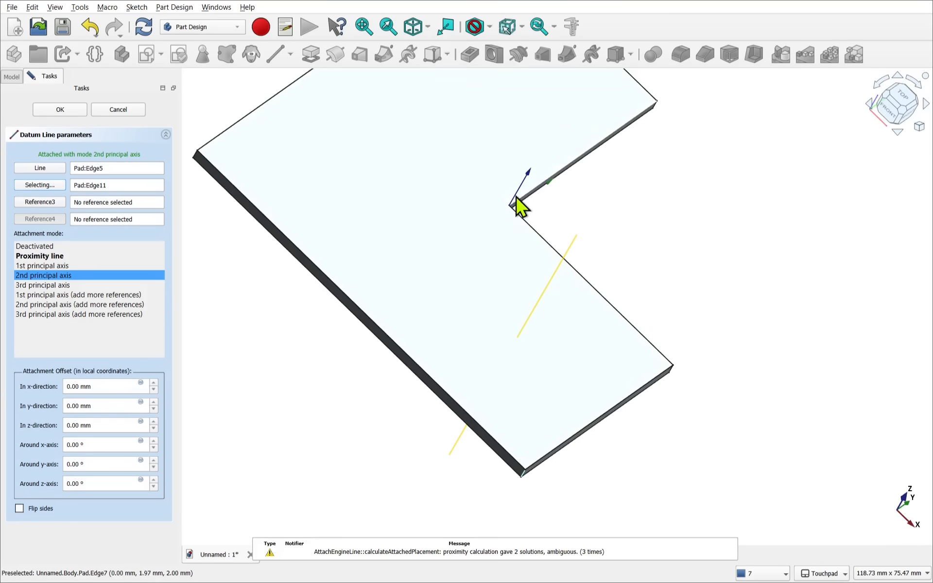
mouse_move(664, 457)
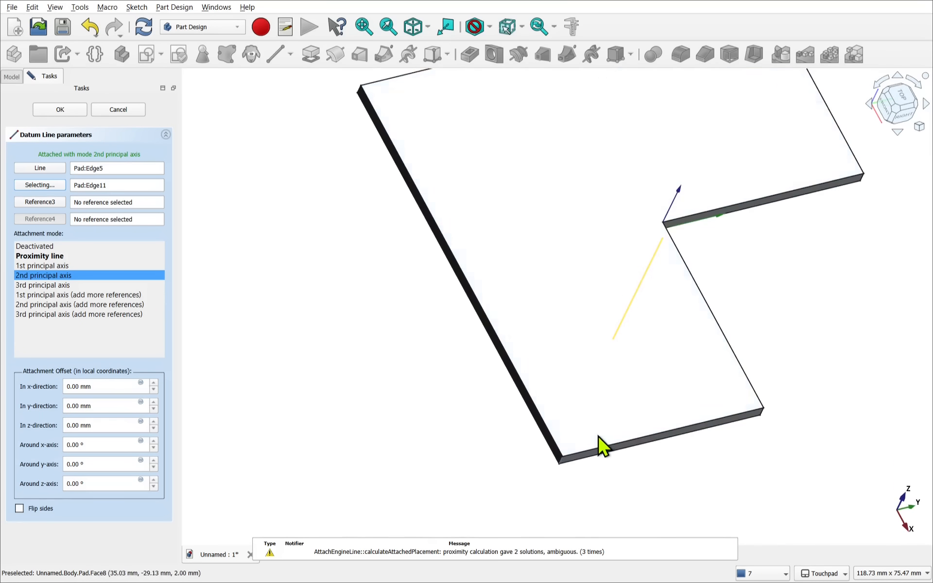
click(60, 110)
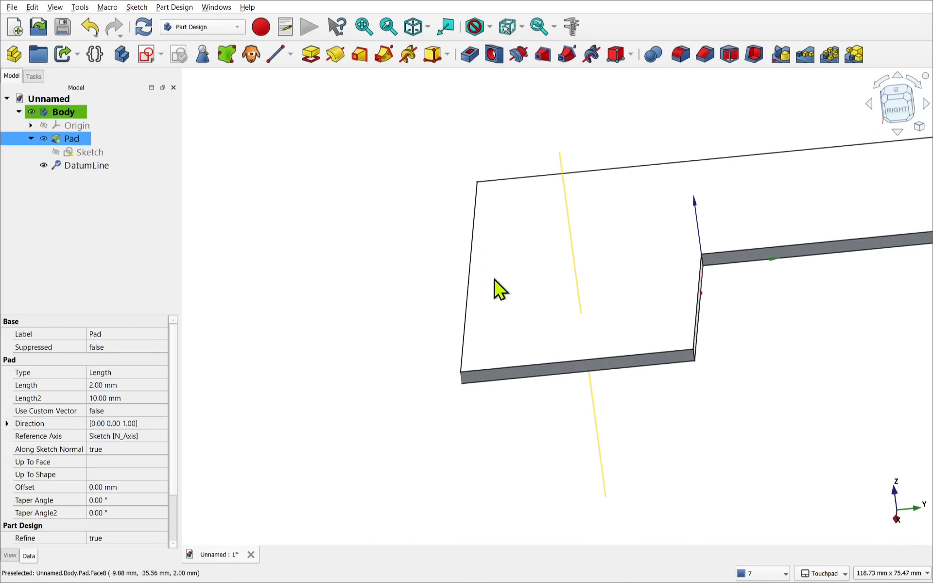
mouse_move(621, 297)
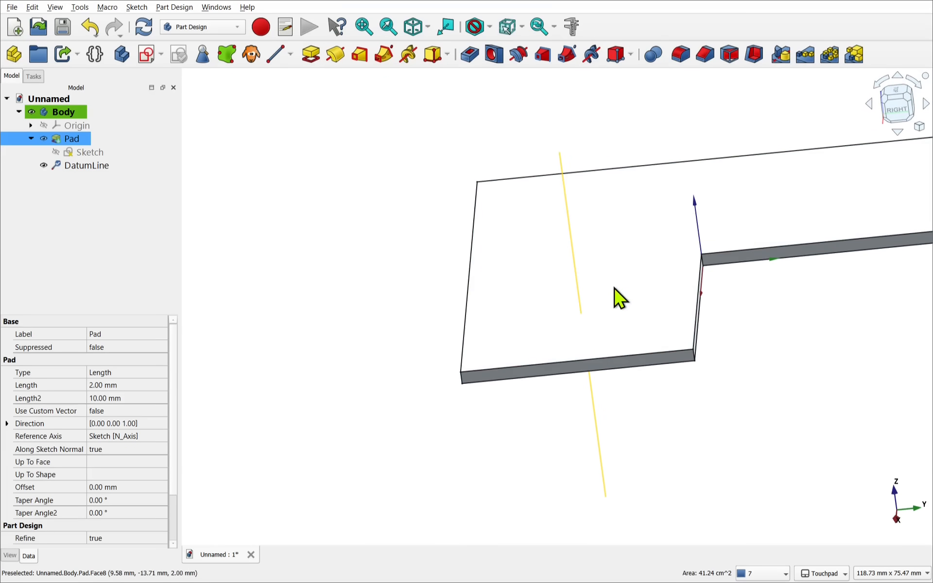
Step: Sketch a small circle on the pad's top face below the linked datum line point
double_click(91, 151)
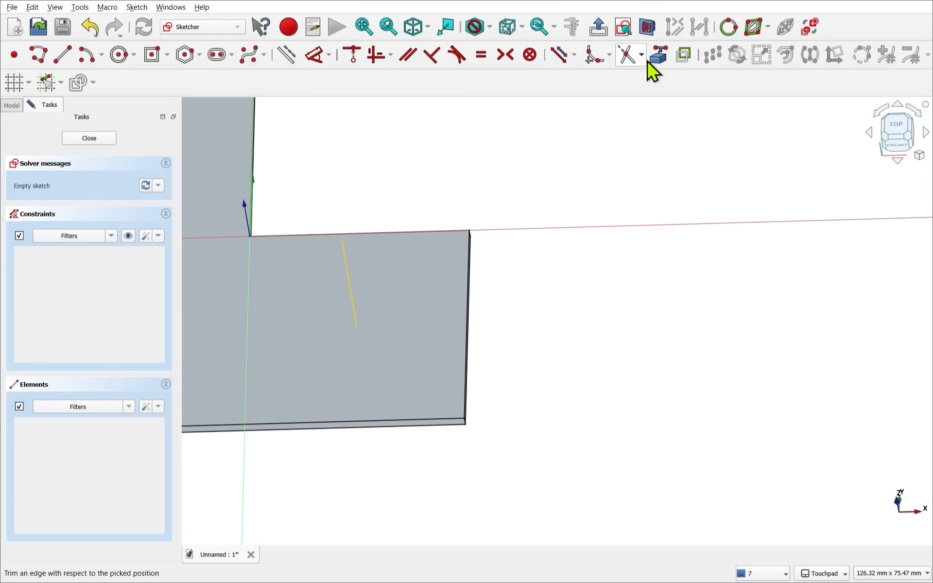
mouse_move(353, 283)
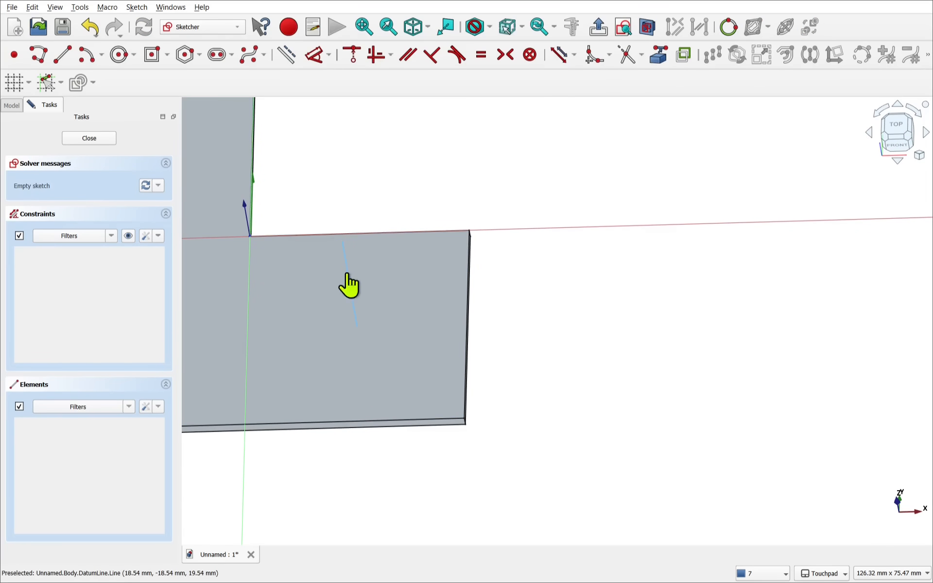
click(349, 285)
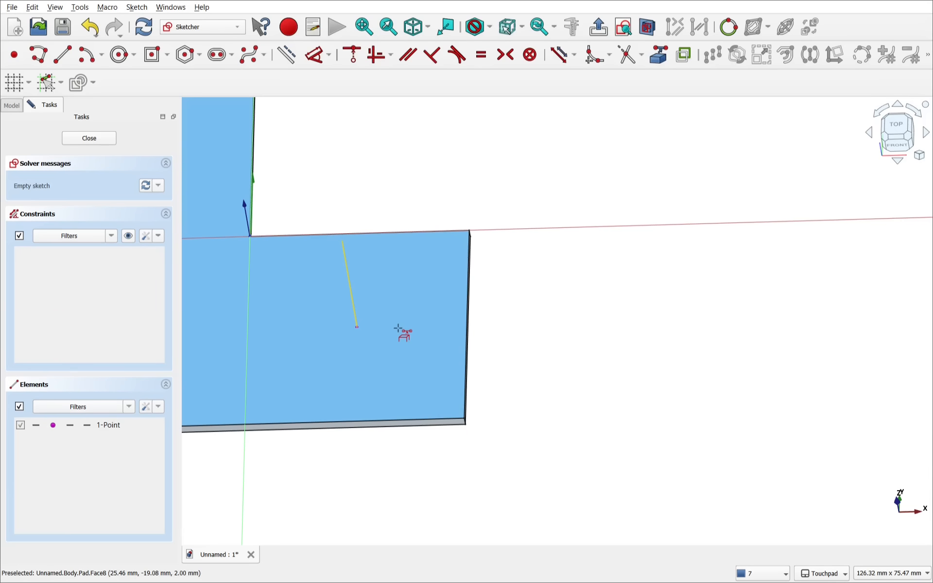
click(118, 54)
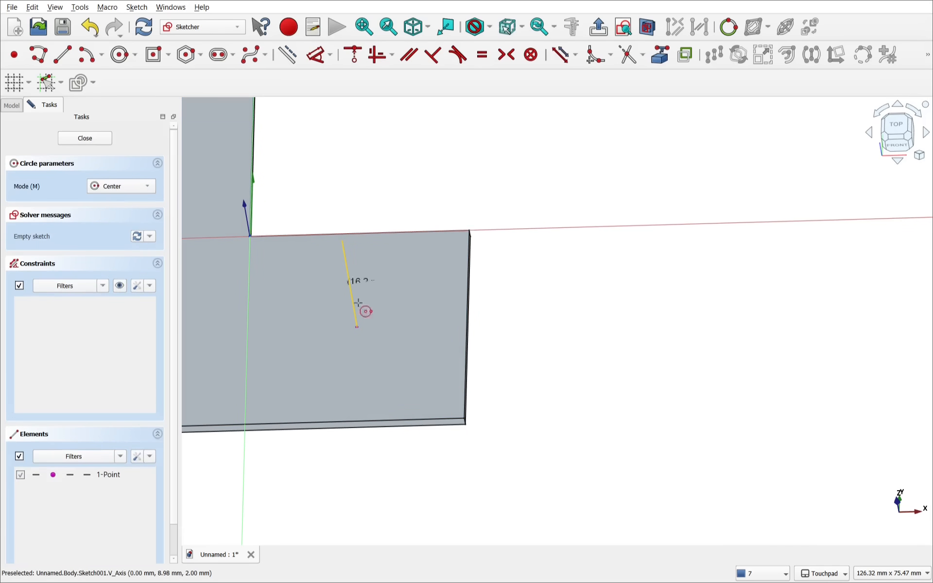
click(375, 387)
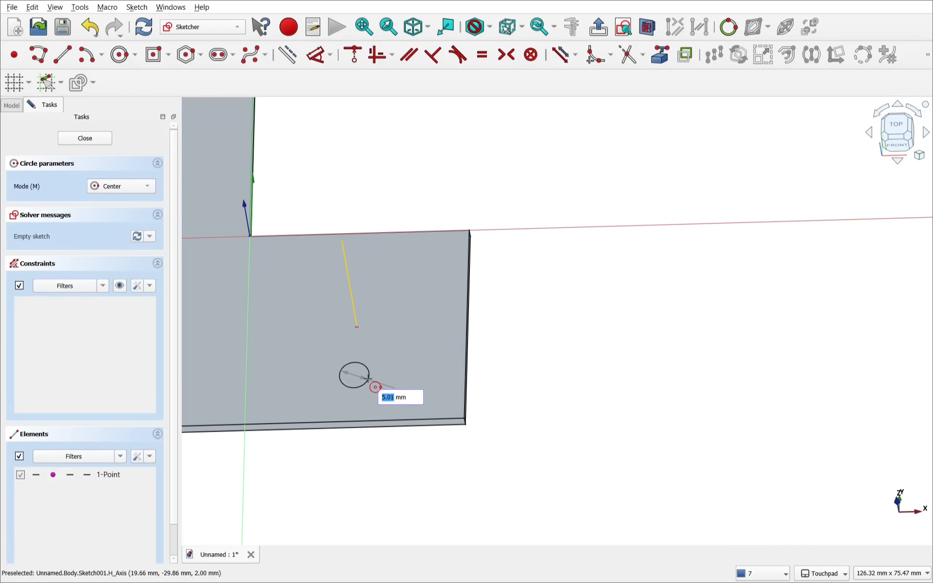
click(376, 388)
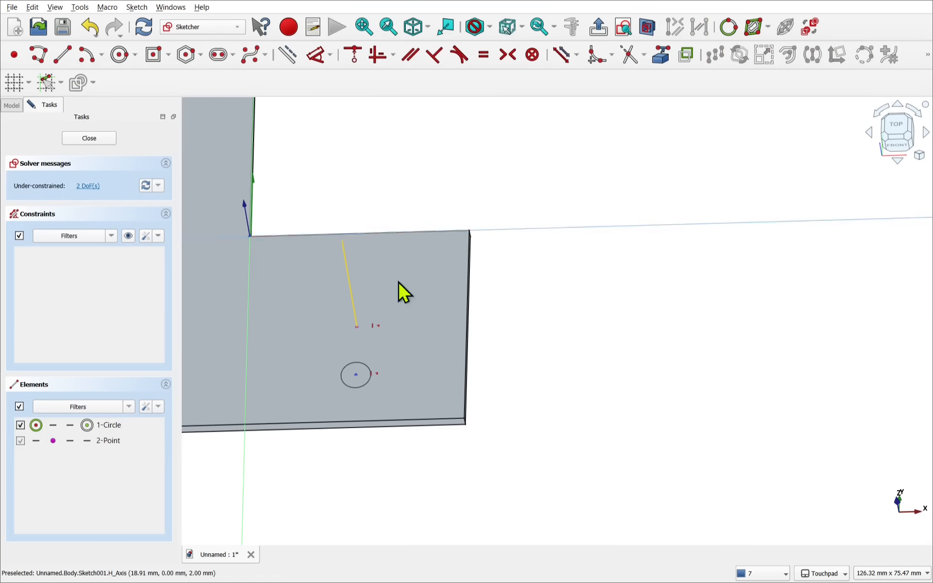
mouse_move(362, 360)
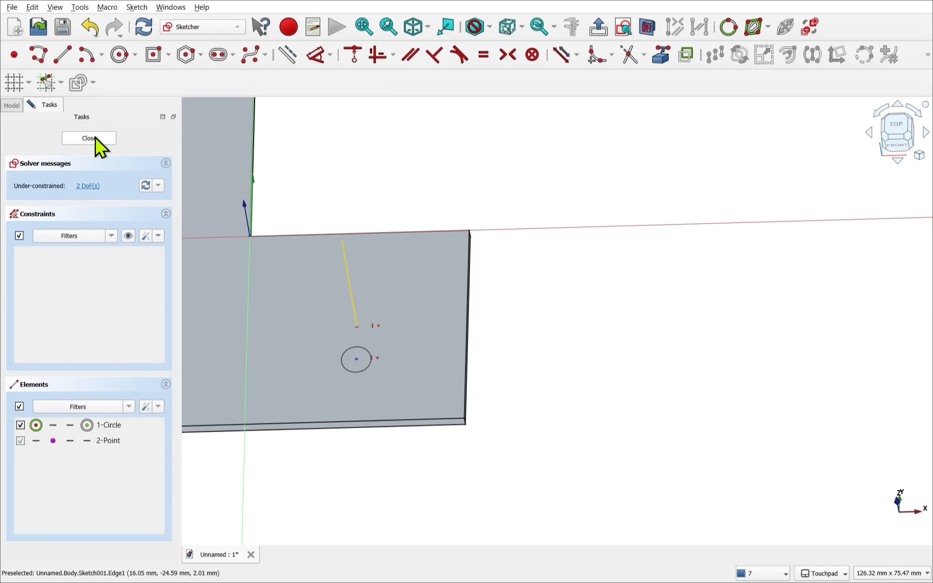
Step: Cut the circle sketch through the L-plate as a single pocket hole
click(89, 138)
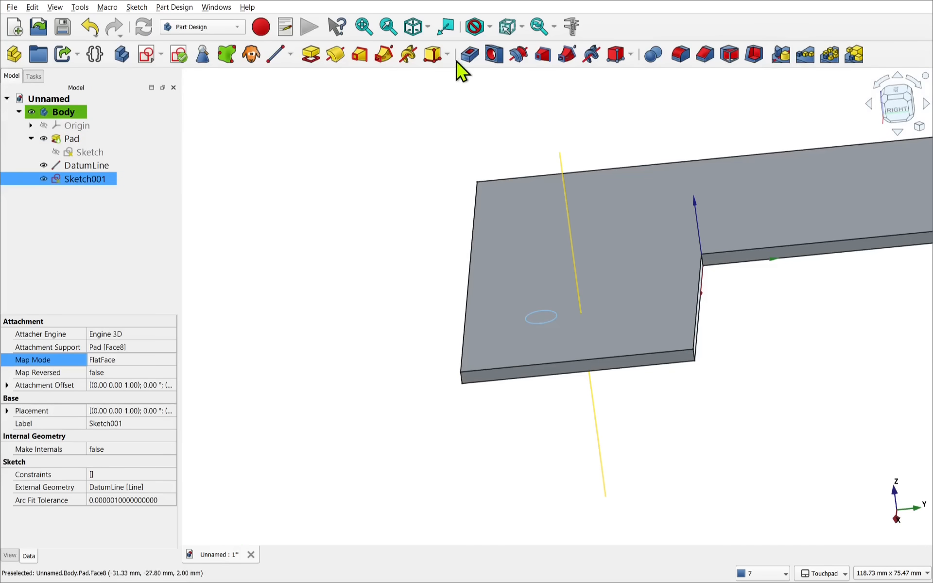
click(468, 54)
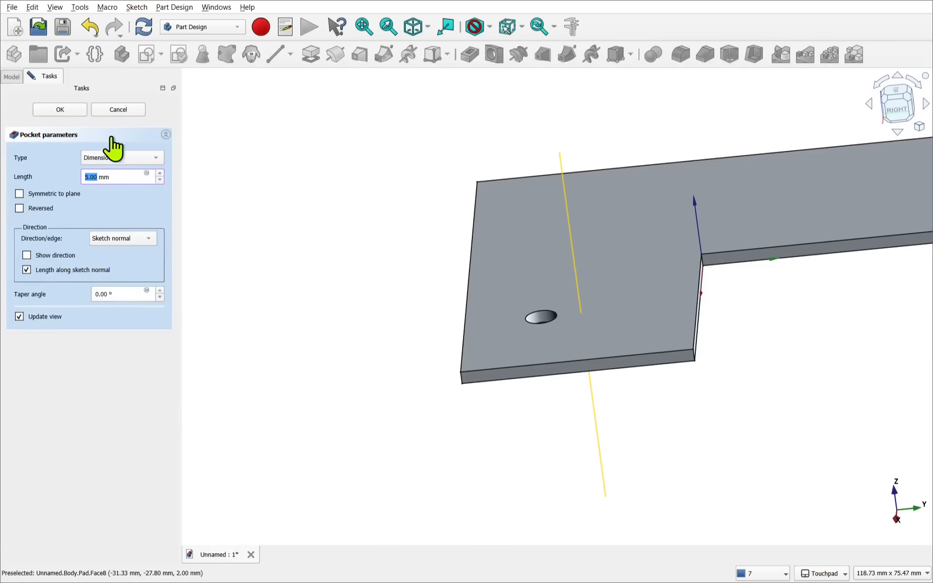
click(59, 110)
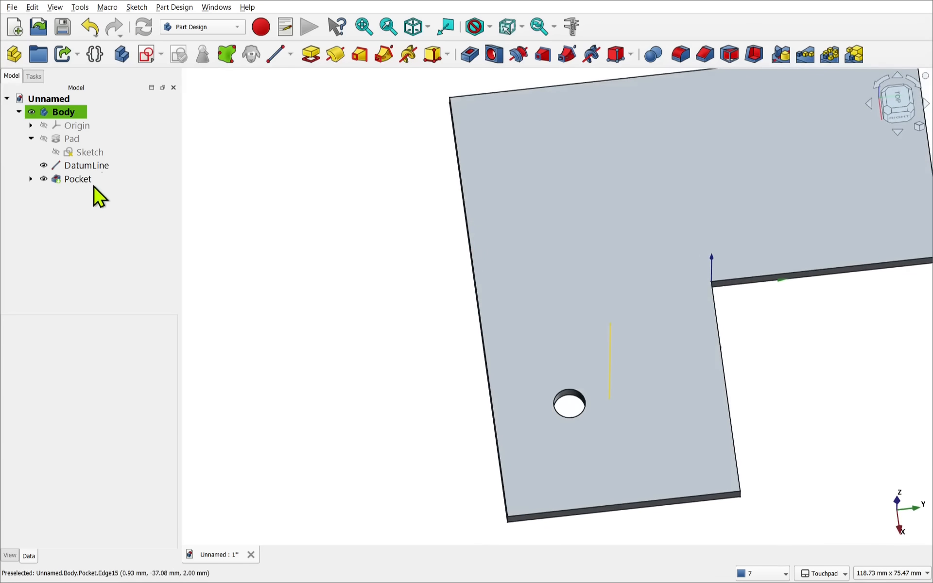
Step: Polar-pattern the Pocket six times in a full circle around DatumLine and confirm
click(78, 179)
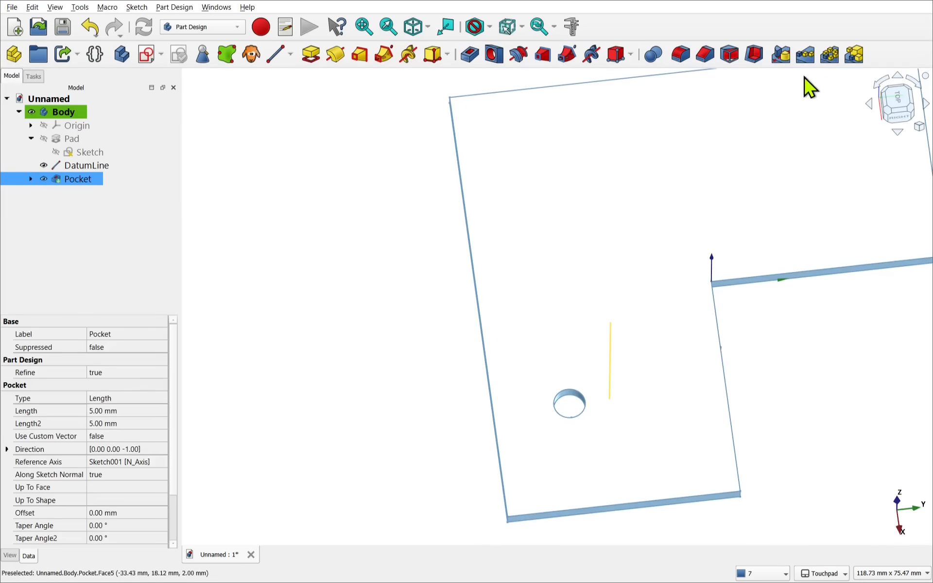
click(829, 55)
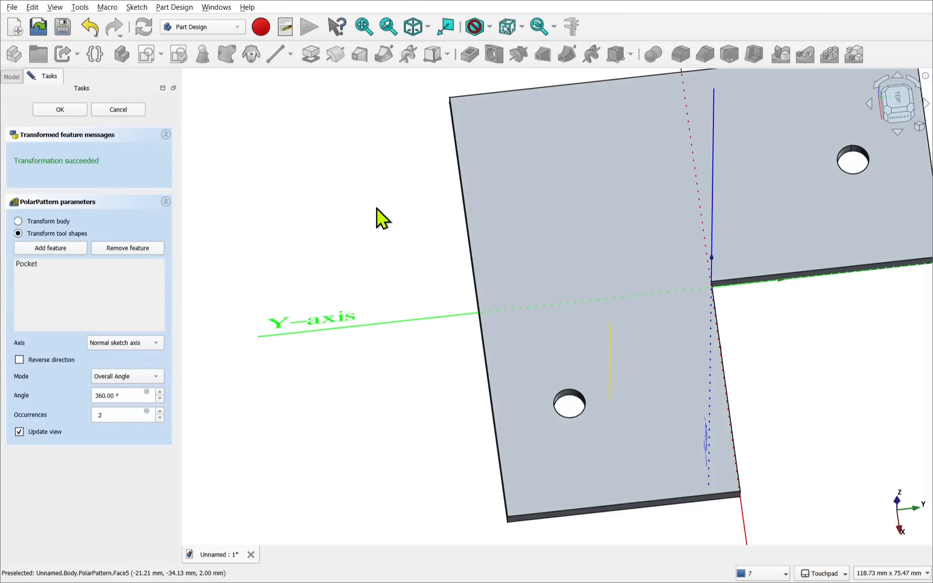
mouse_move(722, 241)
text(6)
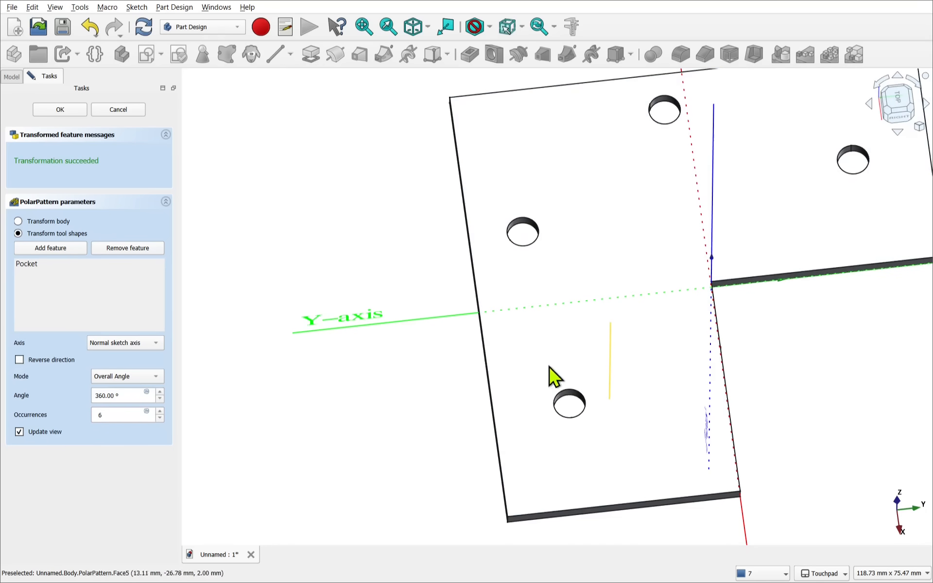
mouse_move(810, 158)
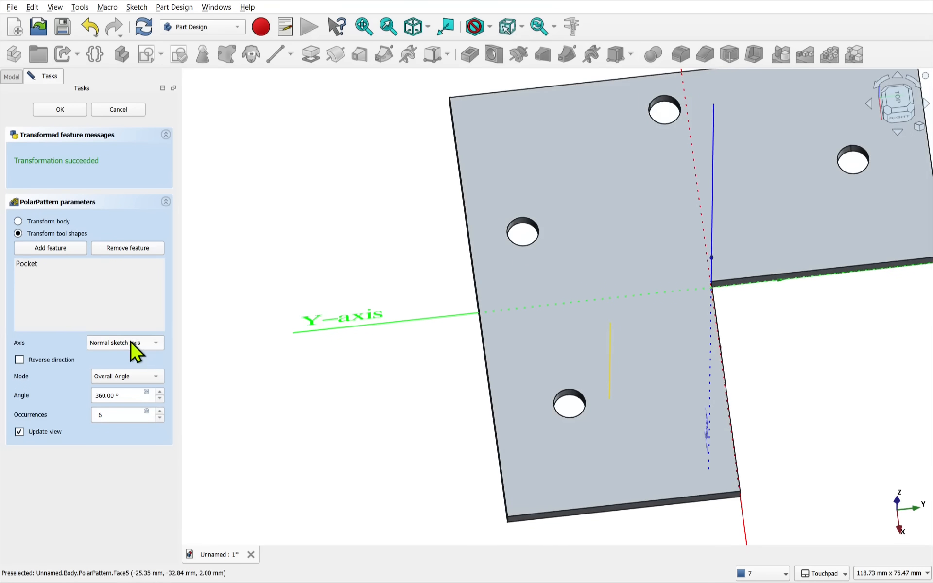
click(123, 342)
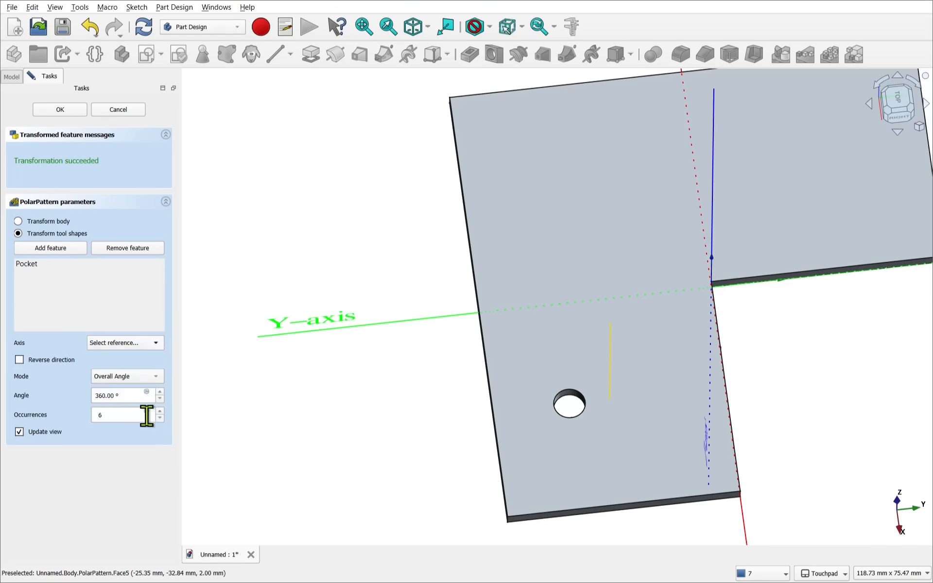
mouse_move(616, 404)
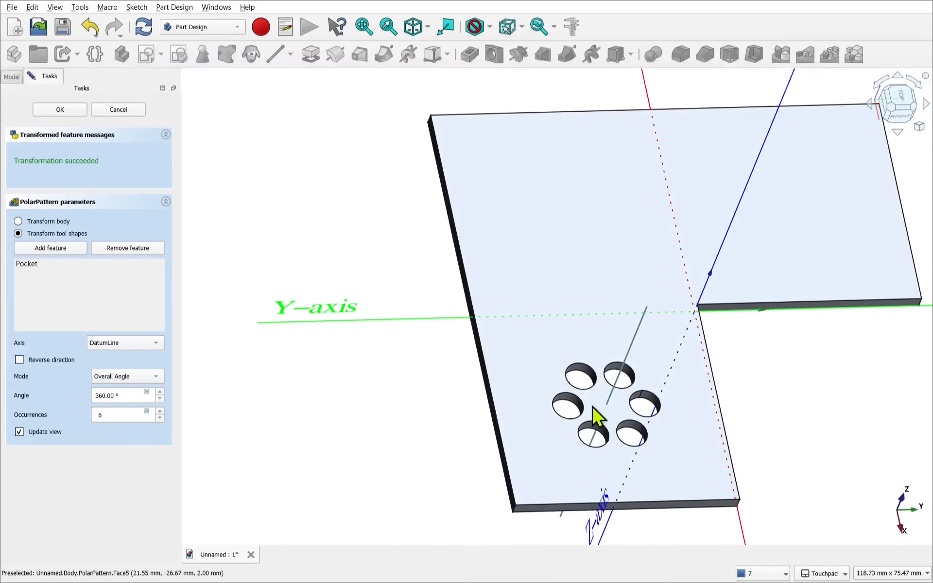
mouse_move(171, 166)
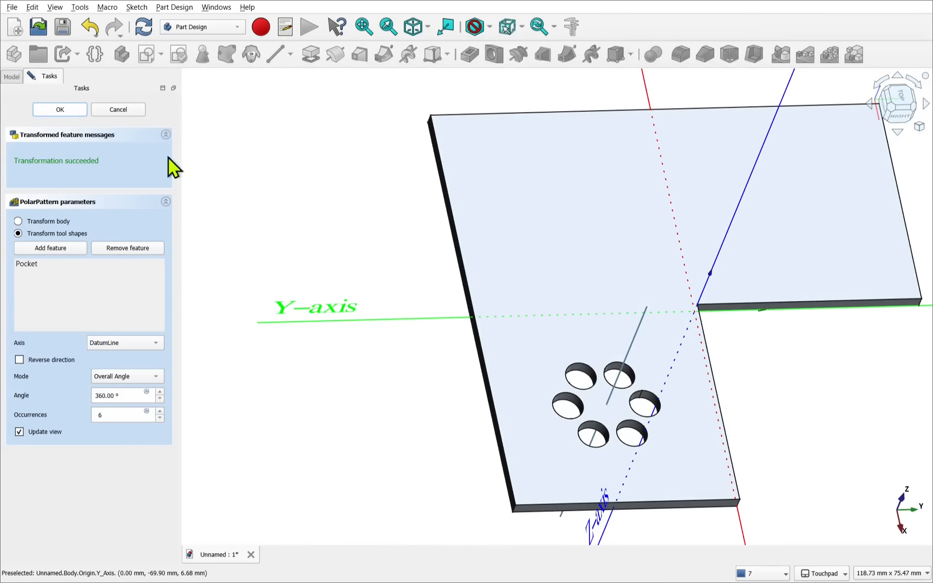
click(59, 109)
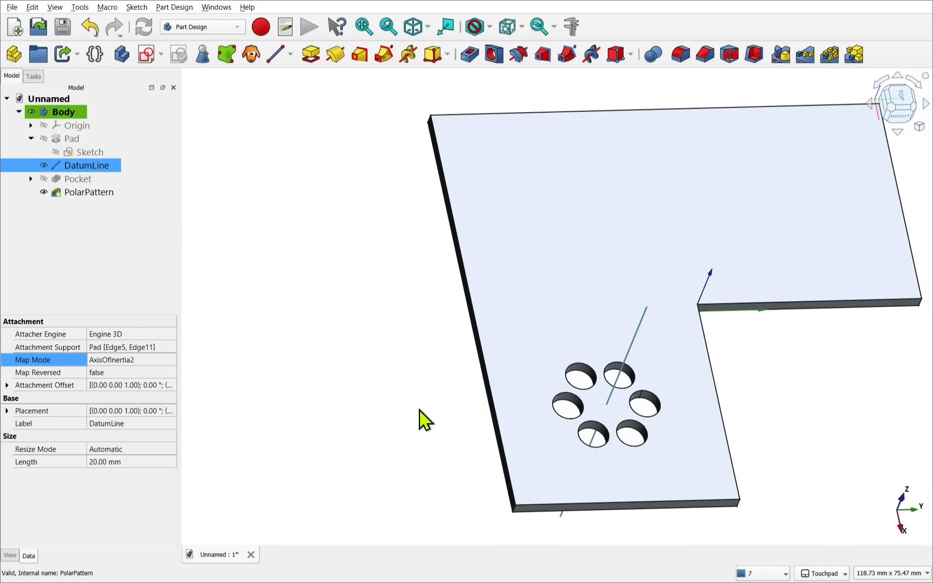
mouse_move(590, 443)
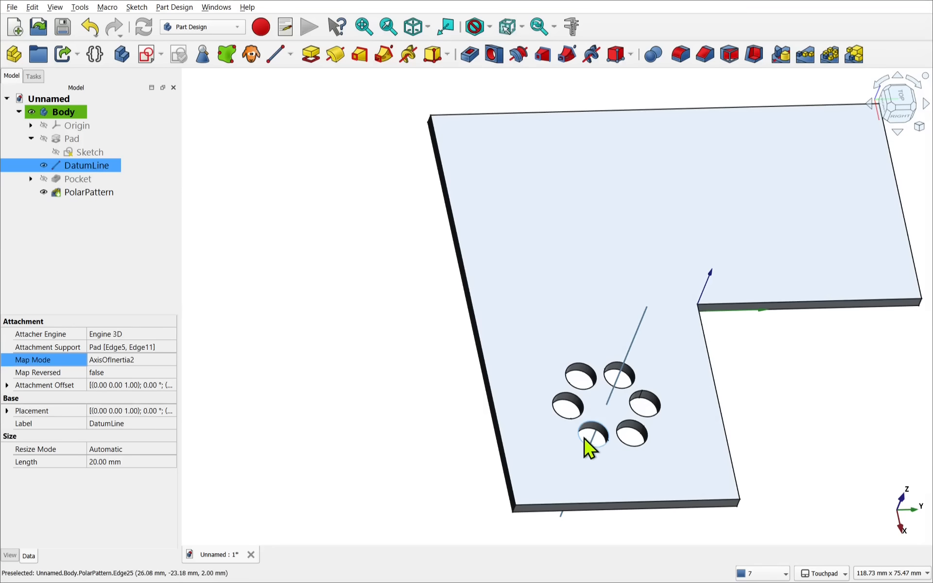
mouse_move(264, 210)
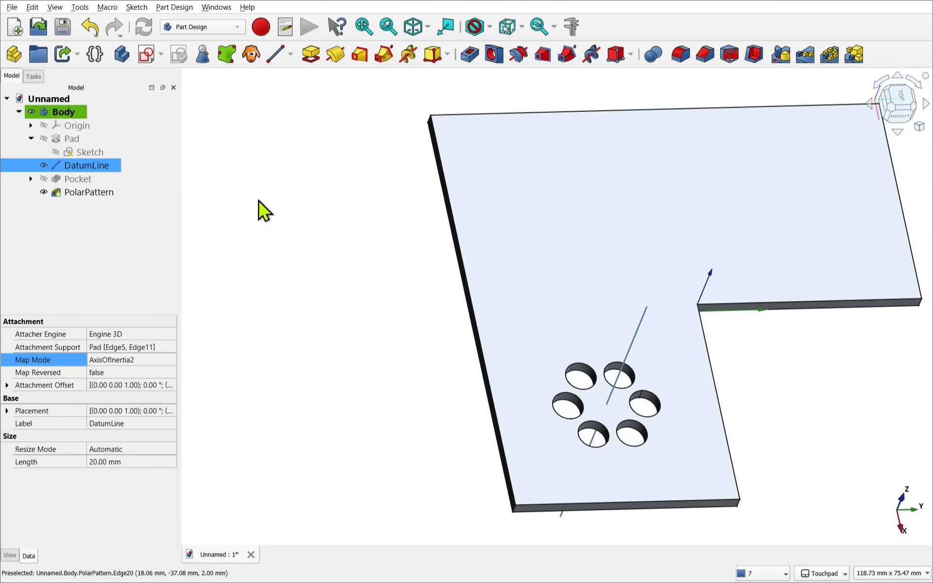
Step: Bring up the DatumLine's attachment parameters from the model tree
double_click(85, 165)
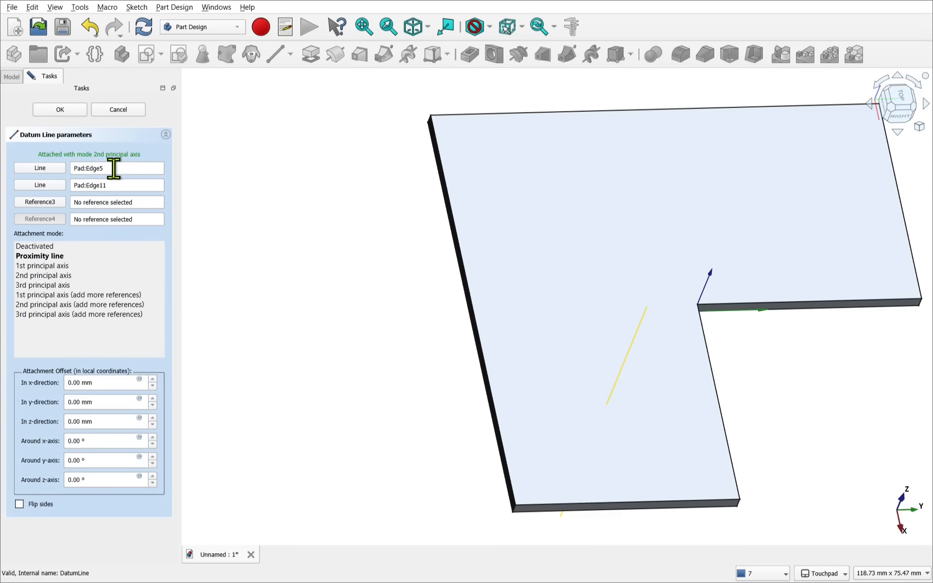
Step: Re-reference the datum line to Pad:Edge14 and Pad:Edge2 along the 2nd principal axis and confirm
click(49, 265)
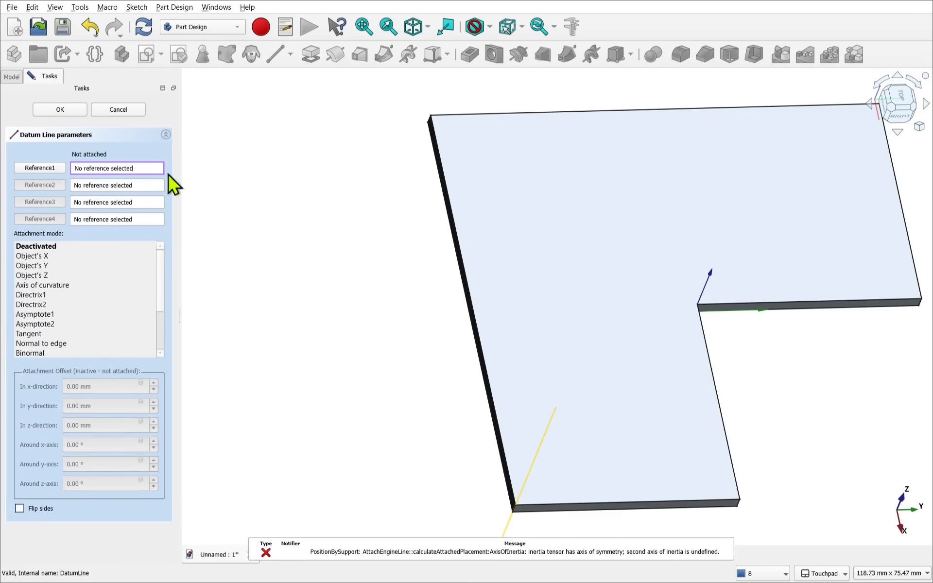
click(38, 168)
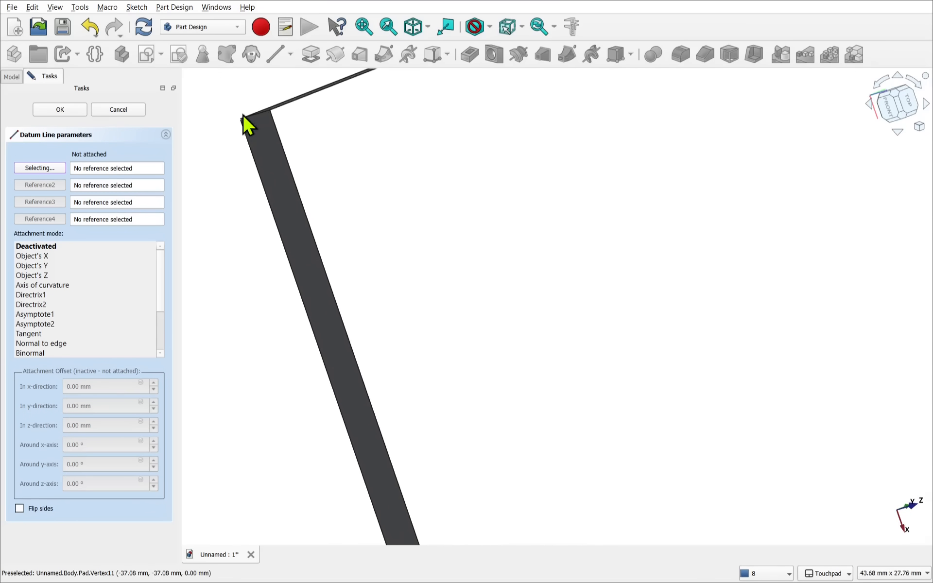
click(274, 140)
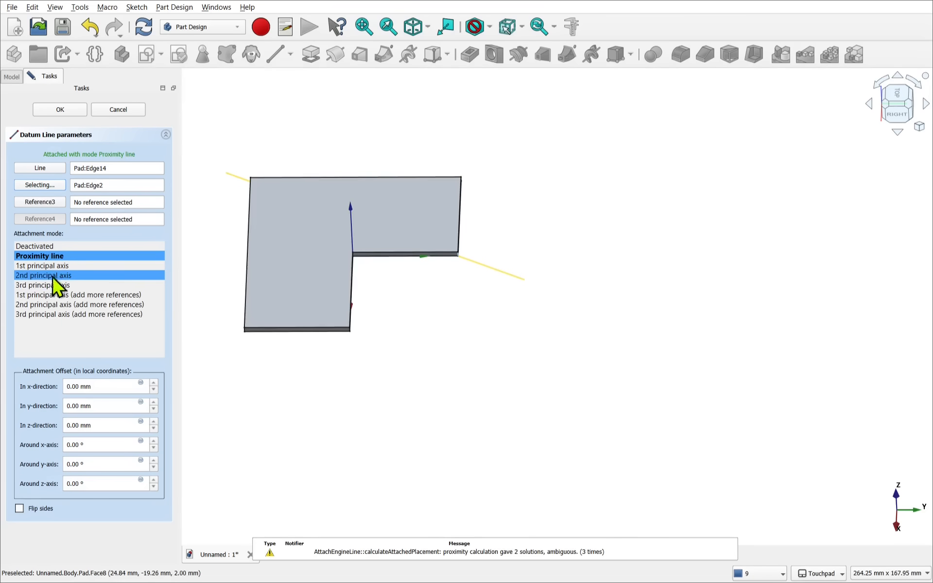
click(43, 275)
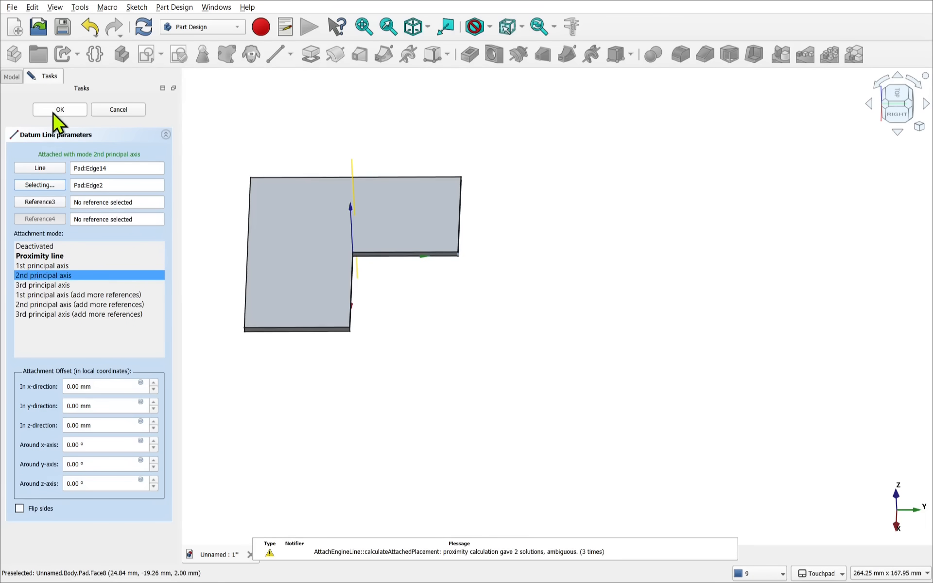
click(59, 110)
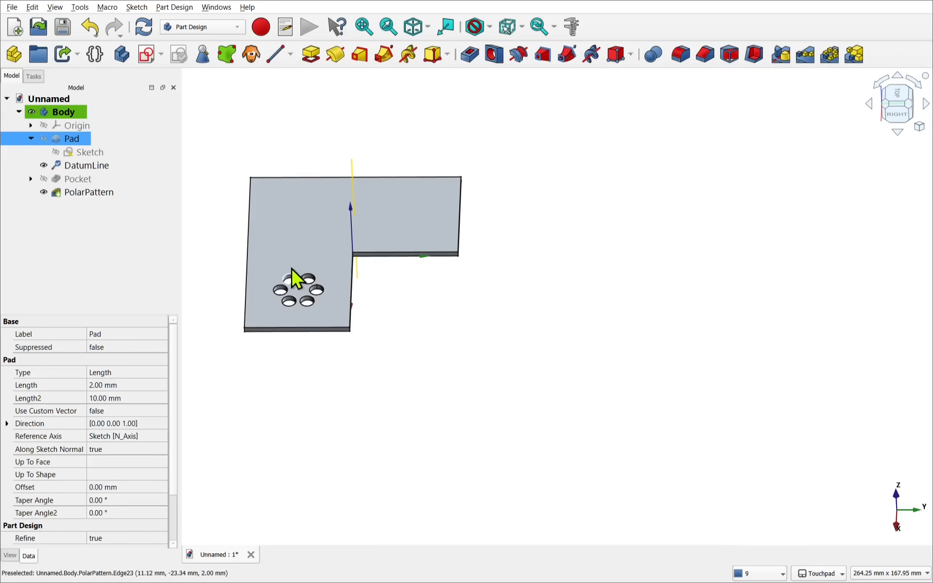
Step: In Sketch001, constrain the hole circle 9.57 mm from the sketch axis and leave the sketch
click(142, 27)
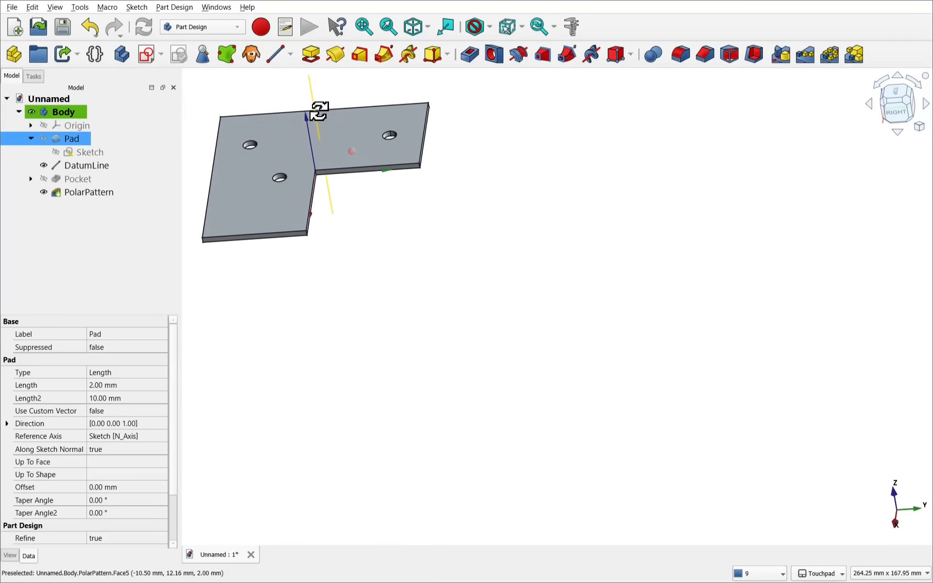
click(87, 165)
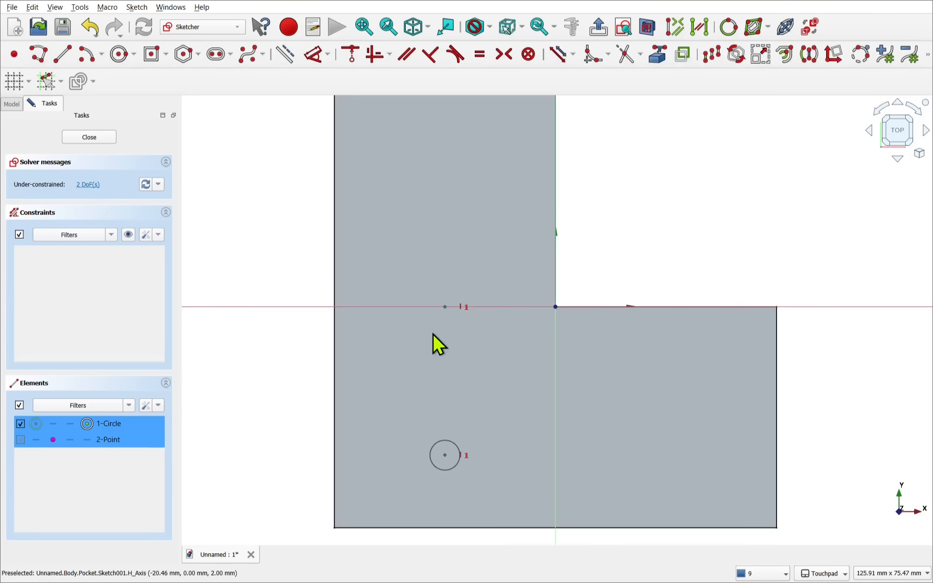
click(314, 55)
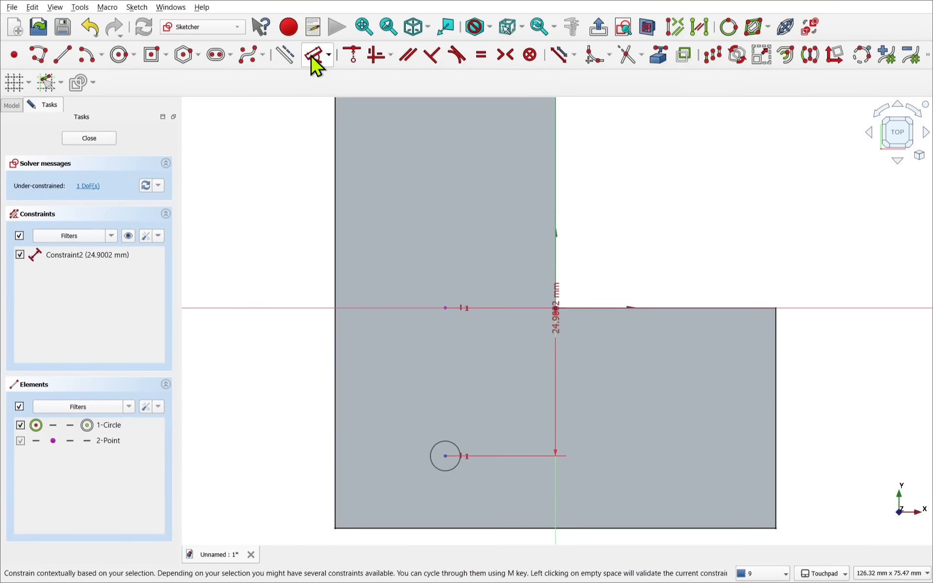
click(556, 308)
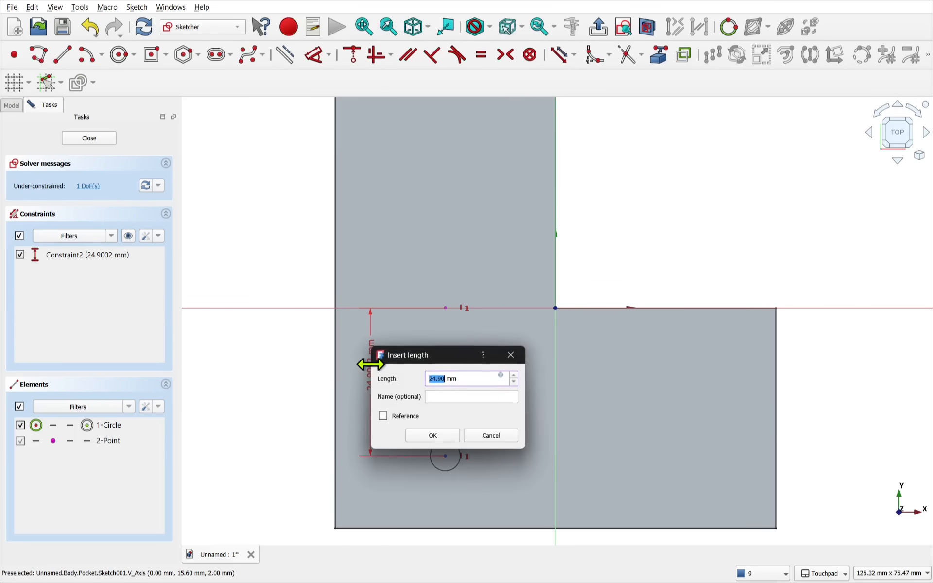
click(432, 436)
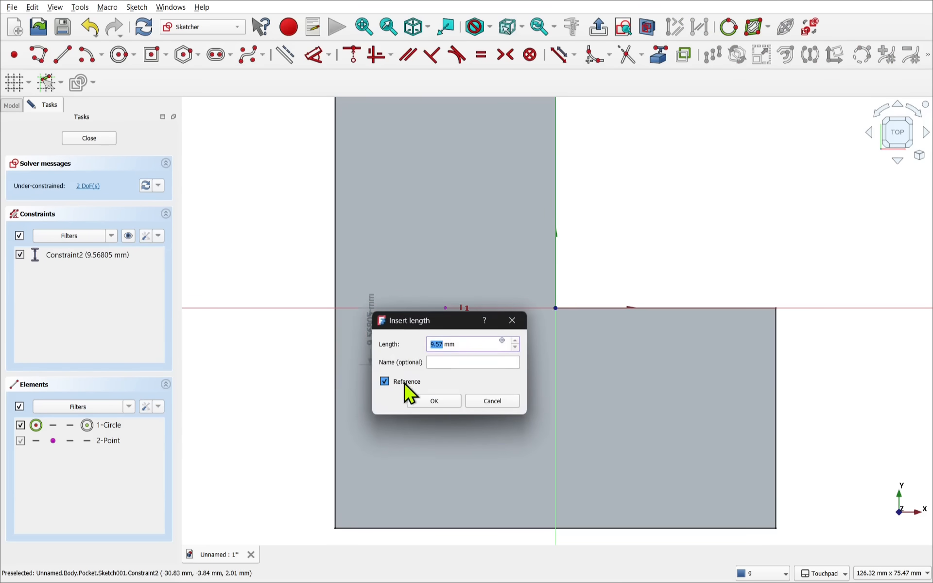
click(433, 401)
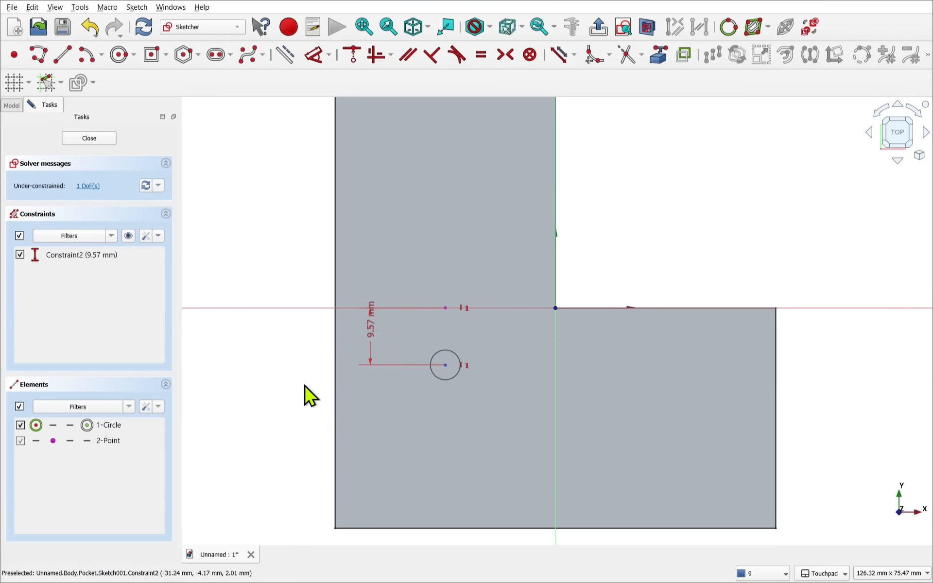
click(89, 137)
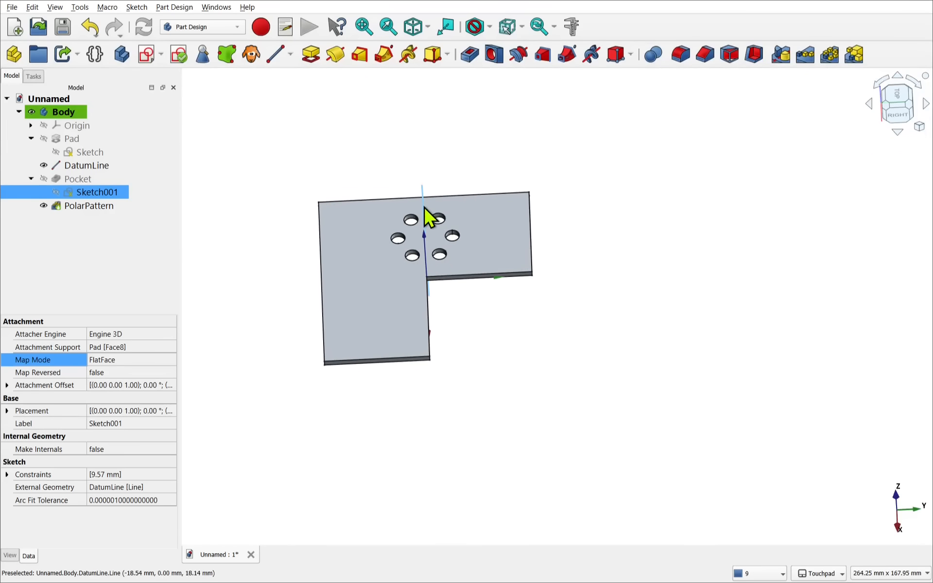
Step: Reattach the datum line through a single pad edge, confirm it, and reselect DatumLine in the tree
click(86, 165)
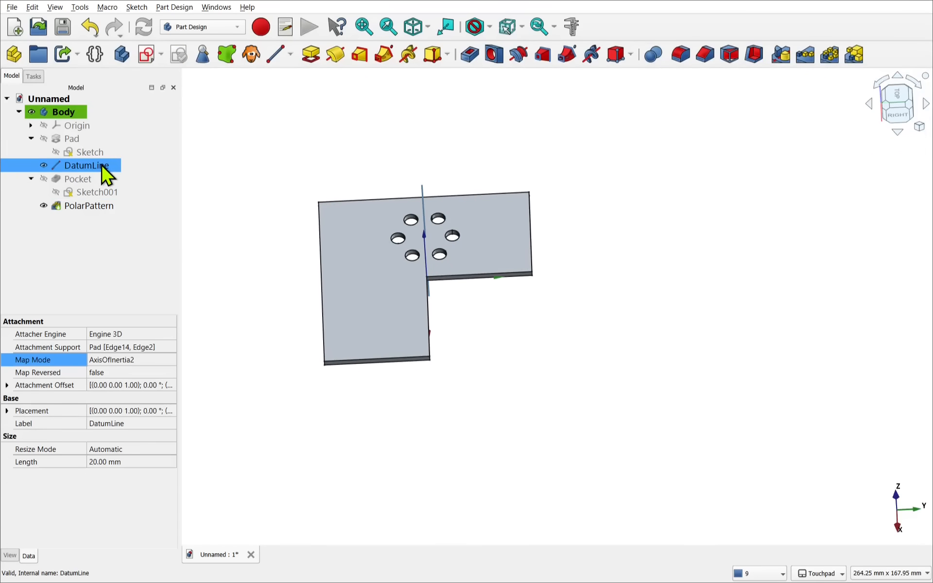
double_click(86, 165)
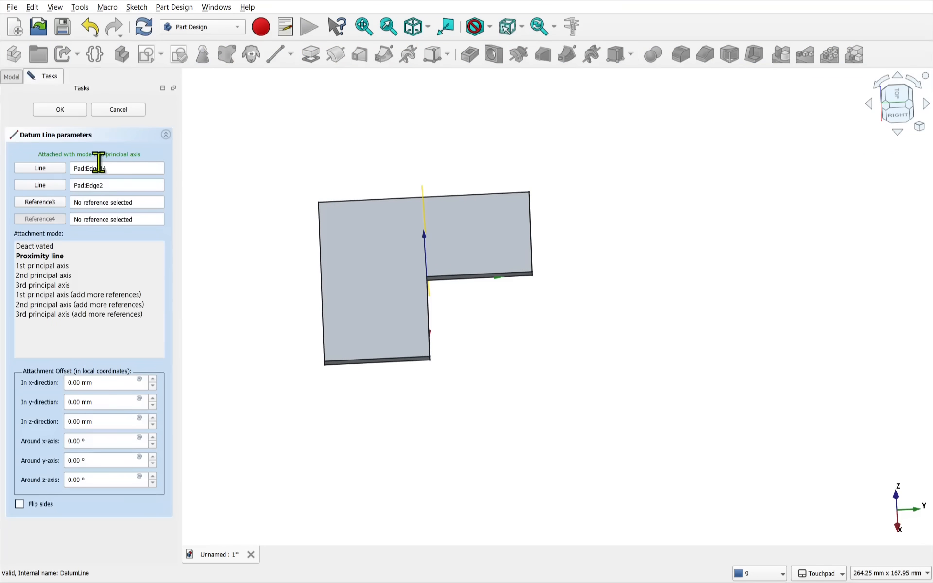
click(50, 265)
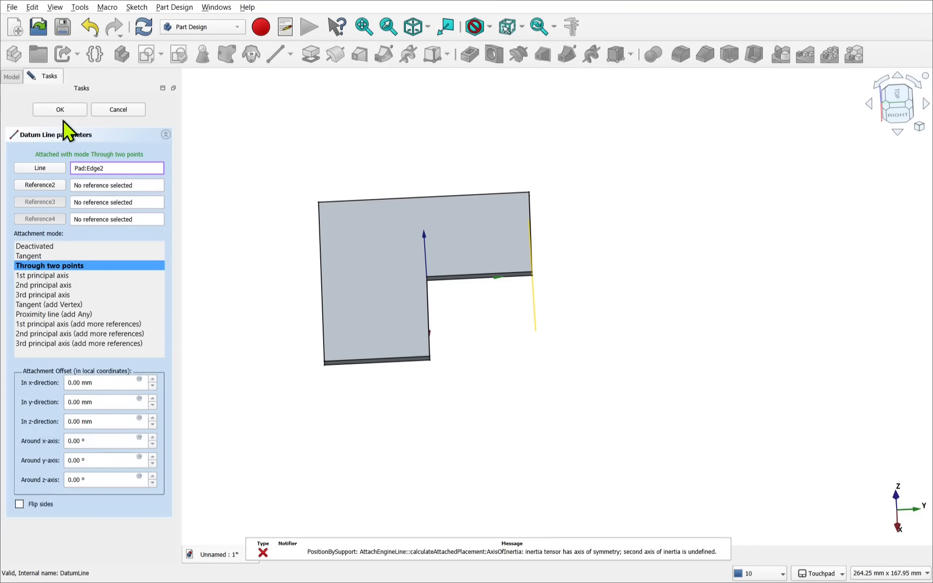
click(59, 109)
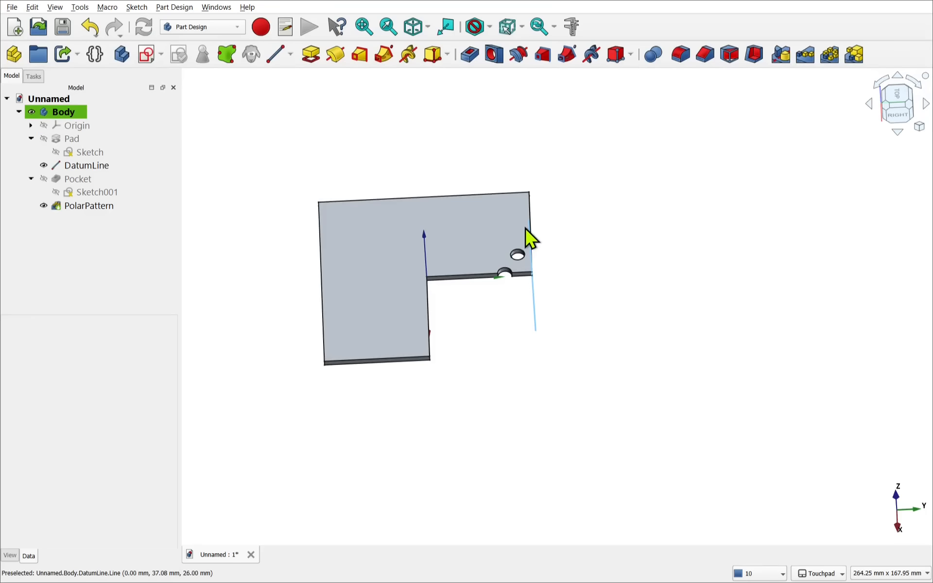
click(87, 165)
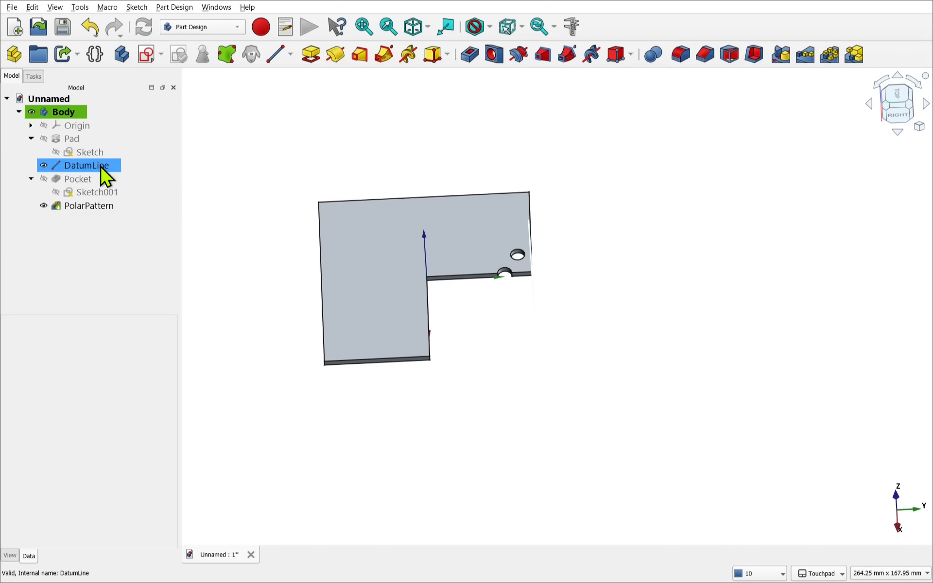
Step: Attach DatumLine to Pad:Edge1 as second reference on the 2nd principal axis with a -16 mm y offset
double_click(88, 165)
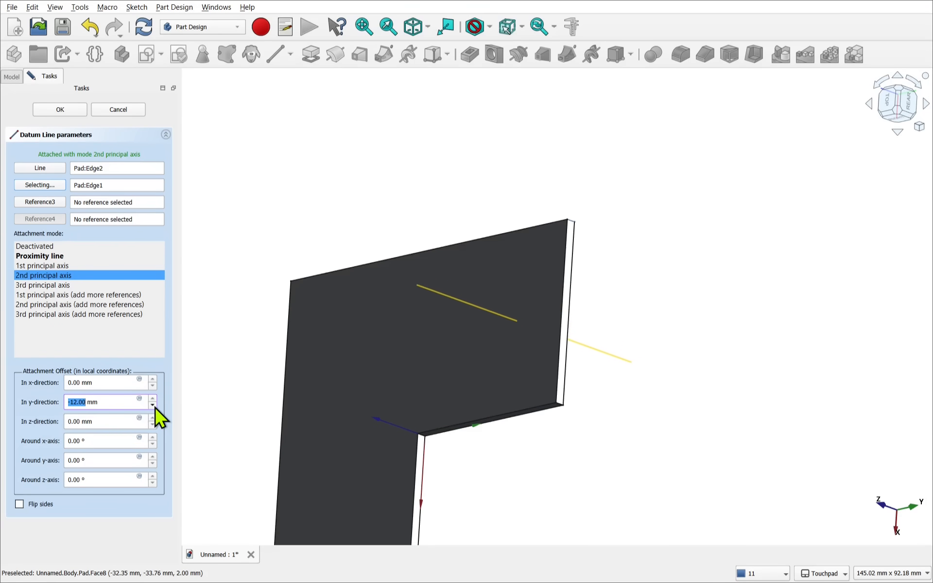
click(152, 406)
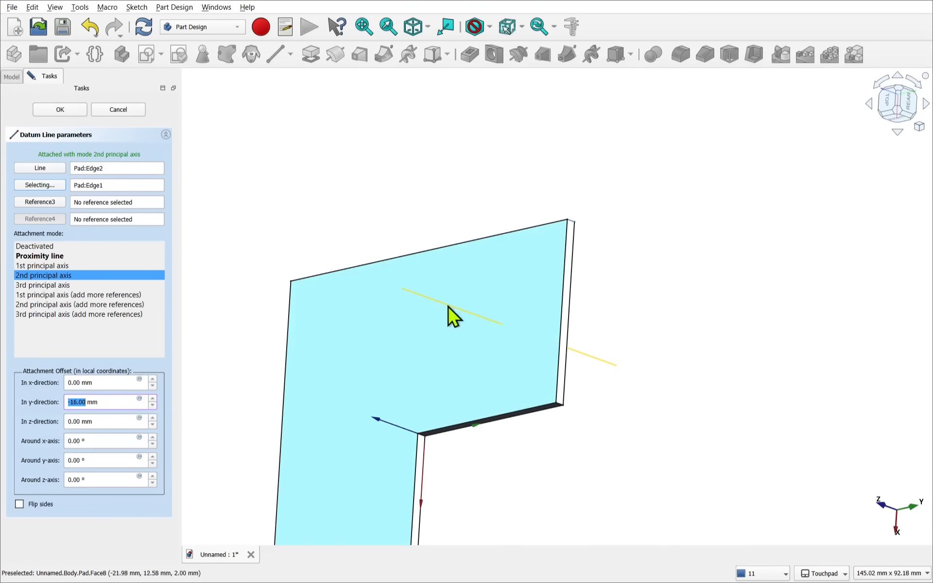
click(59, 109)
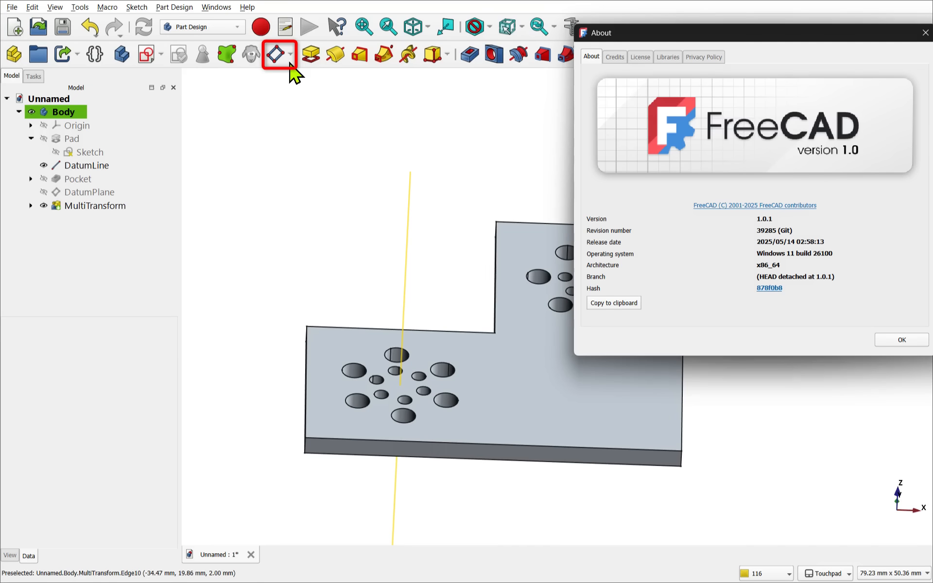
Step: Create a datum plane on the pocket face rotated 16° around x and accept it
click(279, 54)
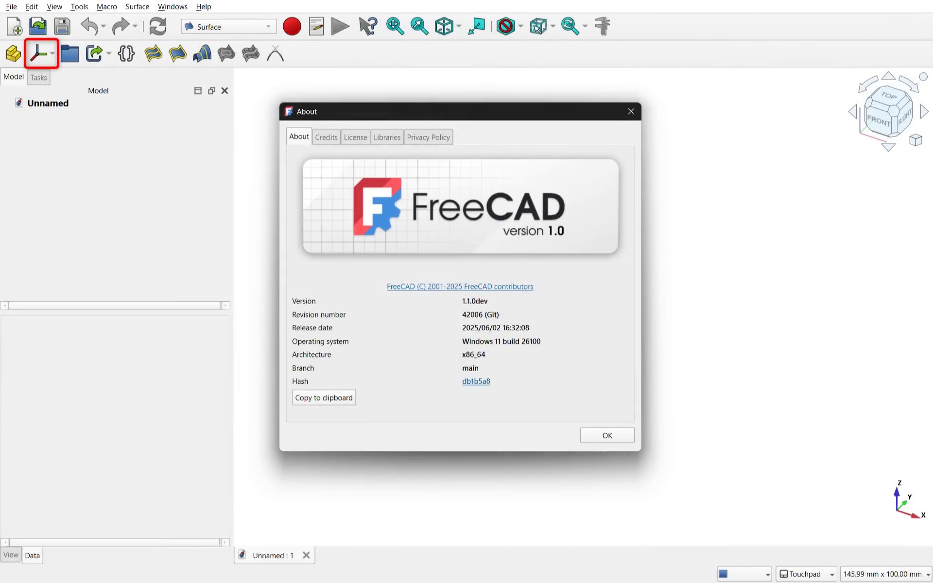
mouse_move(41, 53)
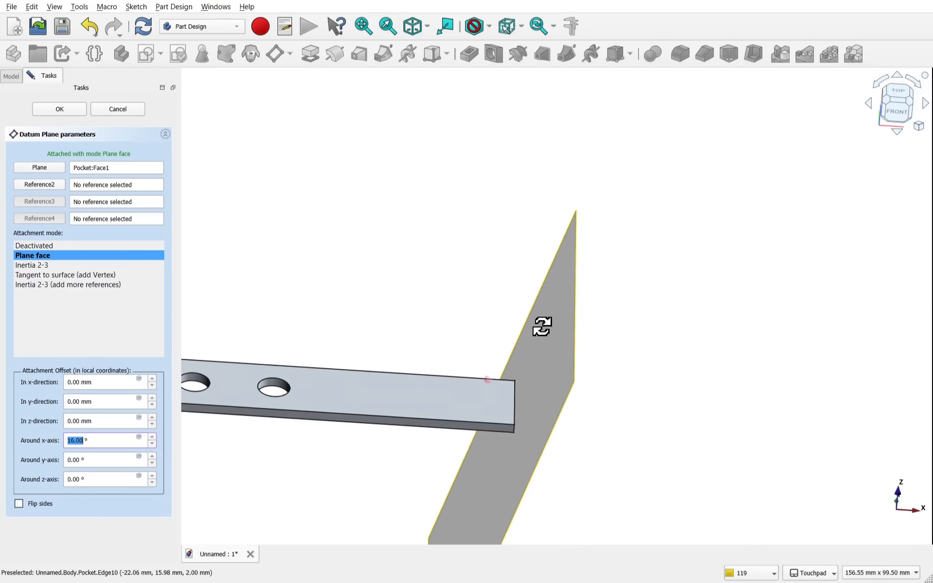
click(58, 109)
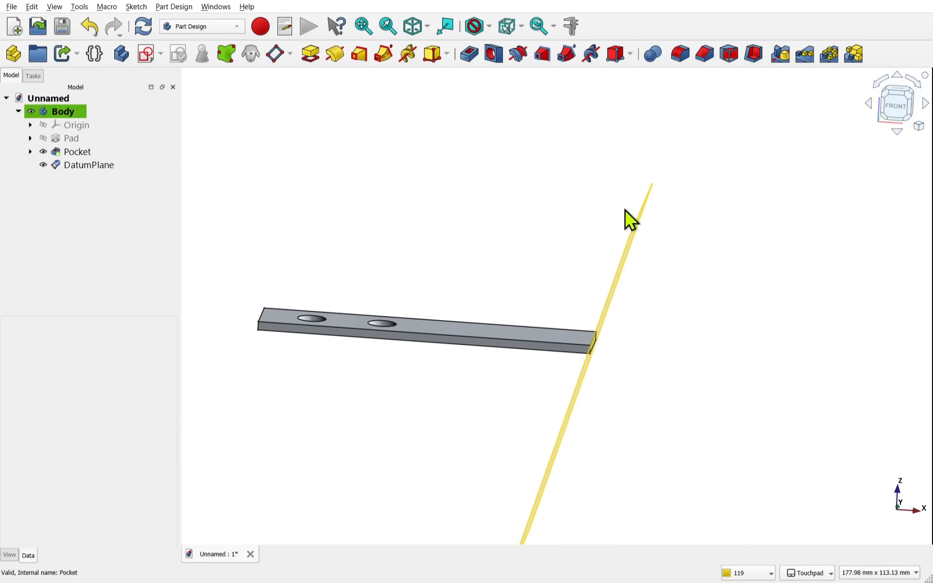
Step: Mirror the two-hole bar across the tilted datum plane and show the plane's attachment properties
click(126, 345)
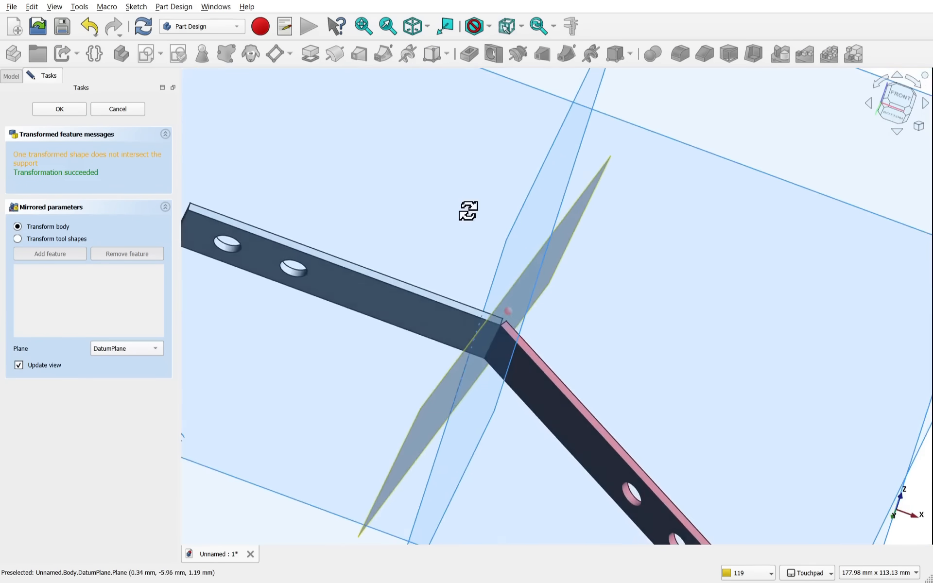
click(59, 109)
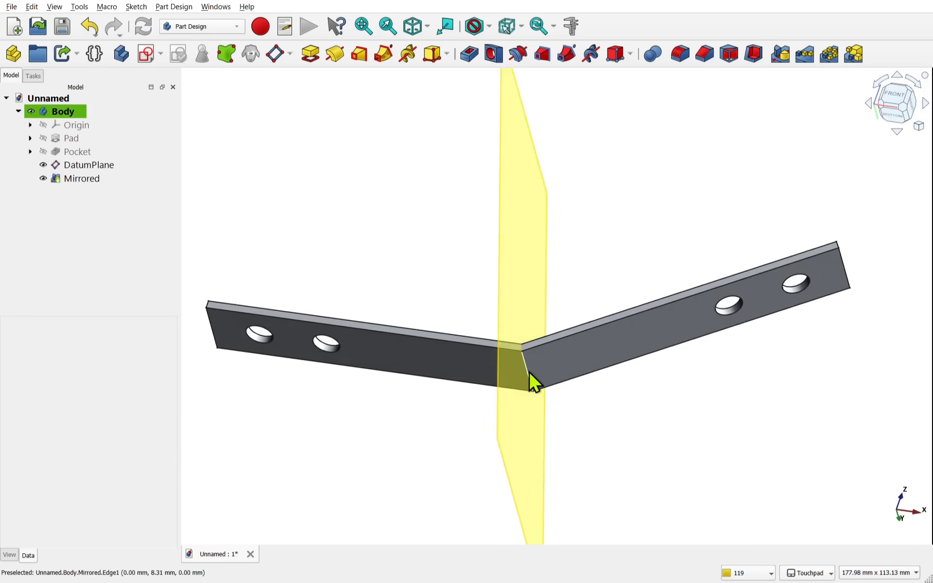
click(89, 165)
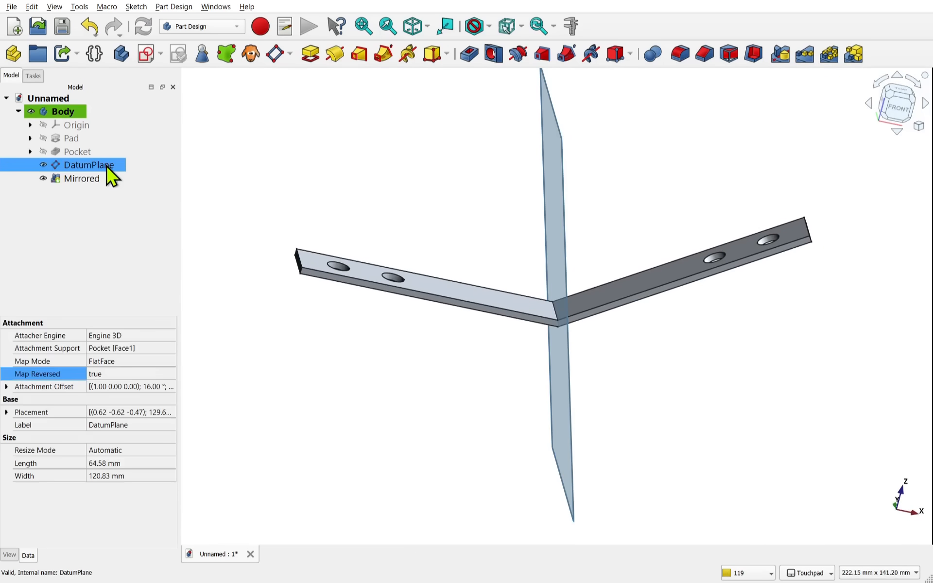
click(6, 386)
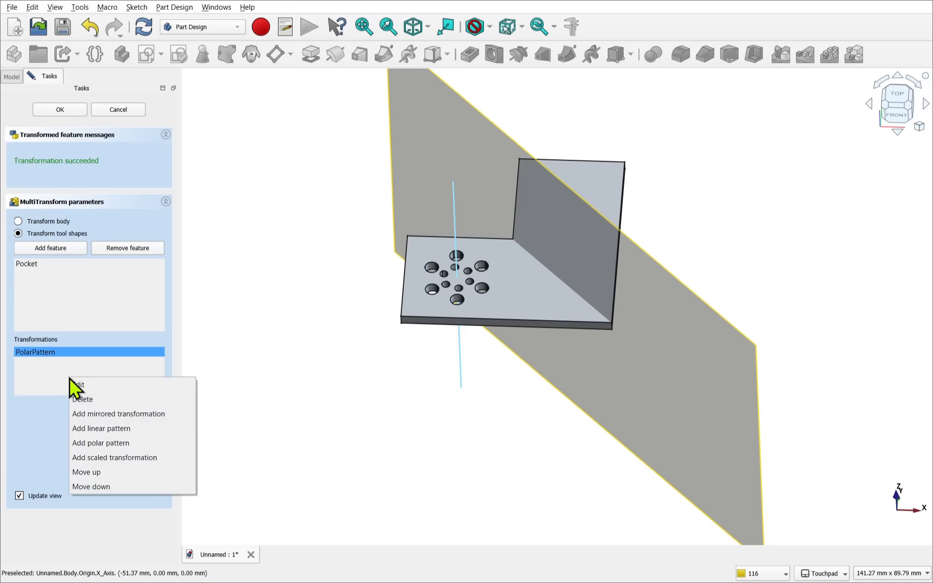
Step: Add a mirrored transformation over DatumPlane to the MultiTransform, then set the VarSet y value to 0
click(118, 414)
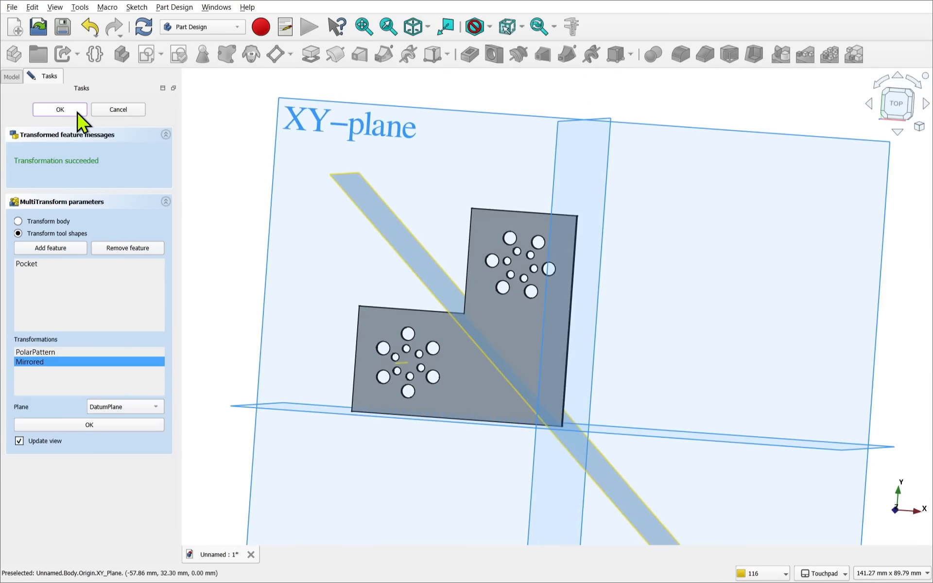
click(60, 110)
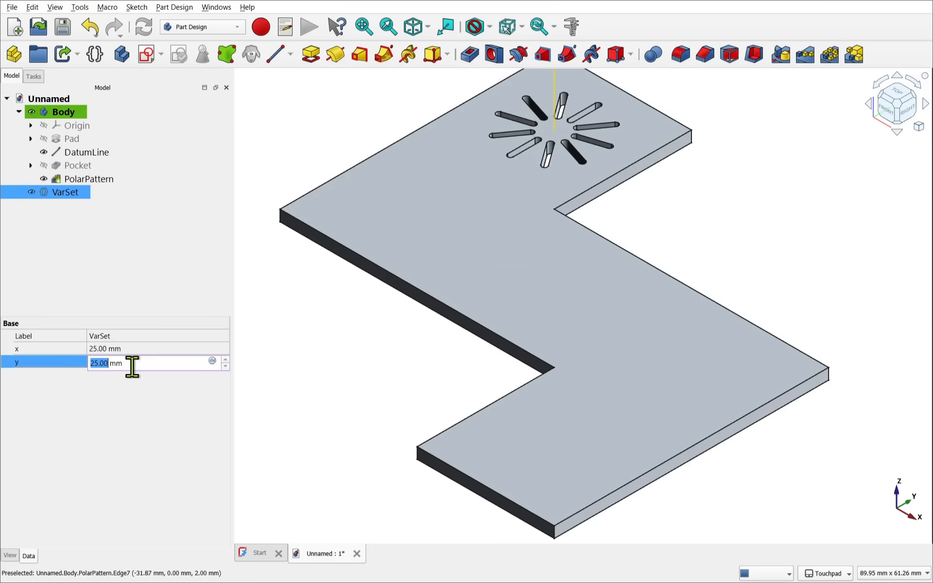
text(0)
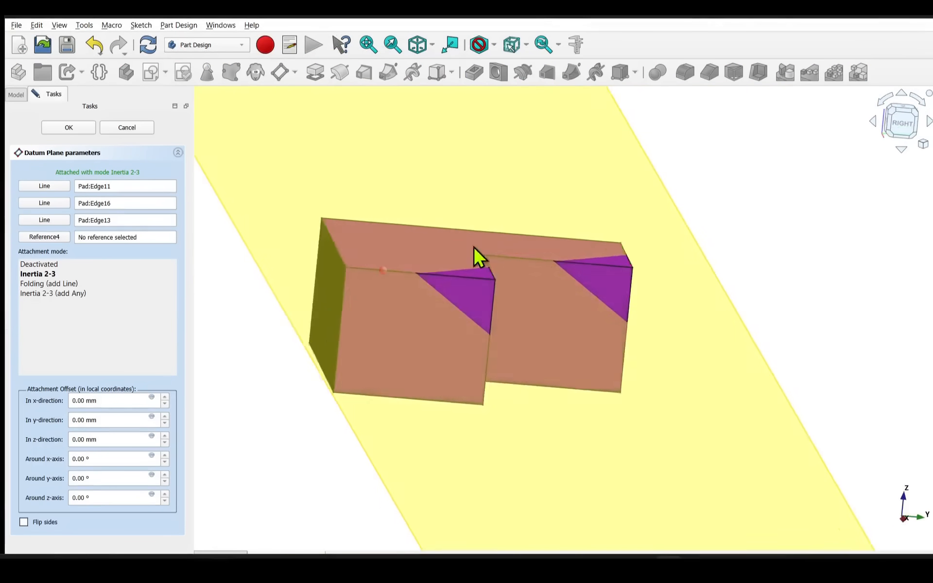
Step: Lower the datum plane's z offset and sketch a rectangle on it
click(166, 443)
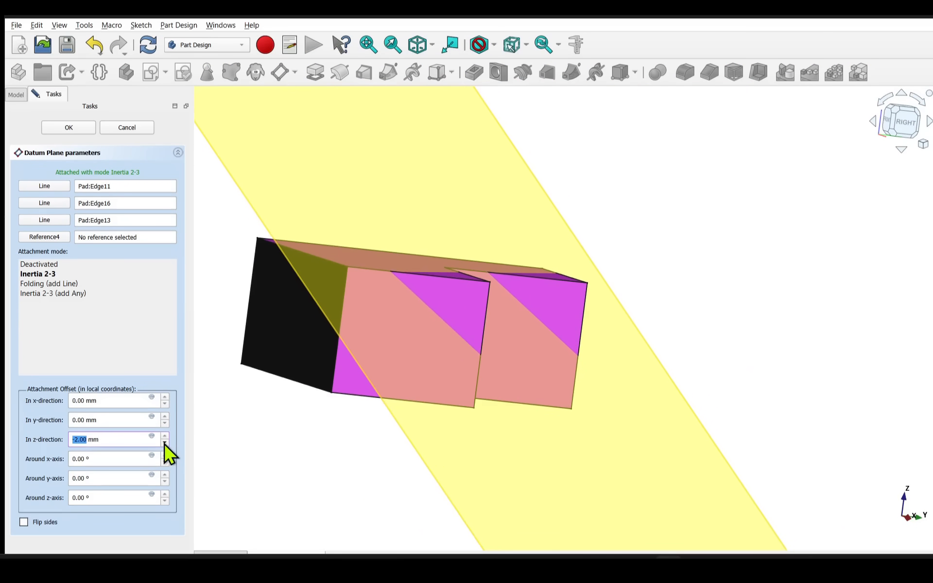
click(68, 127)
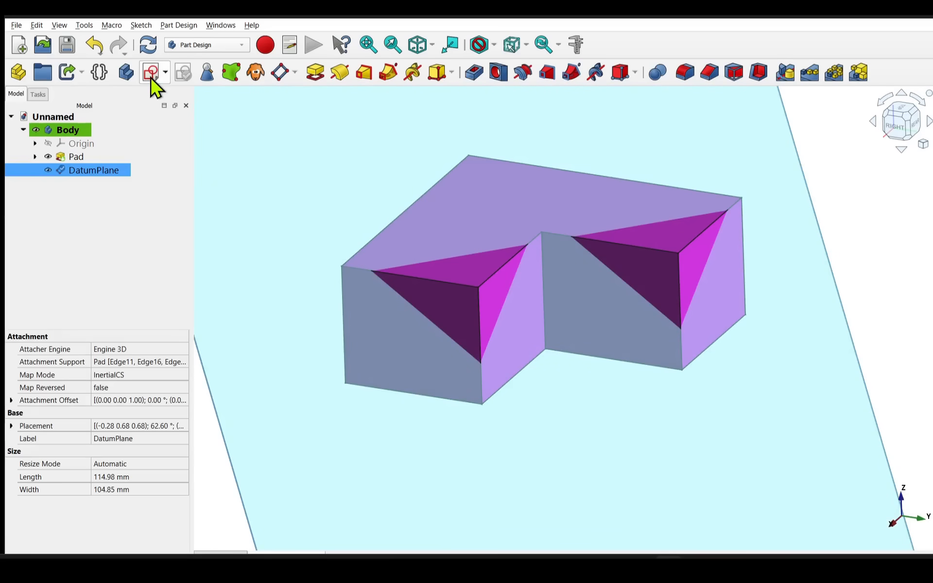
click(150, 71)
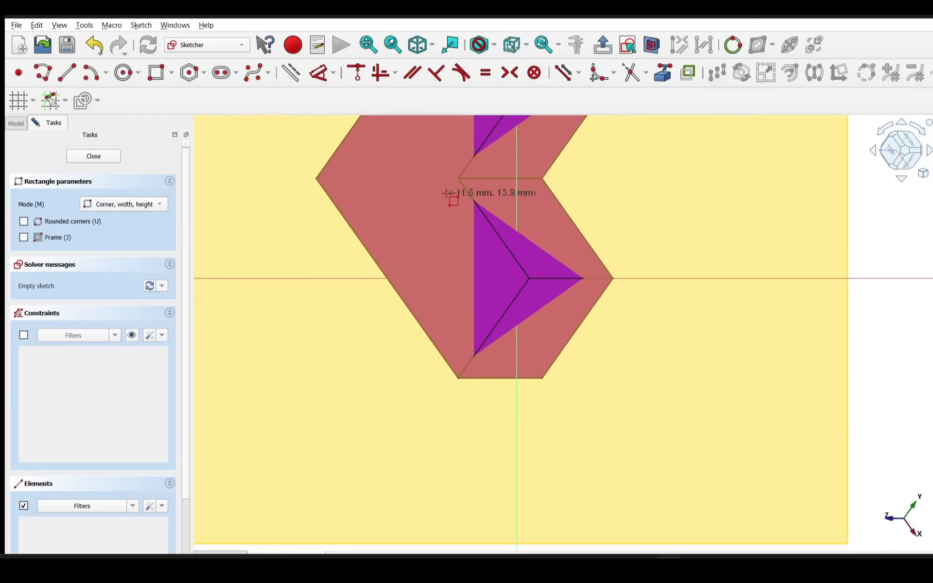
click(93, 156)
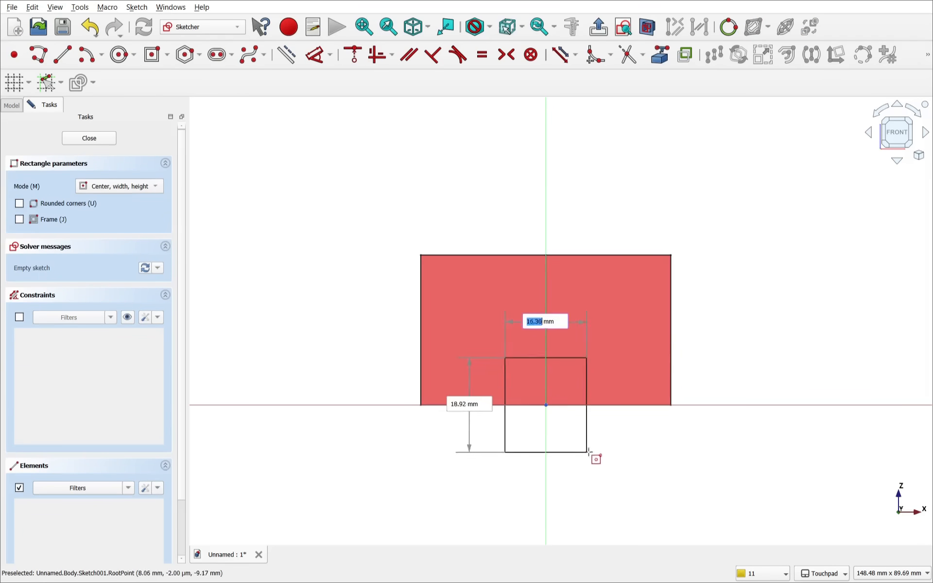
click(89, 137)
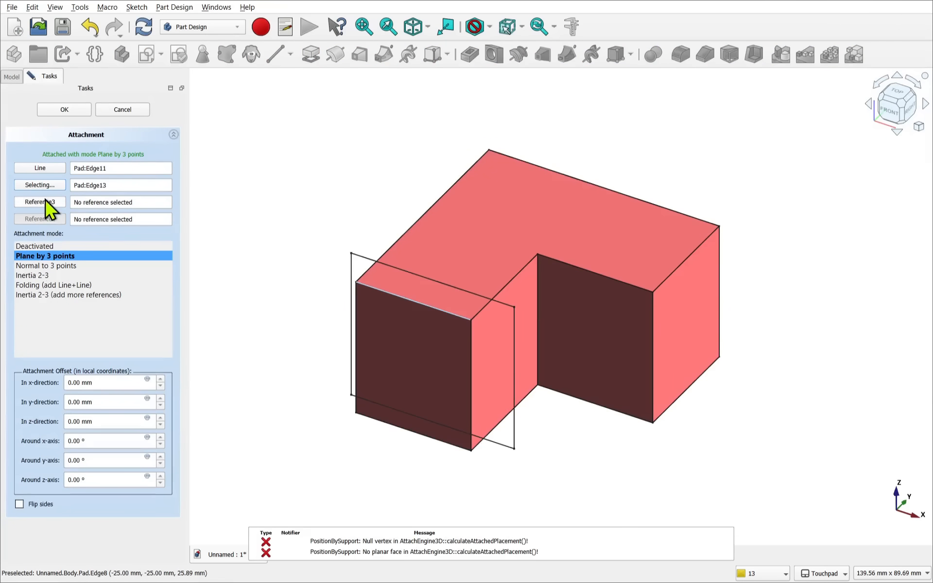
Step: Attach the sketch in Inertia 2-3 mode to three Pad edges with a raised z offset and pocket the notch deeper
click(31, 275)
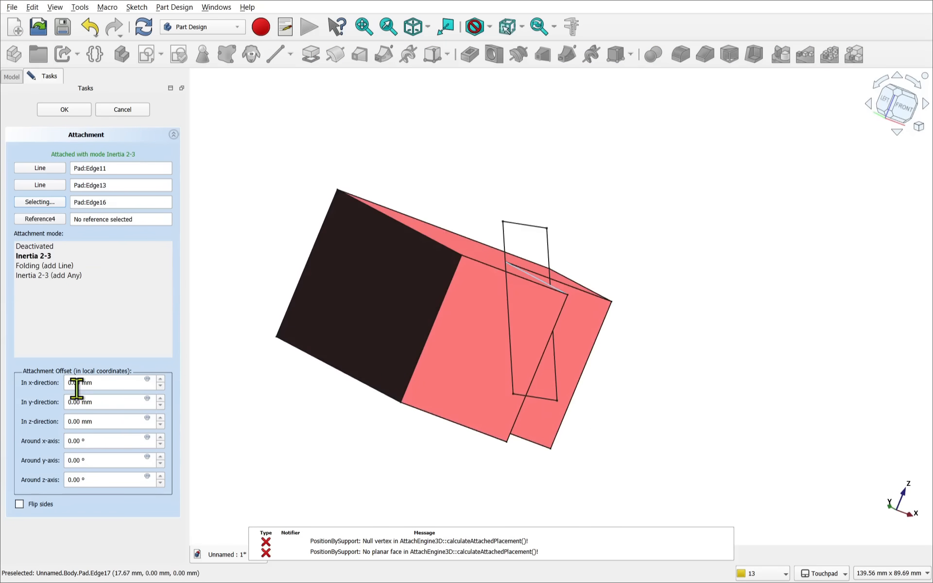
click(161, 418)
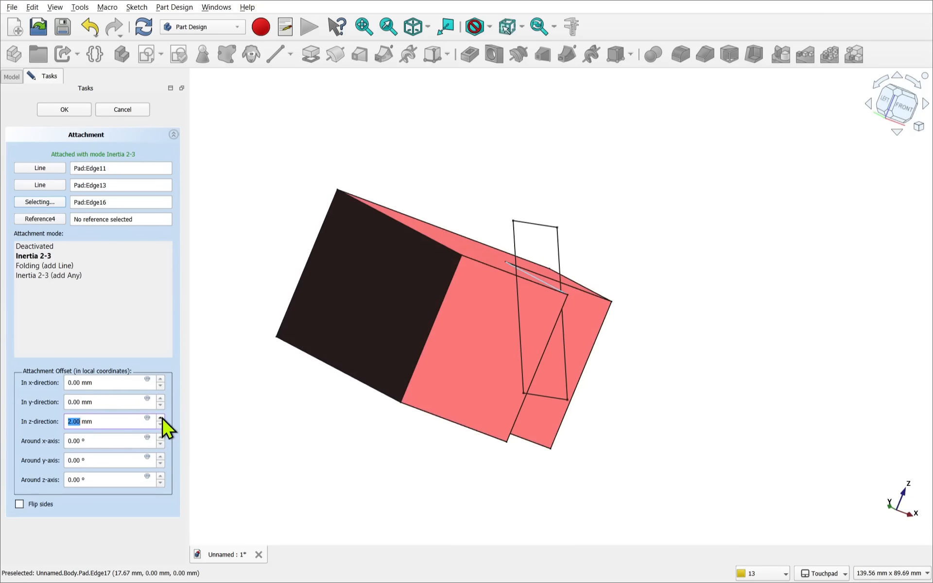
click(64, 110)
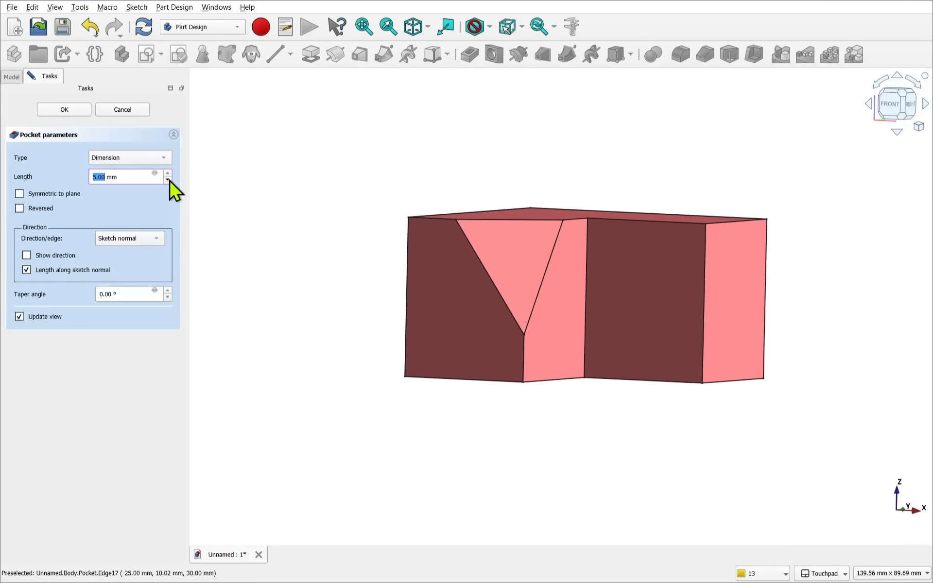
click(64, 110)
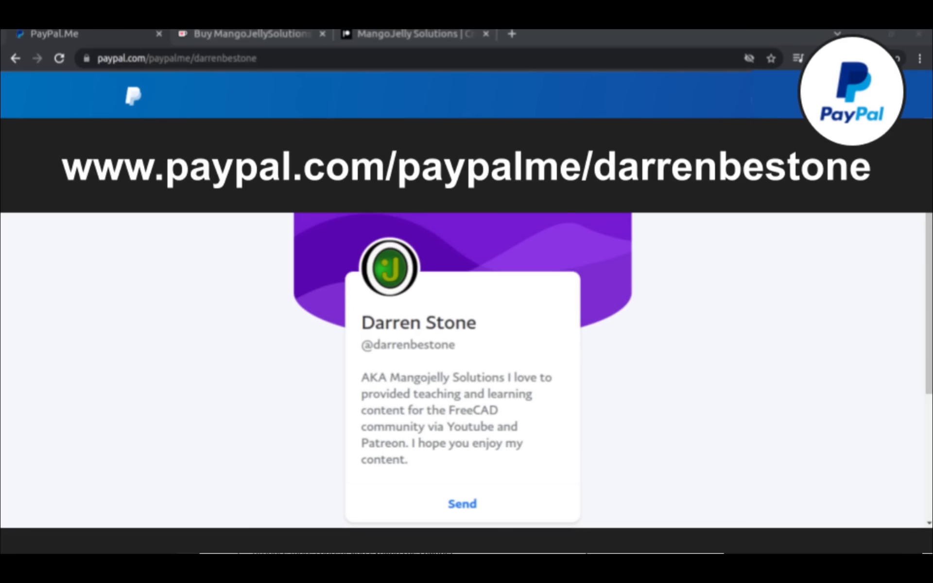
Step: Show the FreeCAD YouTube channel's About page with its donation and blog links
click(415, 42)
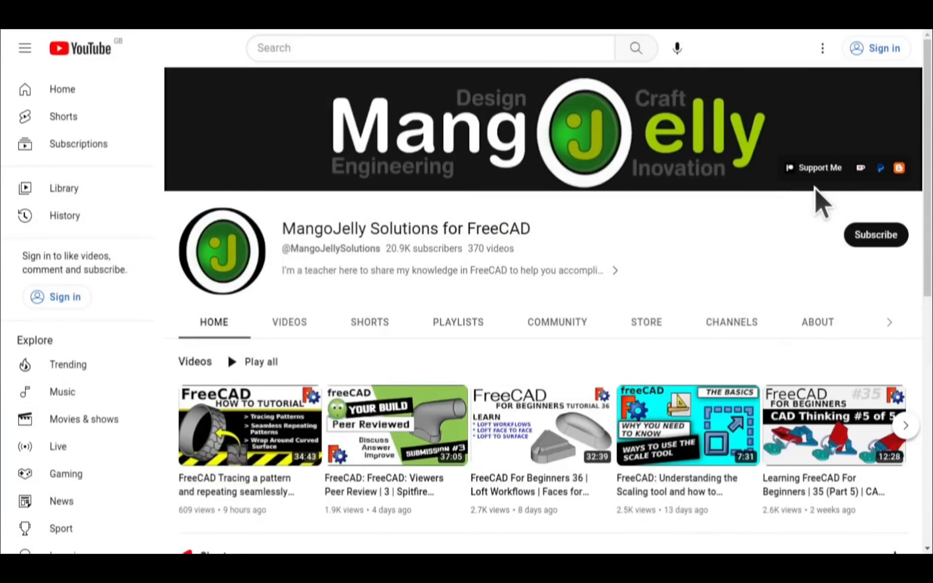
mouse_move(771, 241)
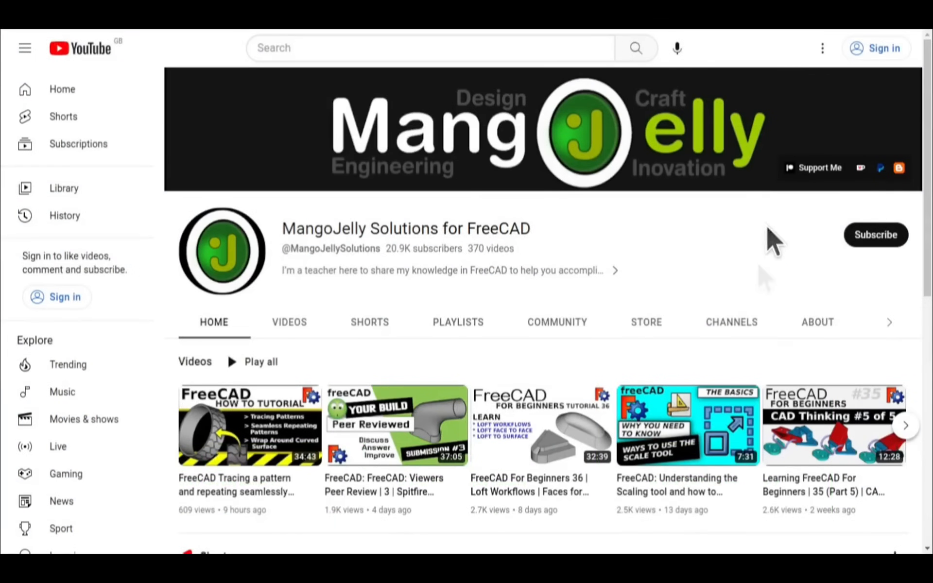
click(818, 322)
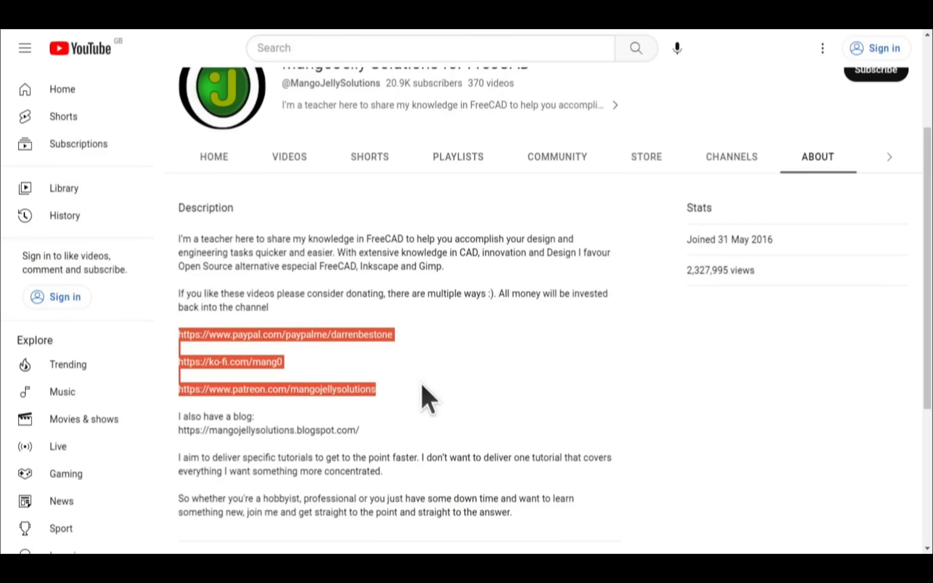
click(426, 396)
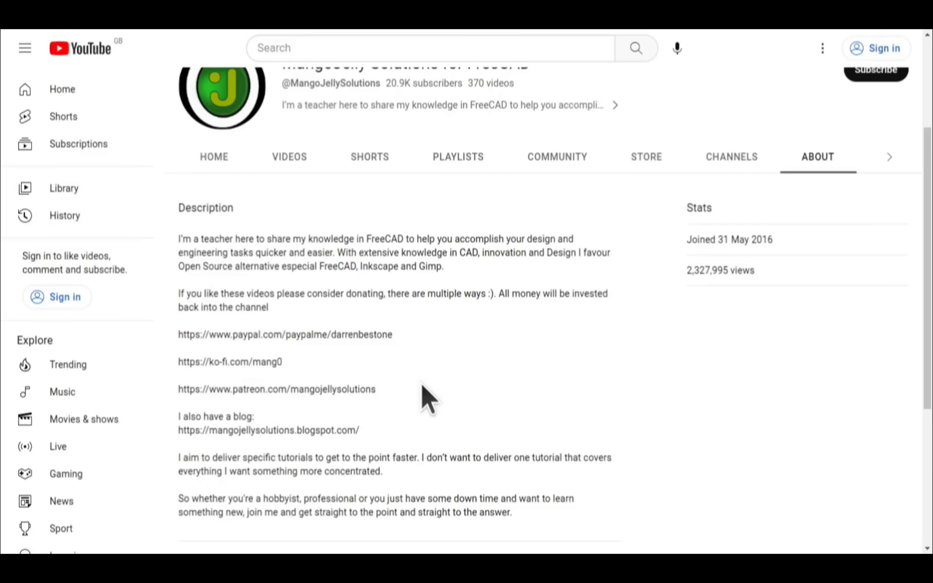